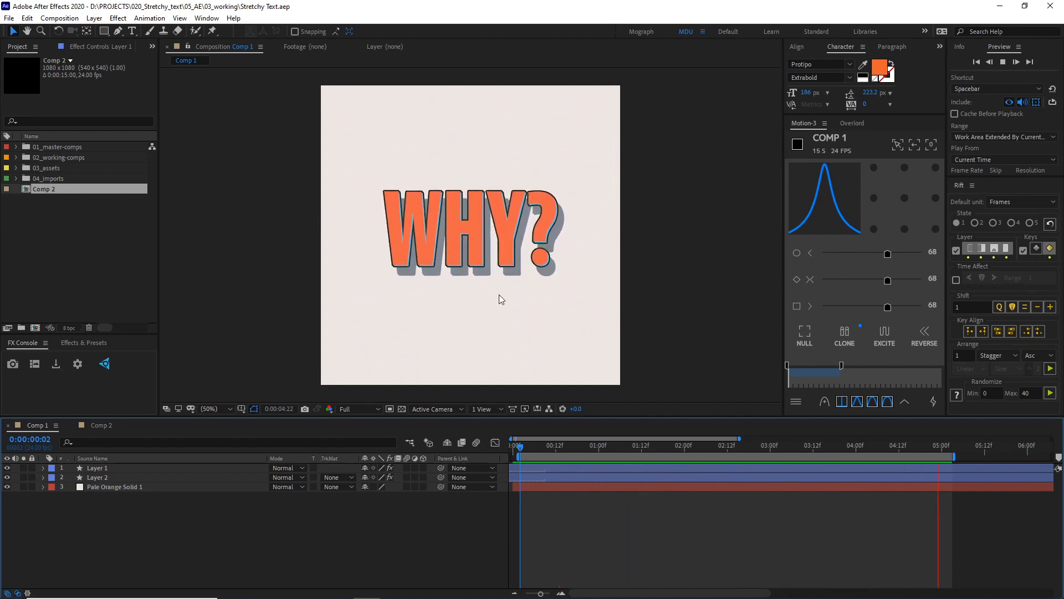
Browse the designer's Instagram profile and view one of their posts
click(670, 445)
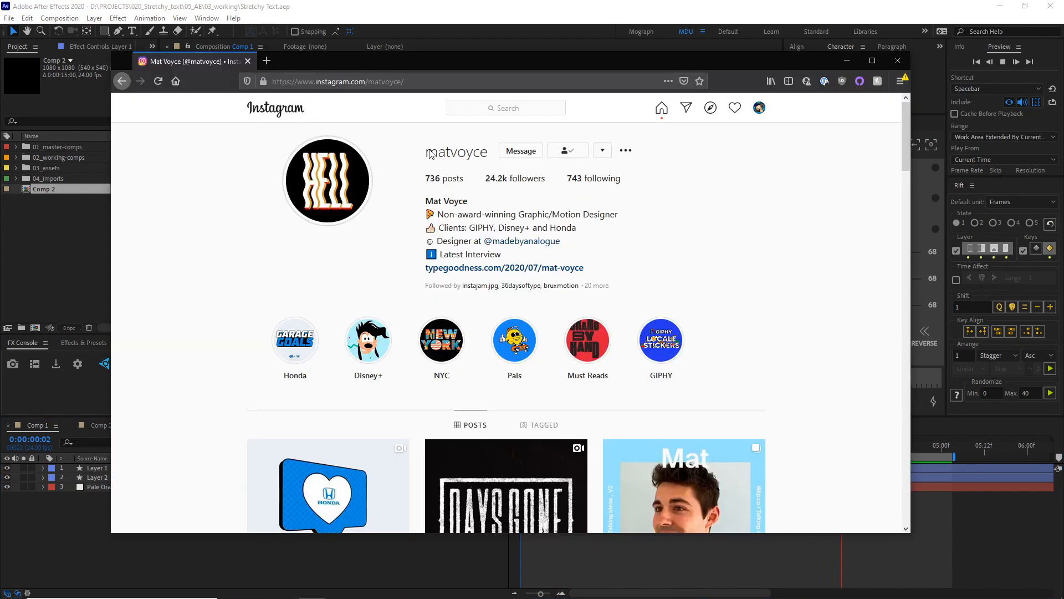
double_click(457, 150)
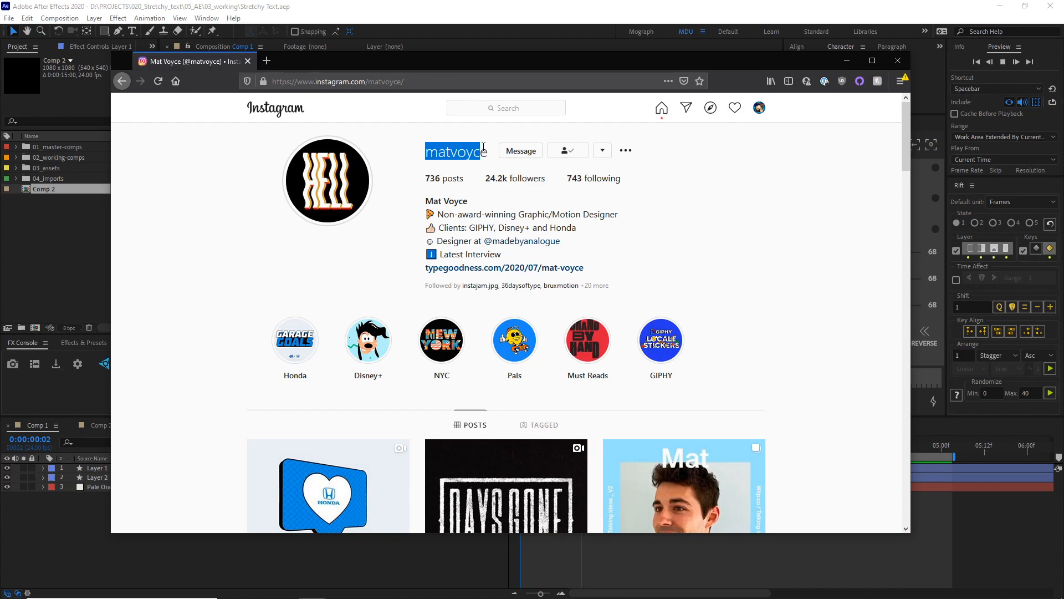
scroll(down, 3)
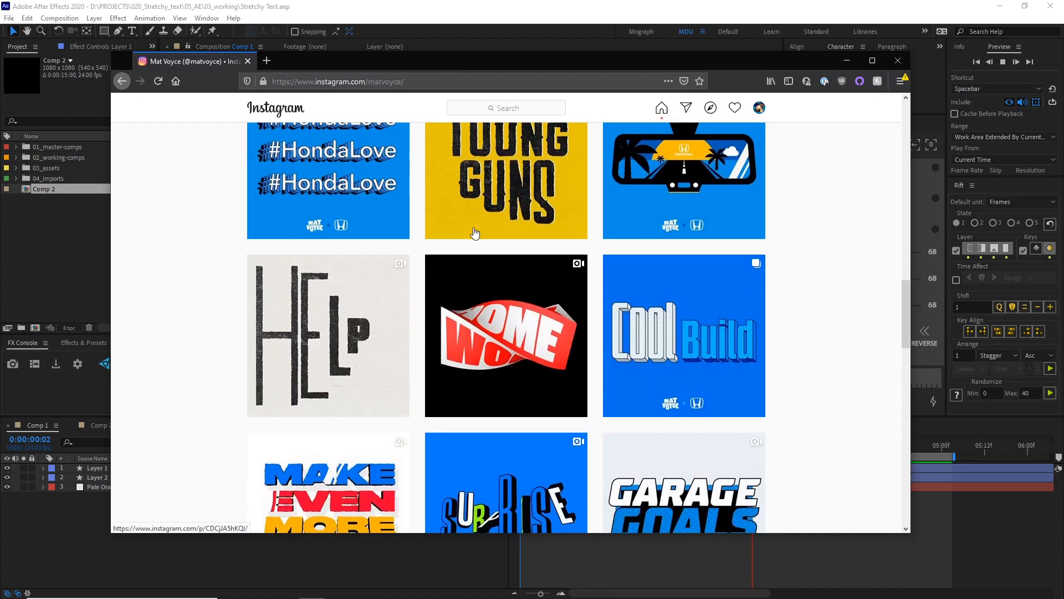
click(328, 334)
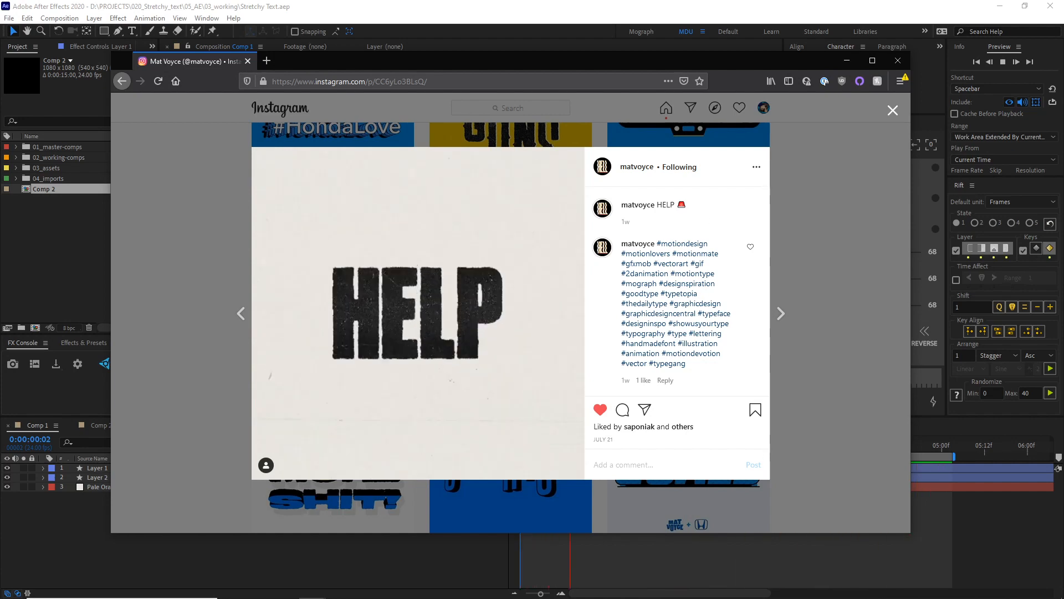
click(893, 110)
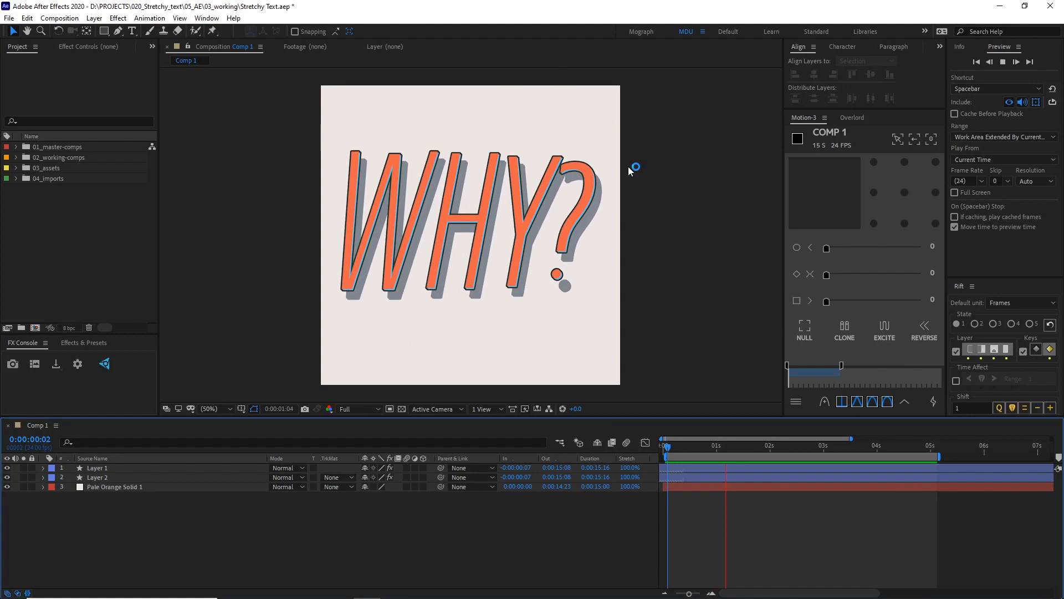
Scrub WHY? from bold to tall letters, then open JAF Bernini Sans on Adobe Fonts
drag(668, 438, 702, 438)
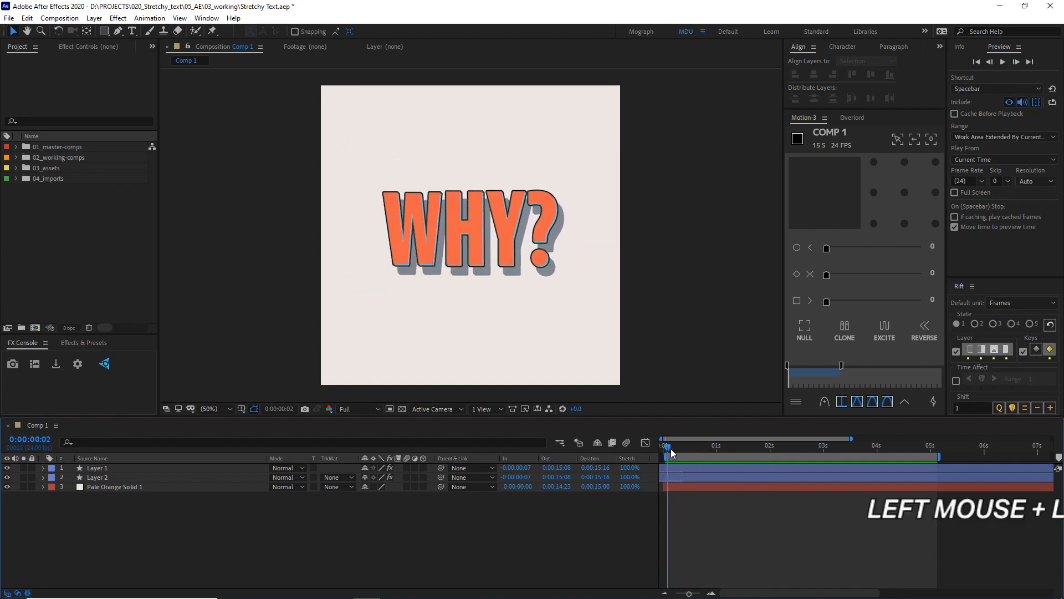
drag(670, 445, 826, 446)
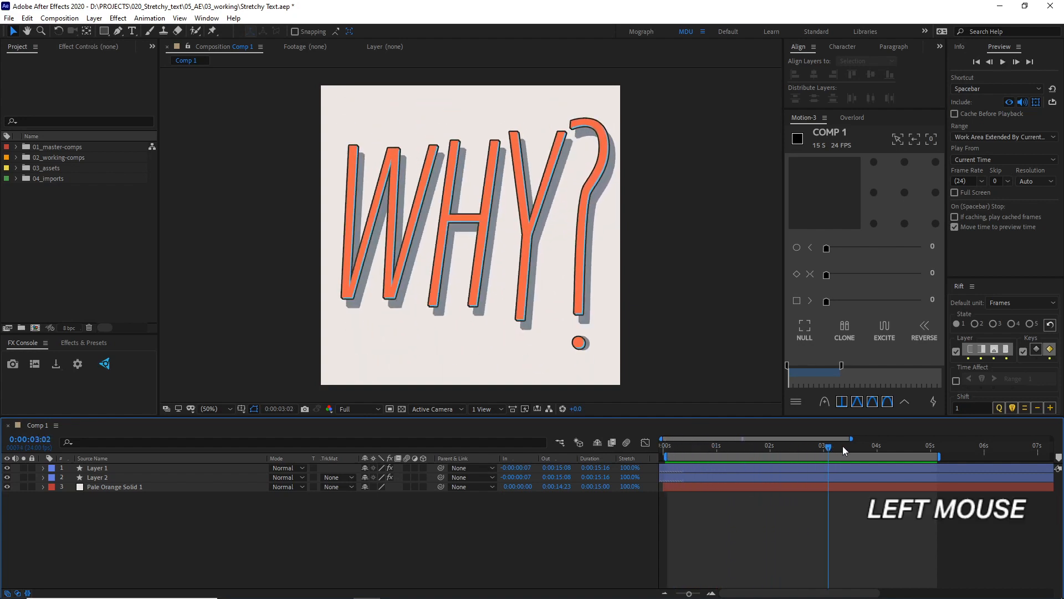
drag(827, 445, 804, 445)
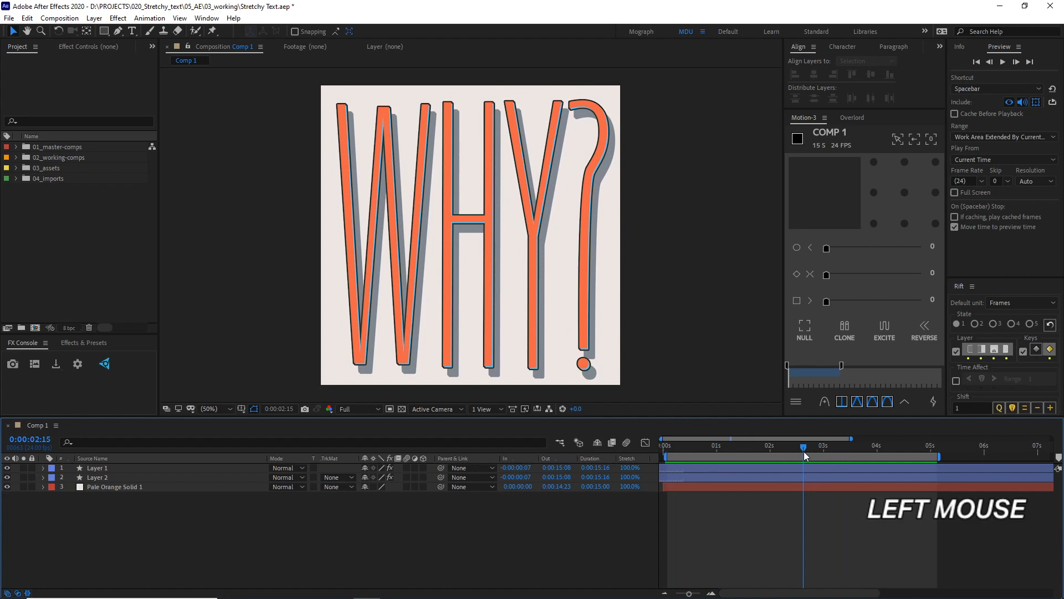
mouse_move(758, 269)
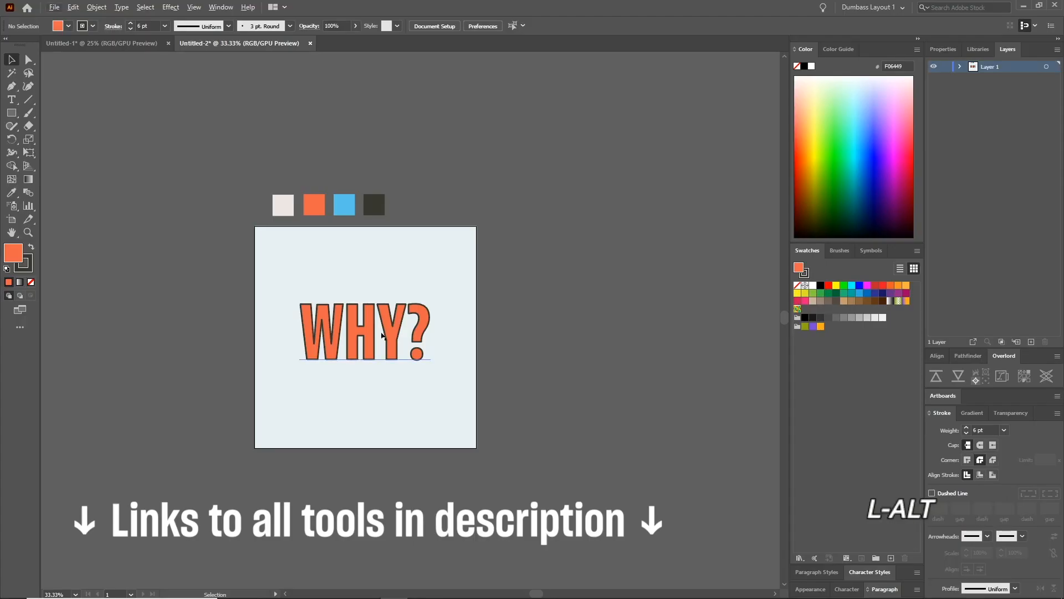
click(365, 335)
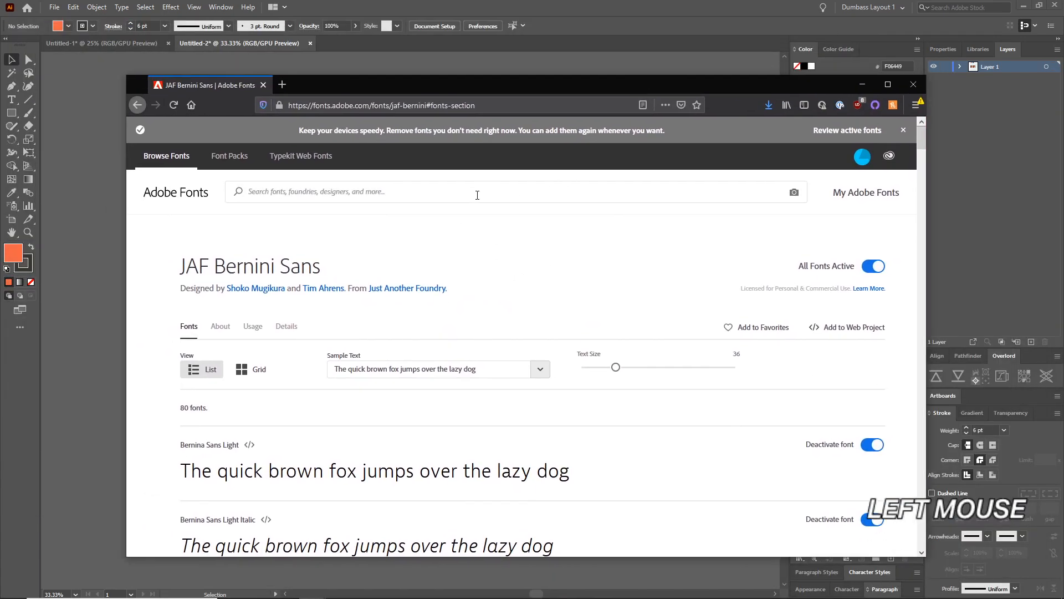
Browse the JAF Bernini Sans family page and its list of font styles
scroll(down, 3)
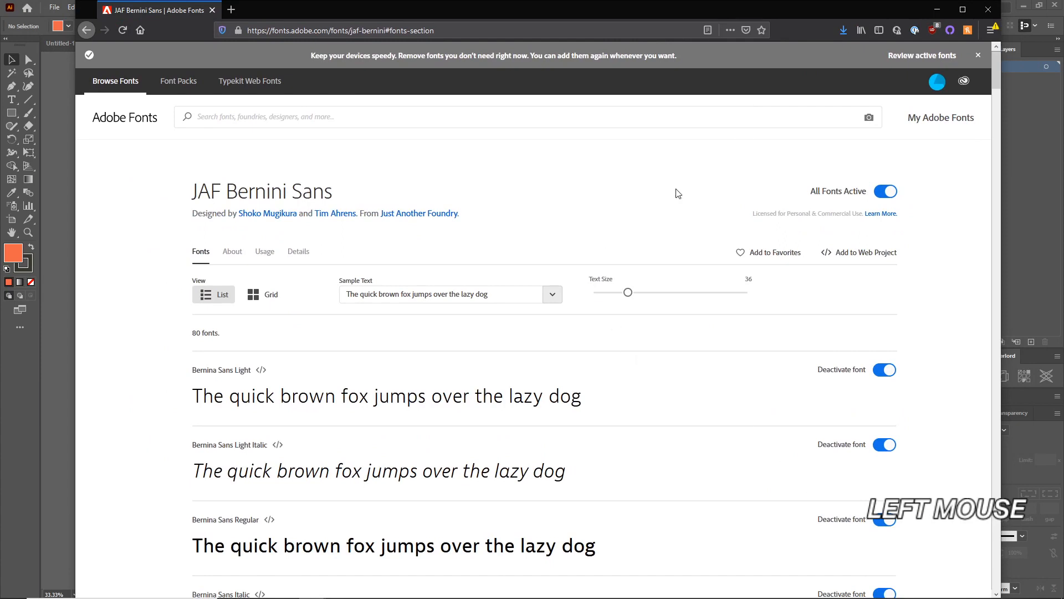
scroll(up, 3)
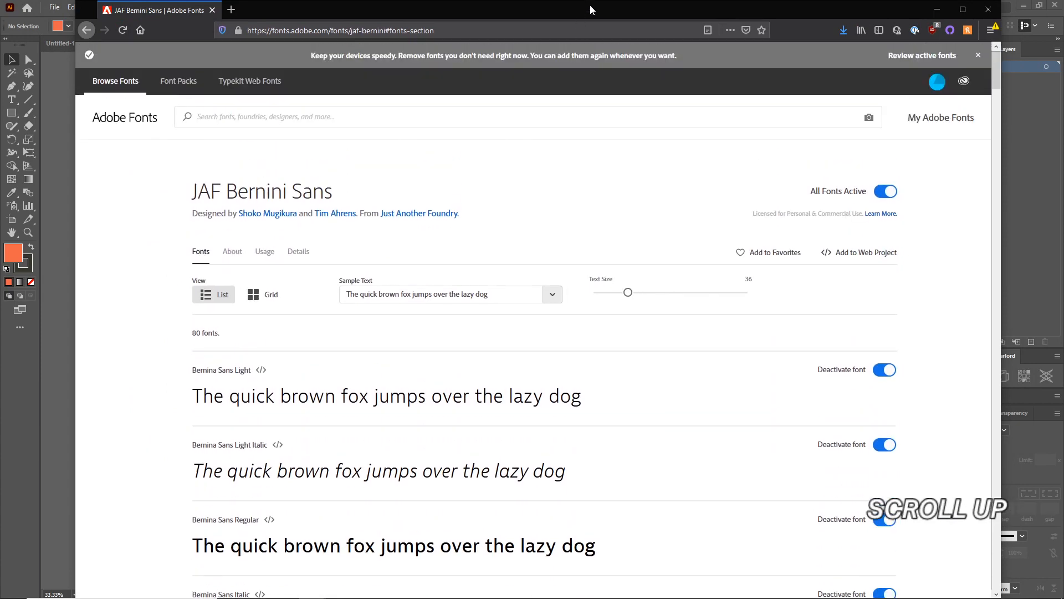
scroll(down, 3)
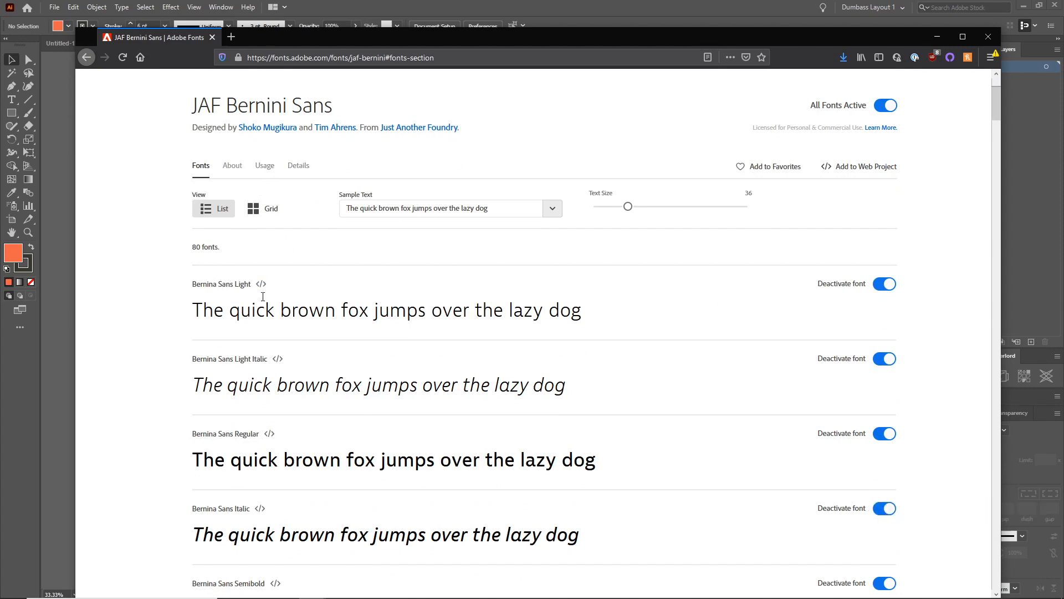
scroll(down, 3)
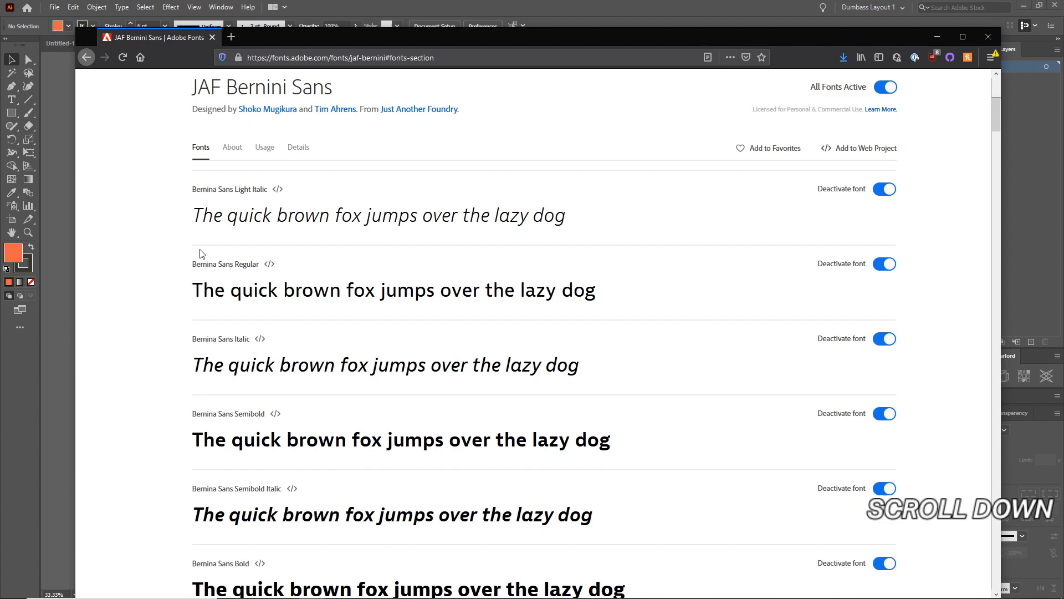
scroll(down, 3)
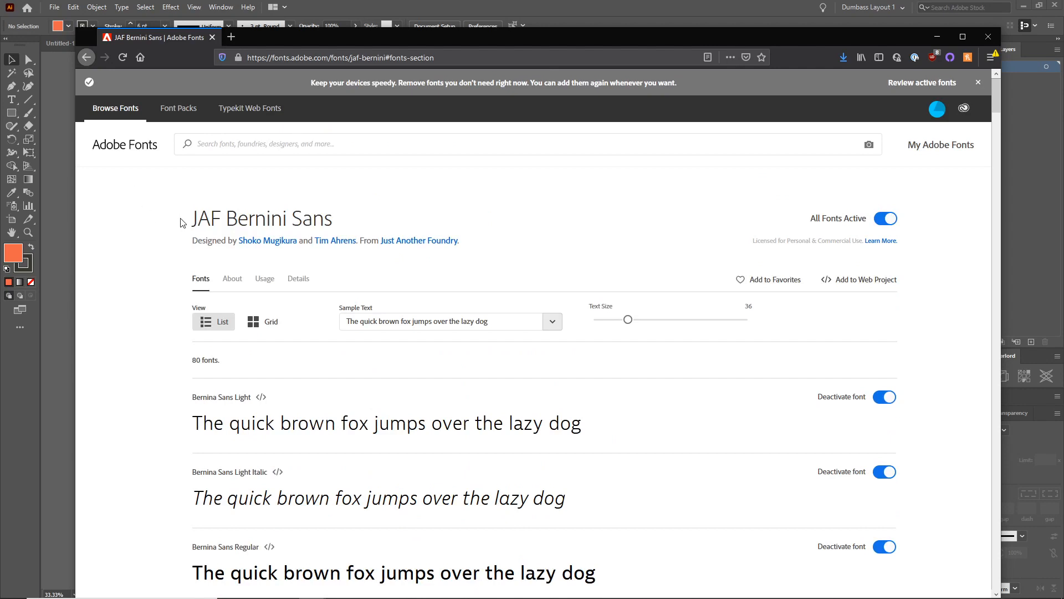
double_click(259, 219)
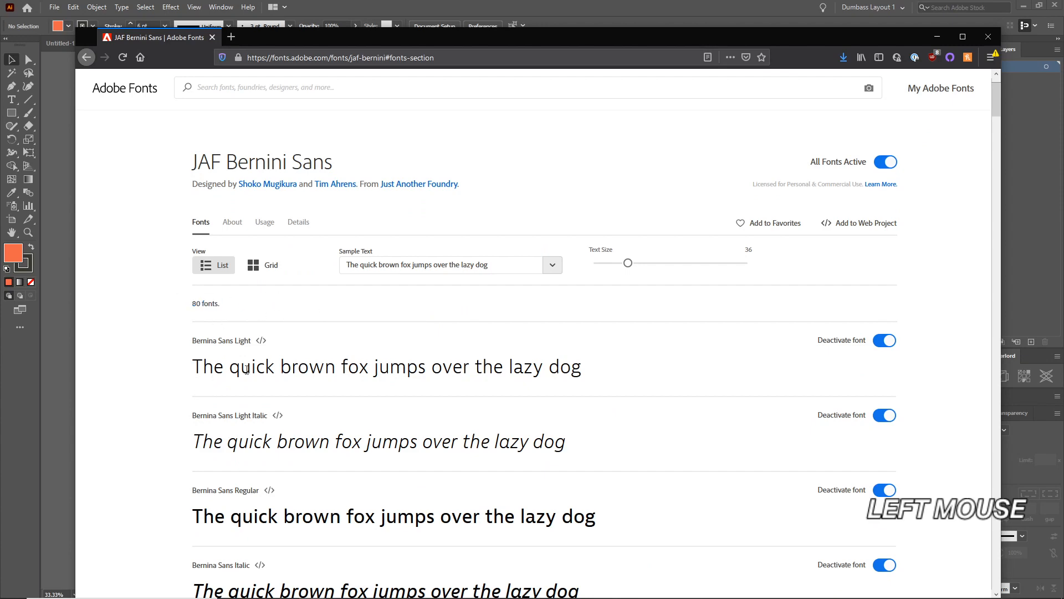
scroll(down, 3)
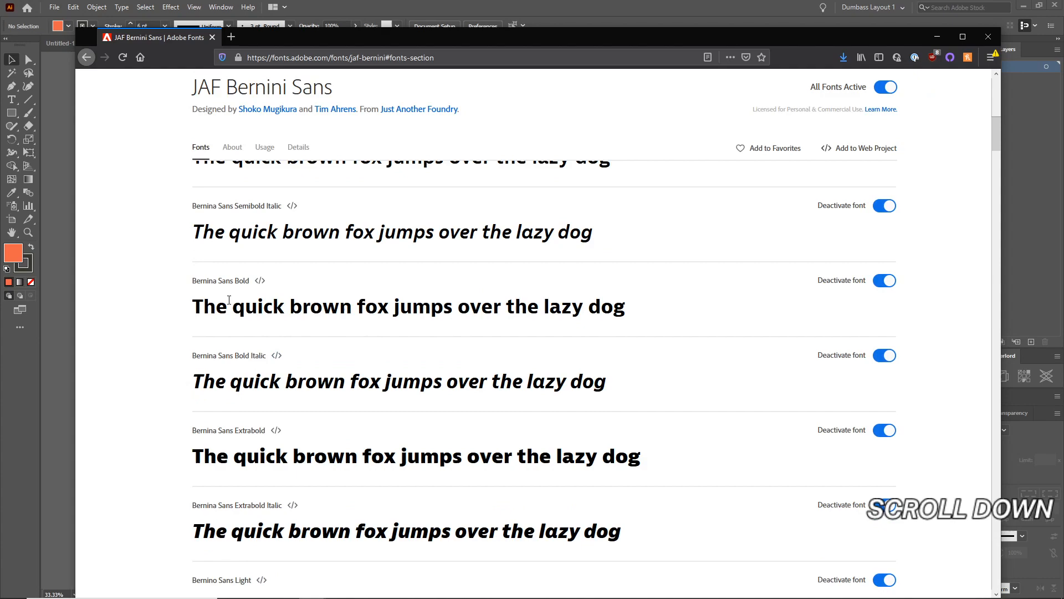
scroll(down, 3)
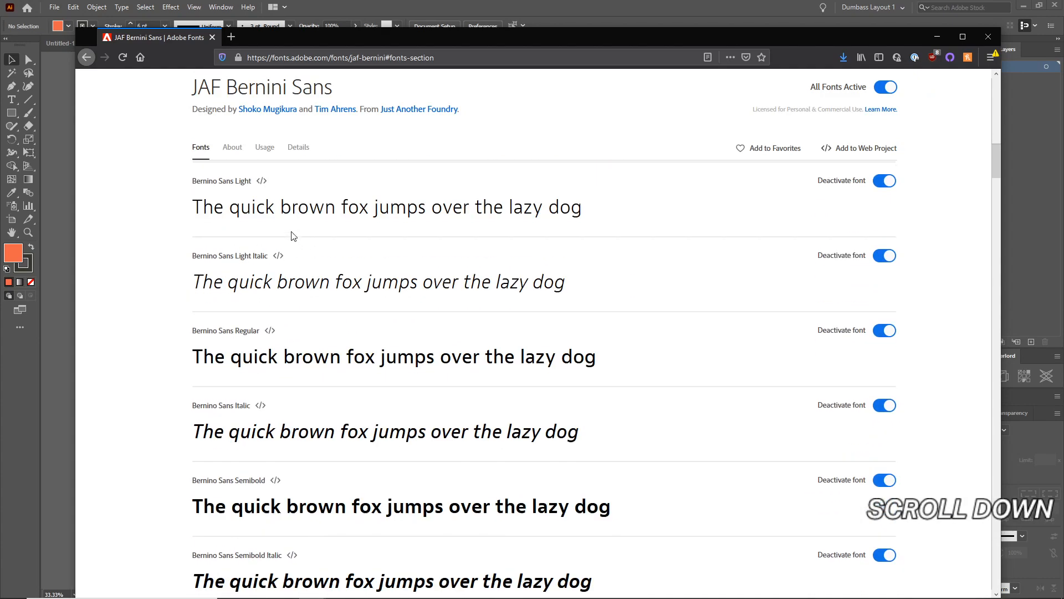
scroll(down, 3)
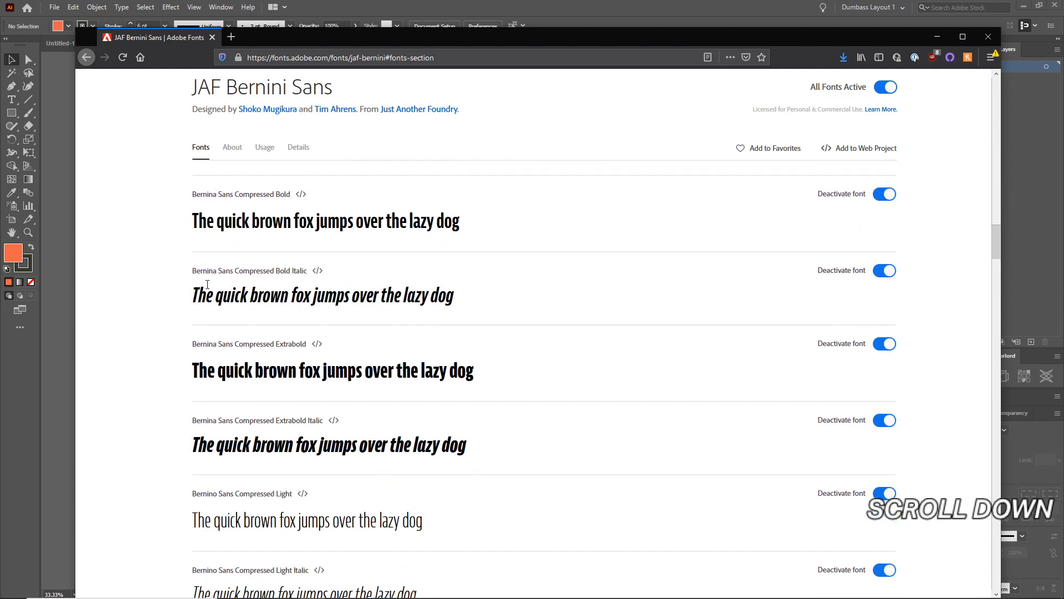
scroll(down, 3)
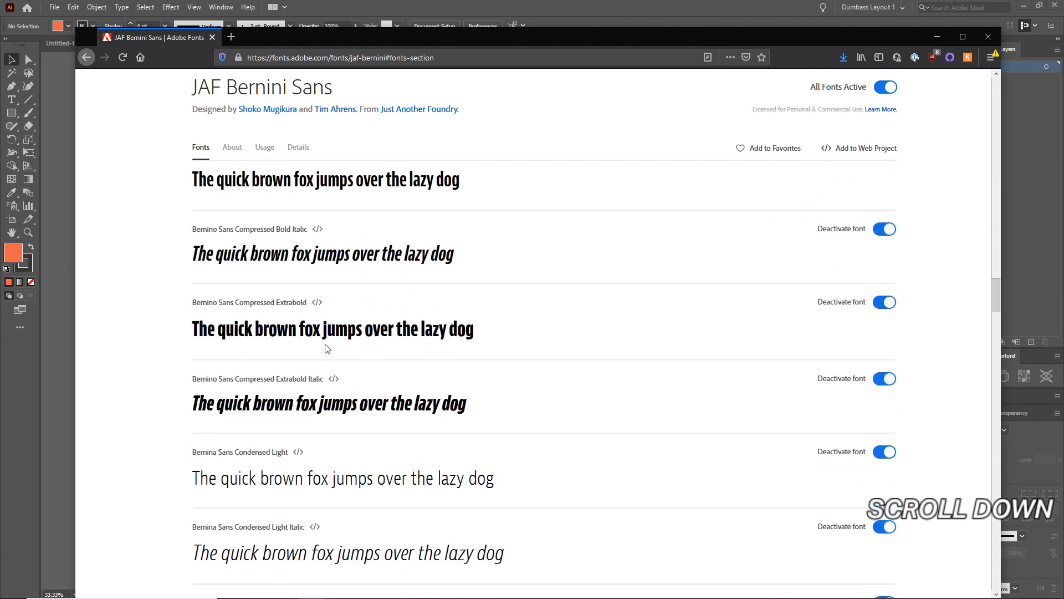
scroll(down, 3)
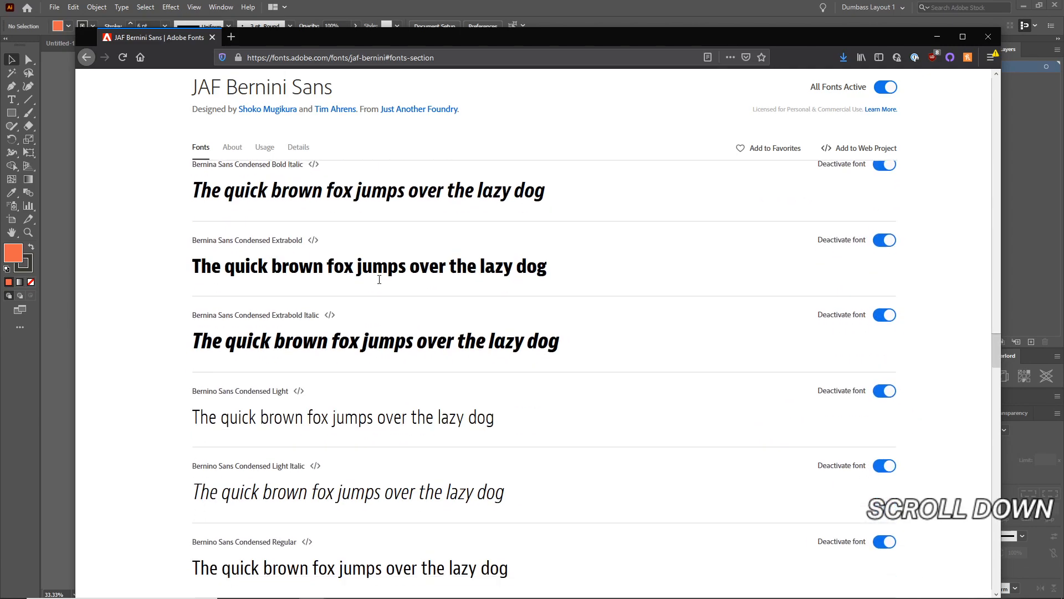
scroll(down, 3)
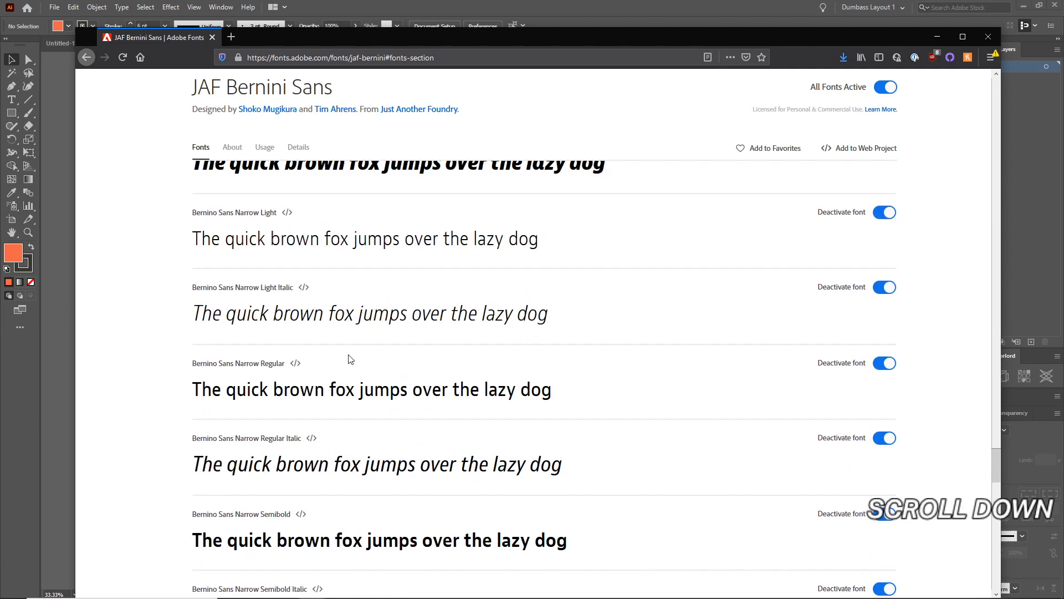
scroll(down, 3)
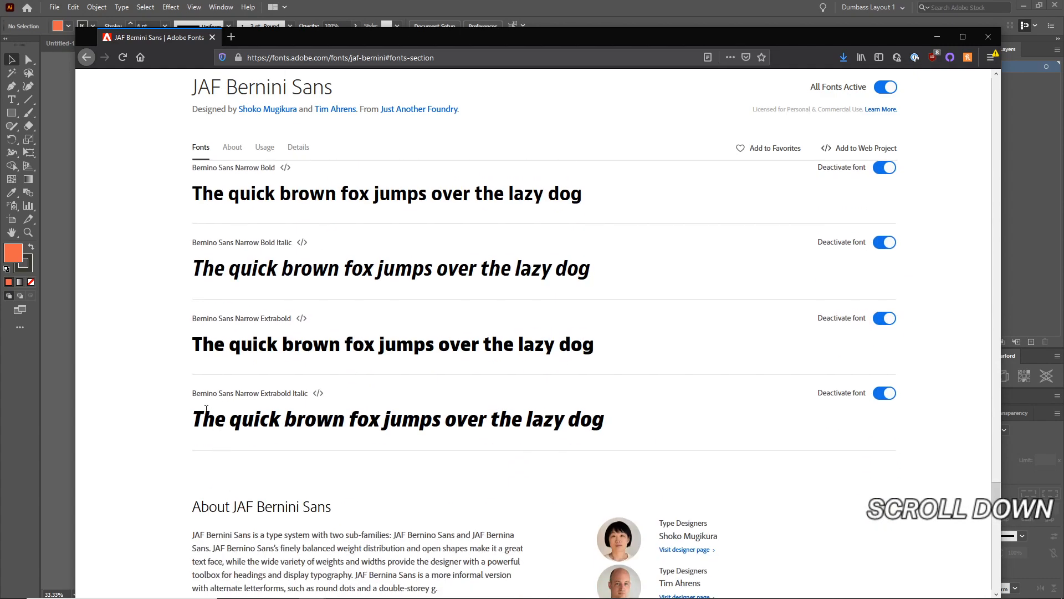
Adjust the style preview and edit the sample text while reviewing Bernini Sans styles
drag(192, 344, 251, 345)
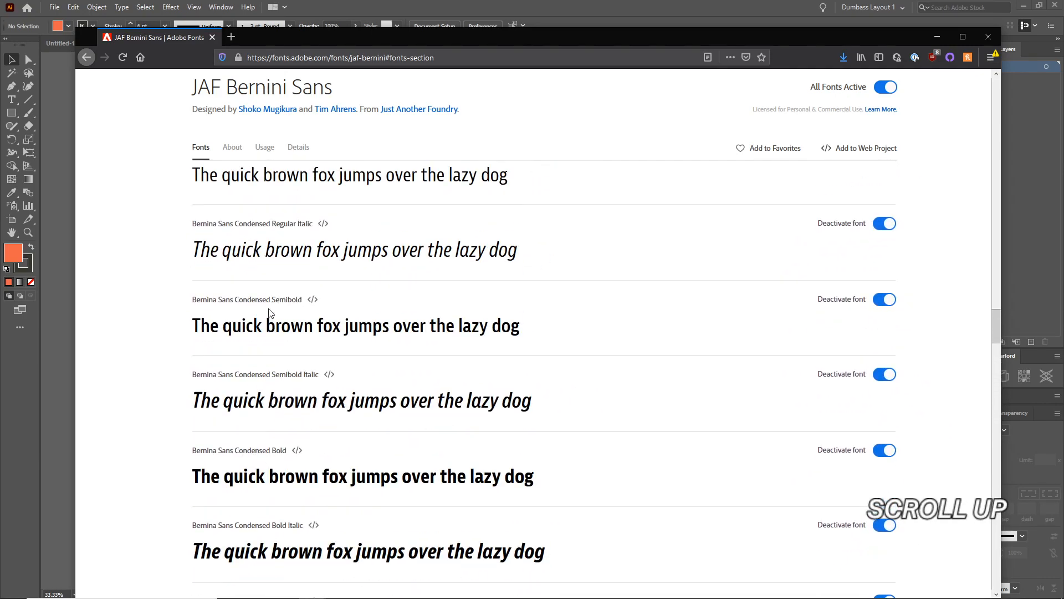
scroll(down, 3)
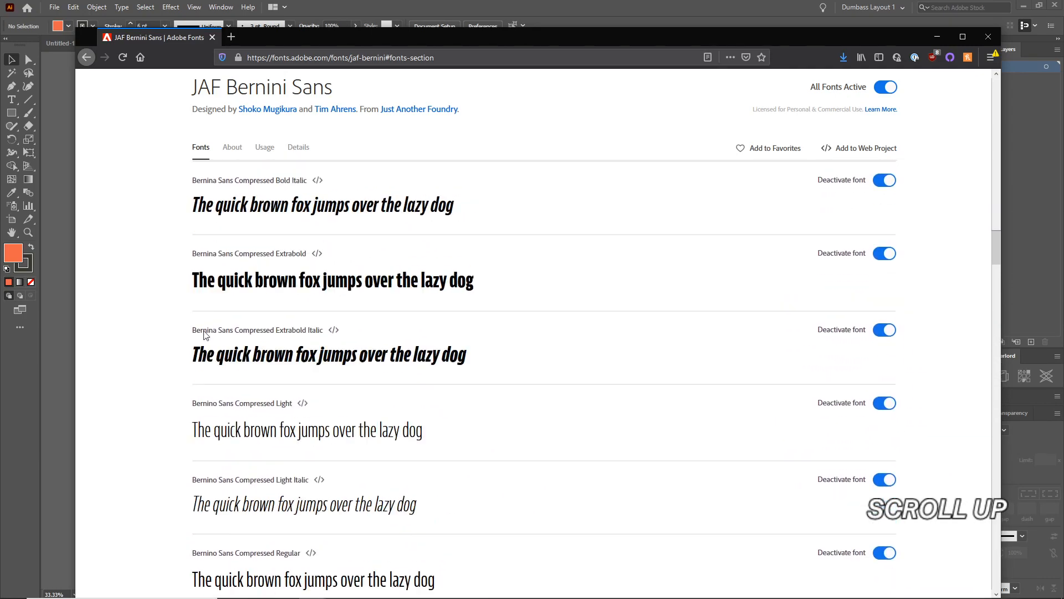
scroll(up, 3)
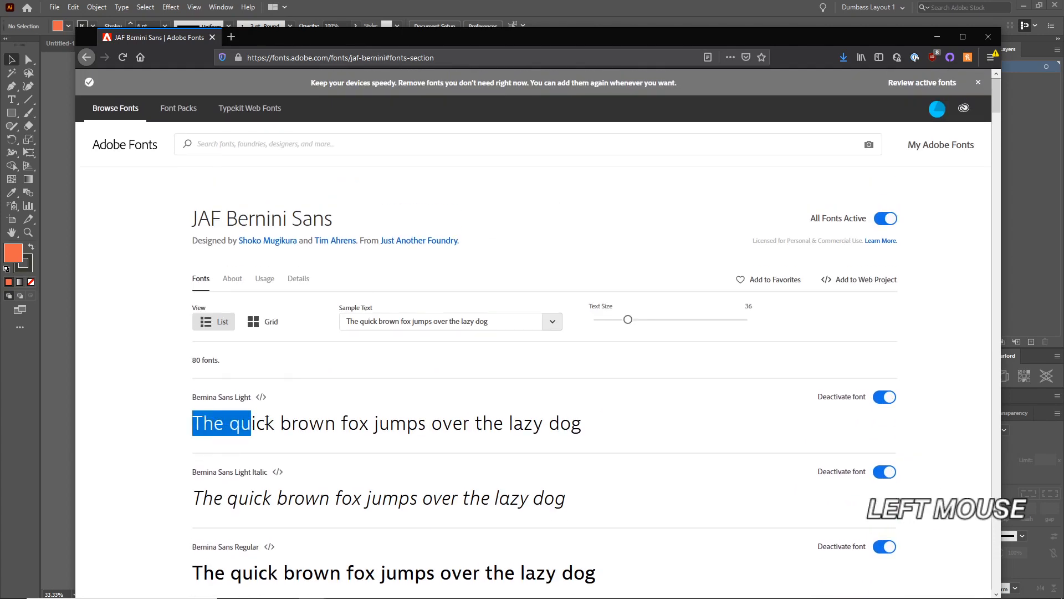
click(277, 423)
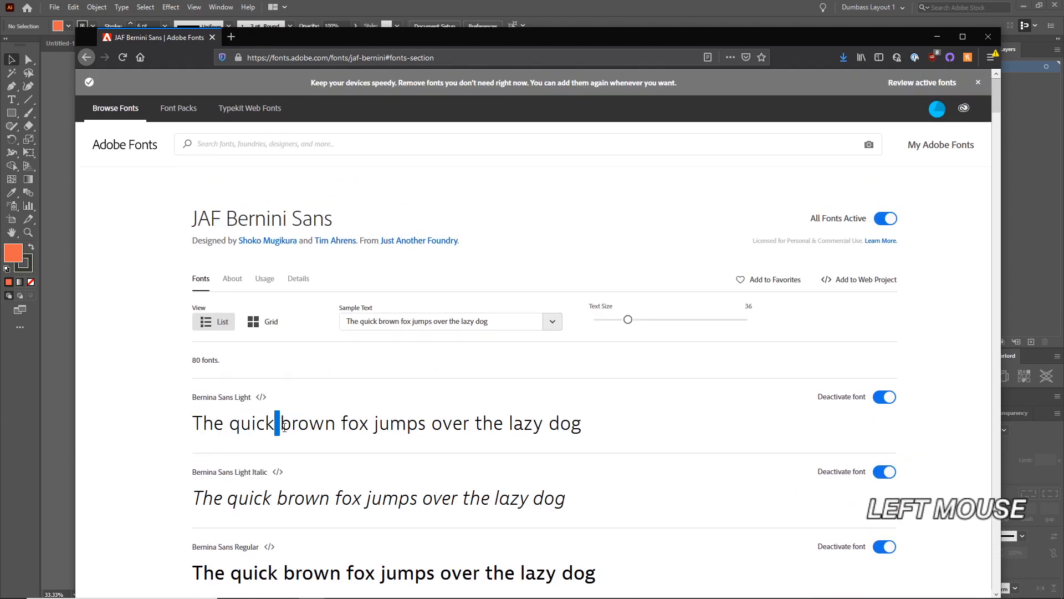
mouse_move(342, 448)
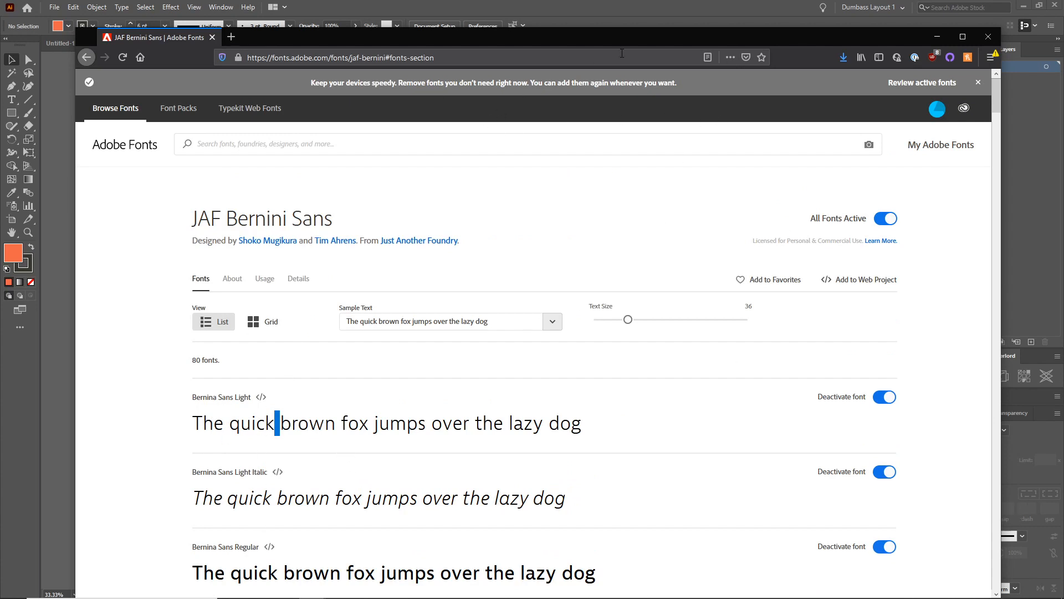
mouse_move(212, 53)
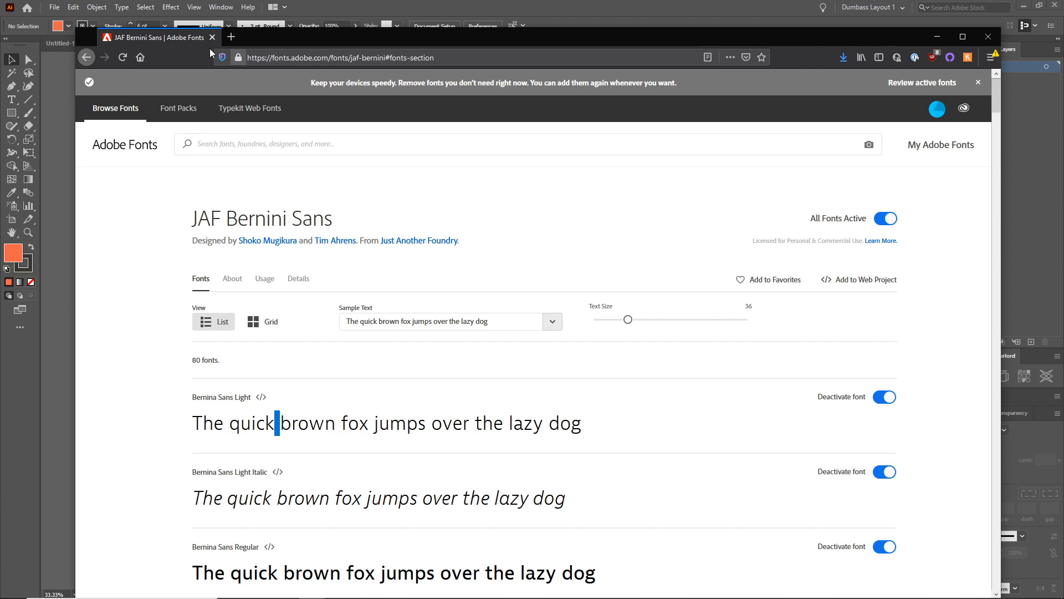
mouse_move(602, 5)
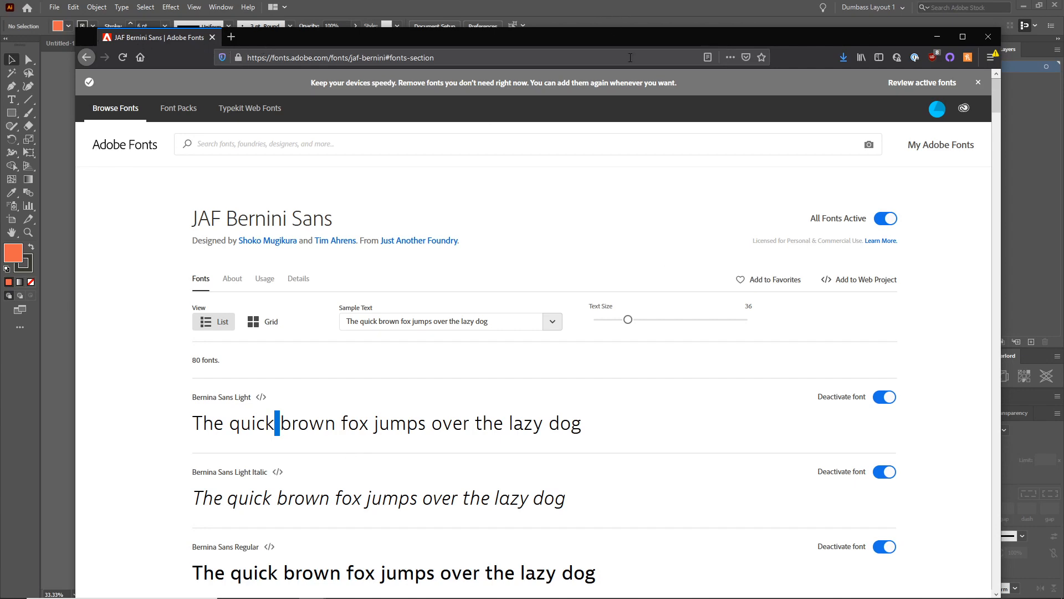
scroll(down, 3)
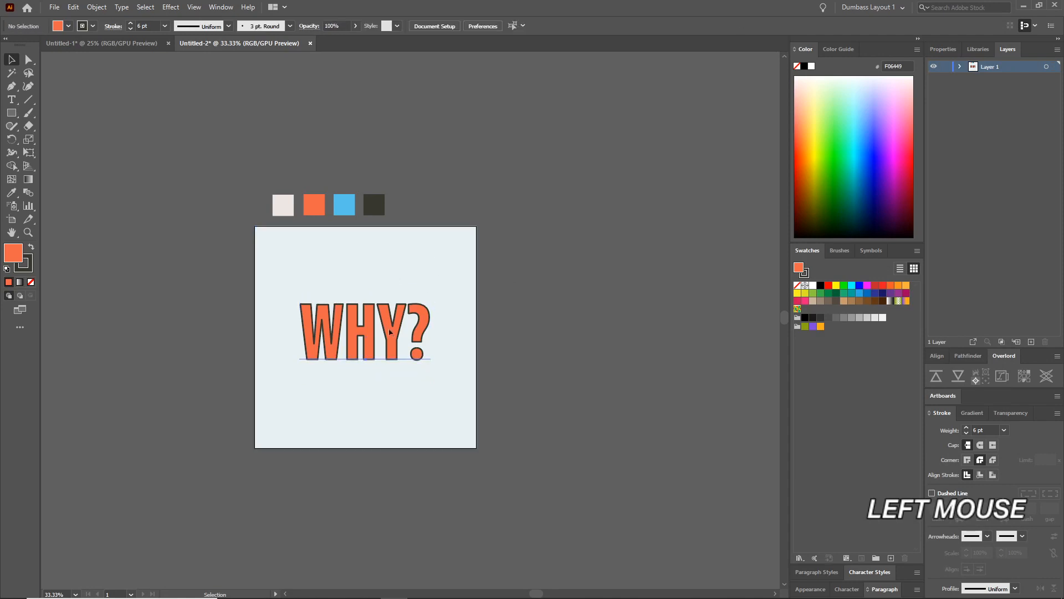
Duplicate the artboard and set the copy's WHY? to Bernina Sans Compressed Italic
click(592, 269)
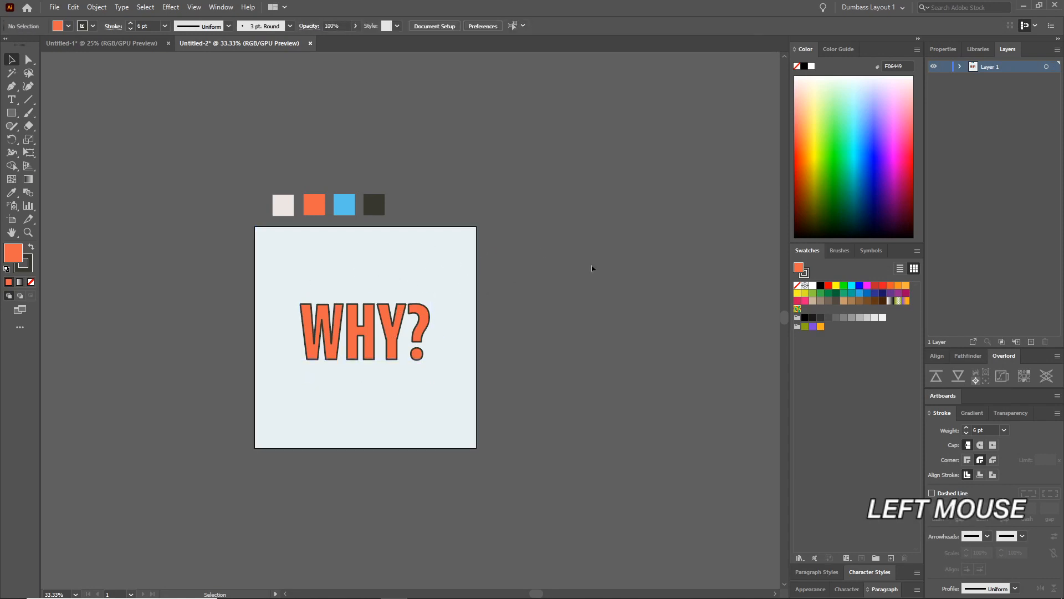
click(434, 26)
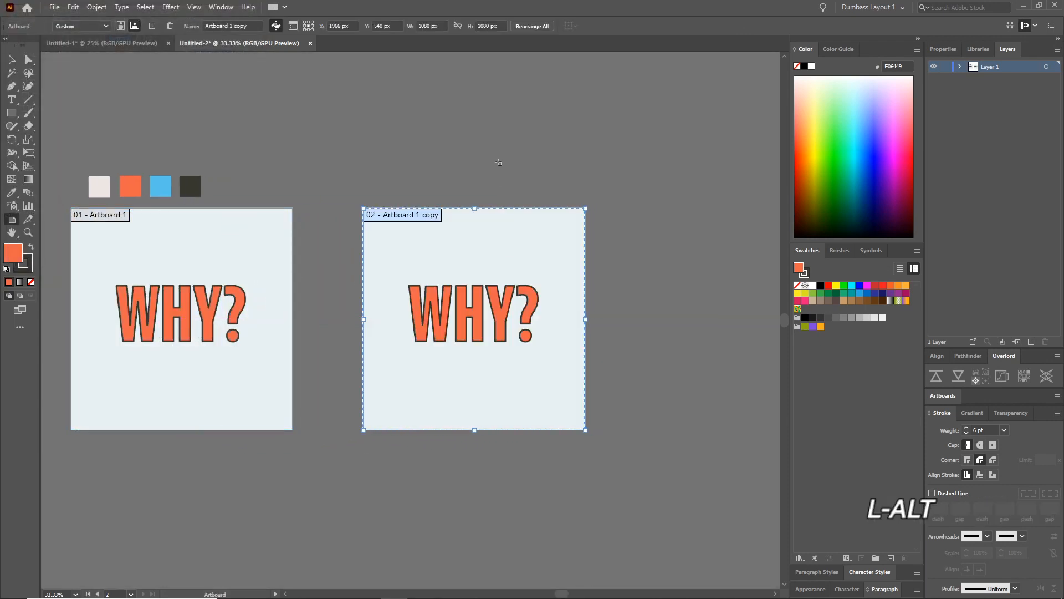
click(473, 319)
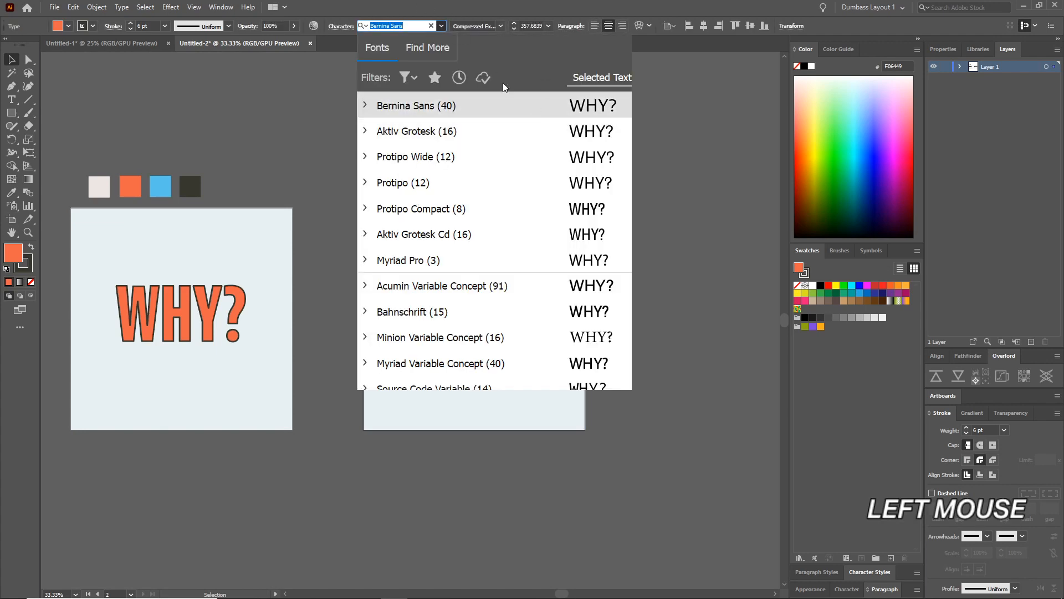
click(366, 106)
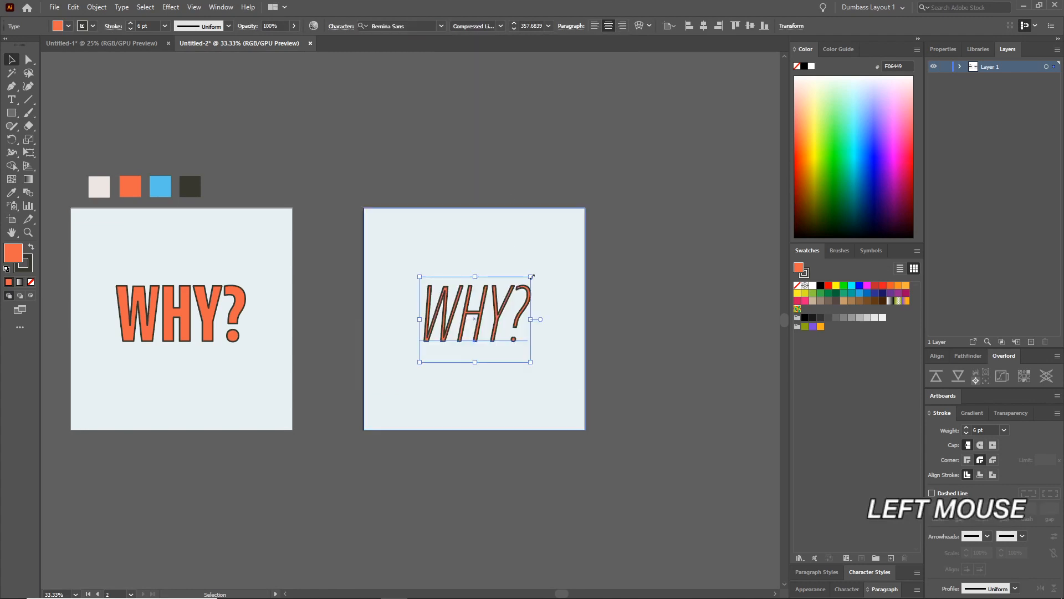
click(501, 26)
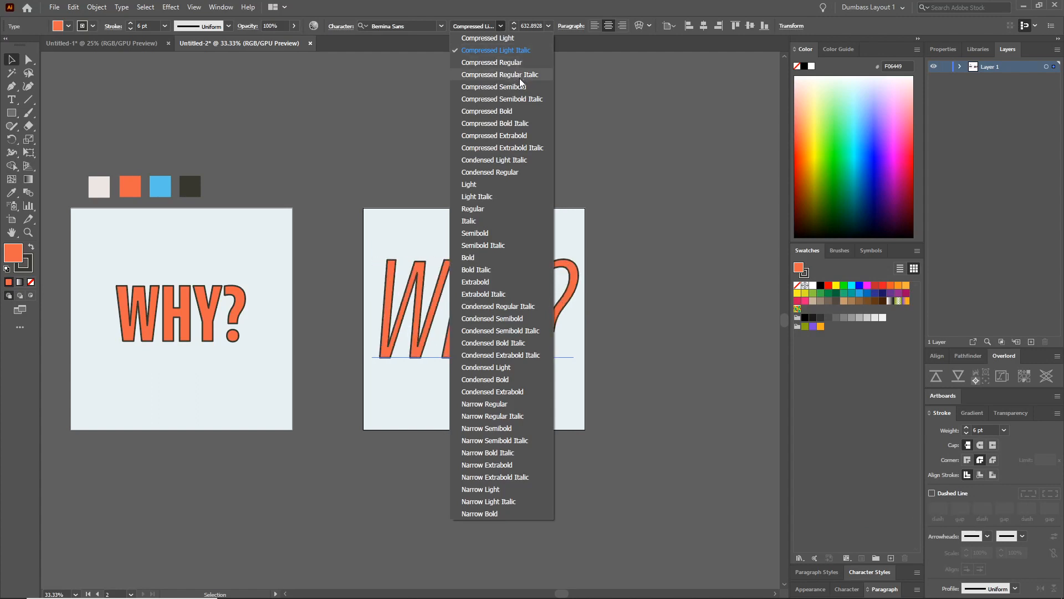
click(494, 75)
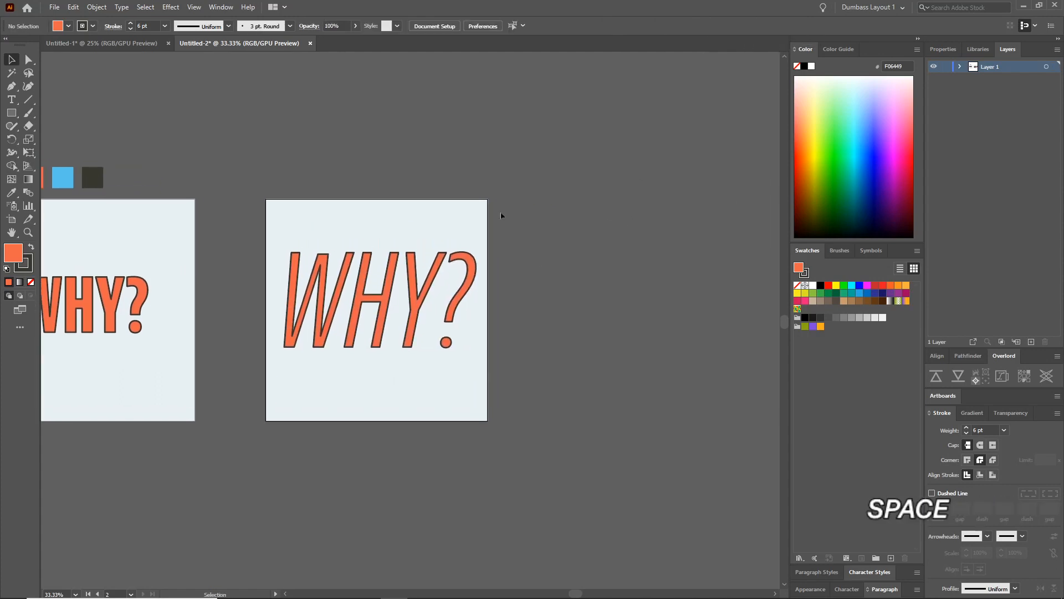
Give the third artboard's WHY? a tall light Bernina Sans style and select all three words
click(434, 26)
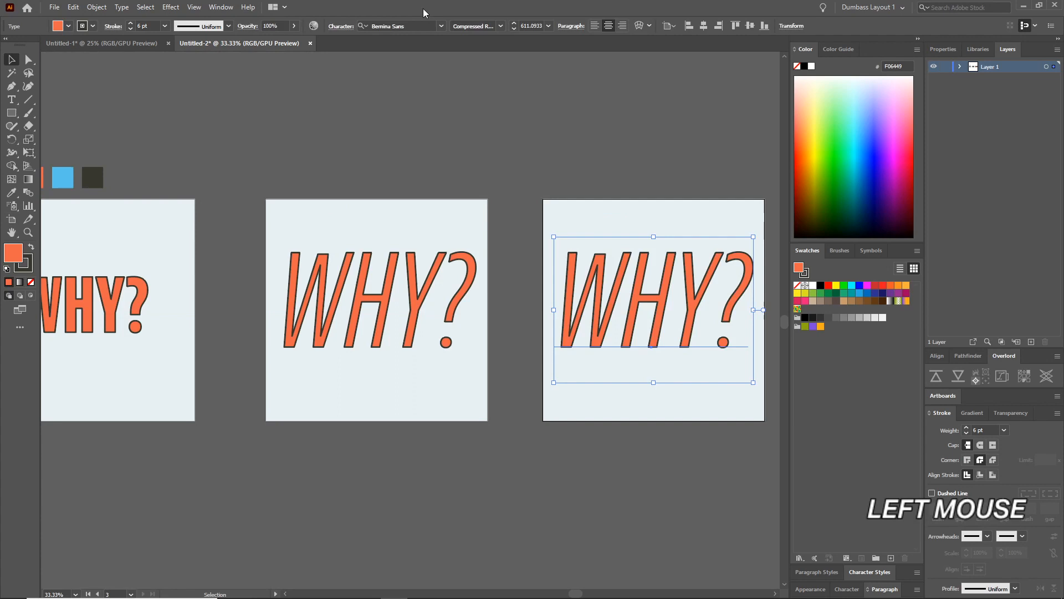
click(501, 25)
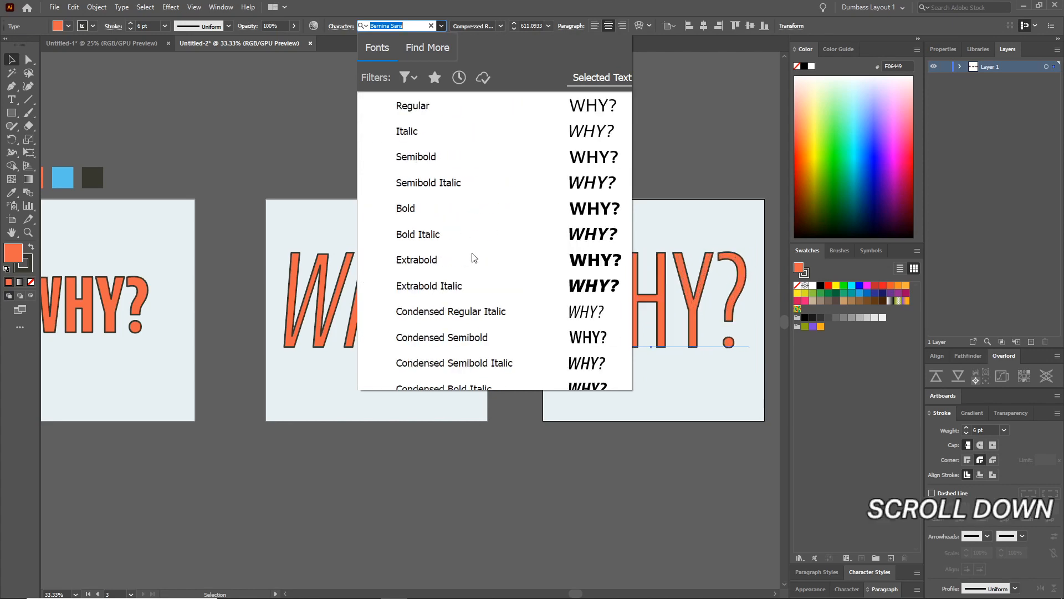
scroll(down, 3)
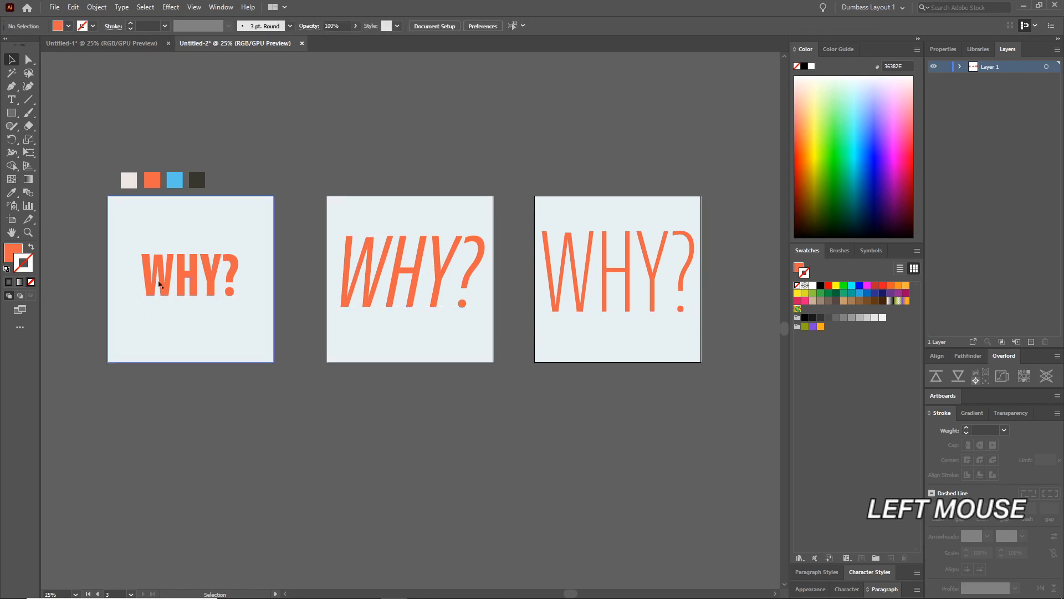
click(608, 277)
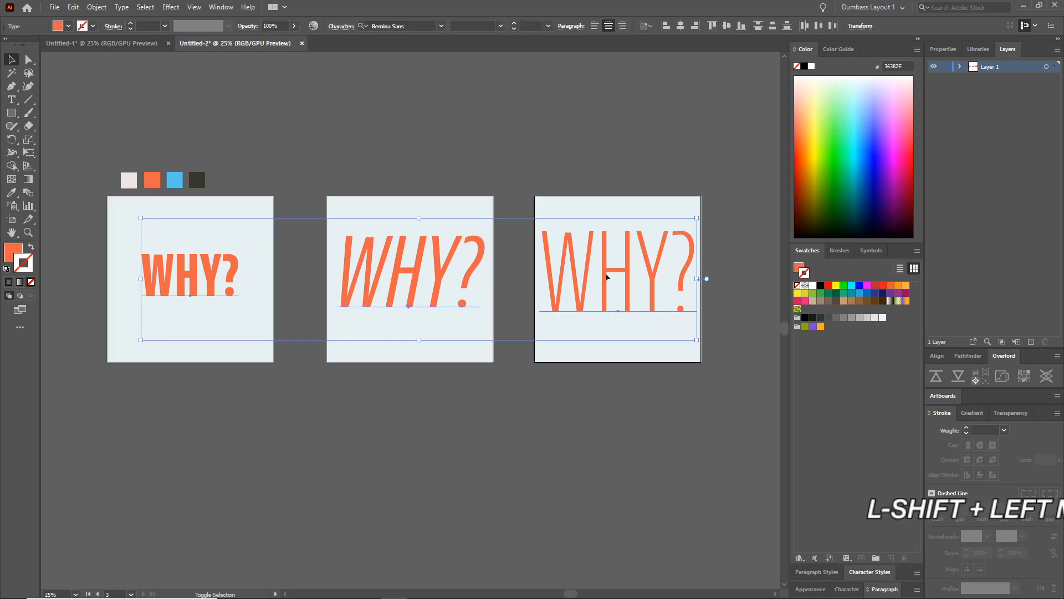
right_click(606, 277)
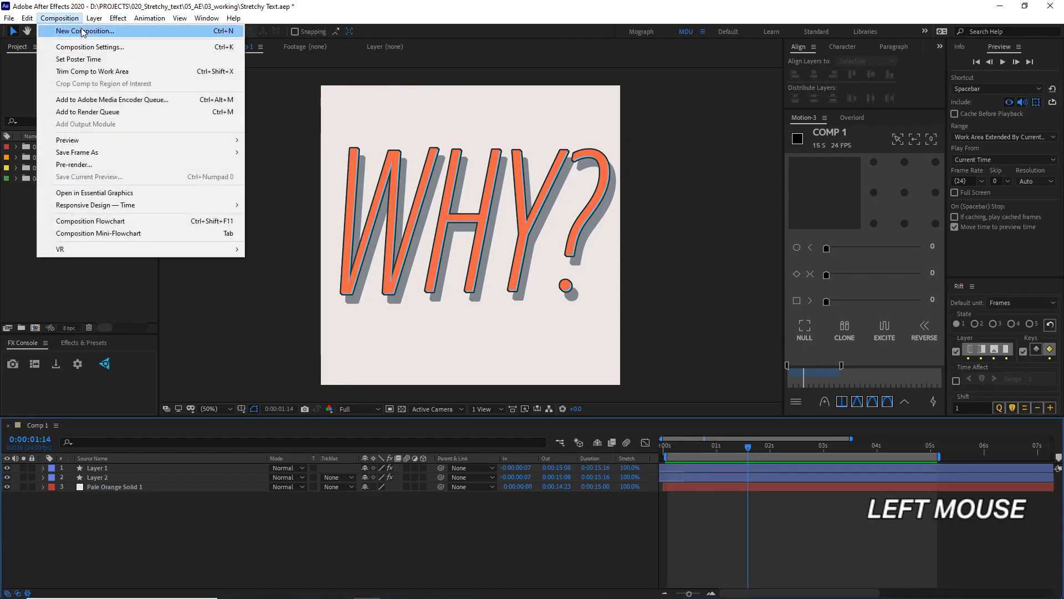
Create Comp 2, type a WHY text layer and convert it with Create Shapes from Text
click(89, 31)
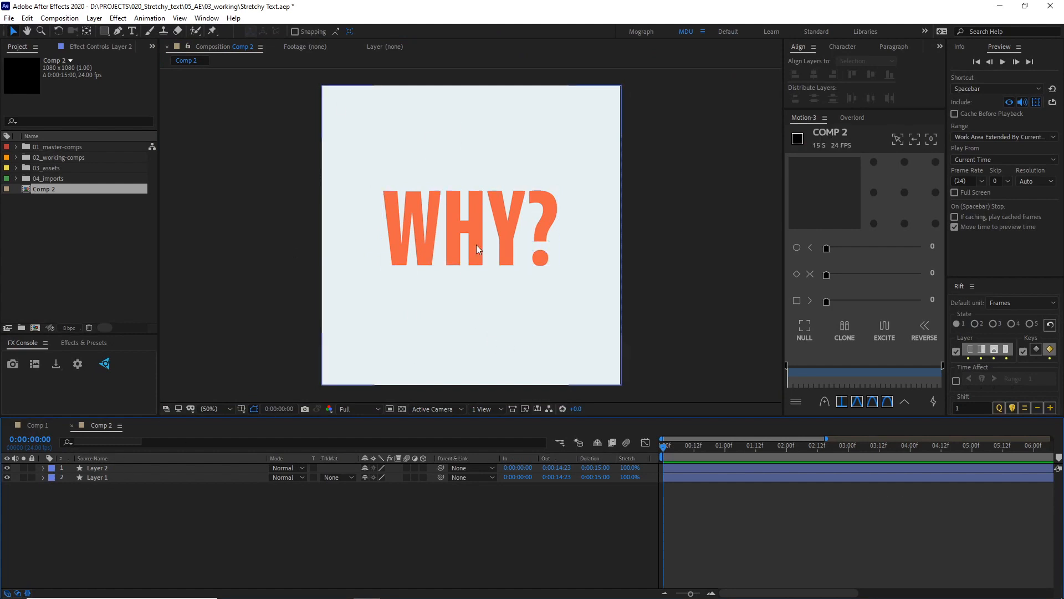
click(118, 32)
text(WHY)
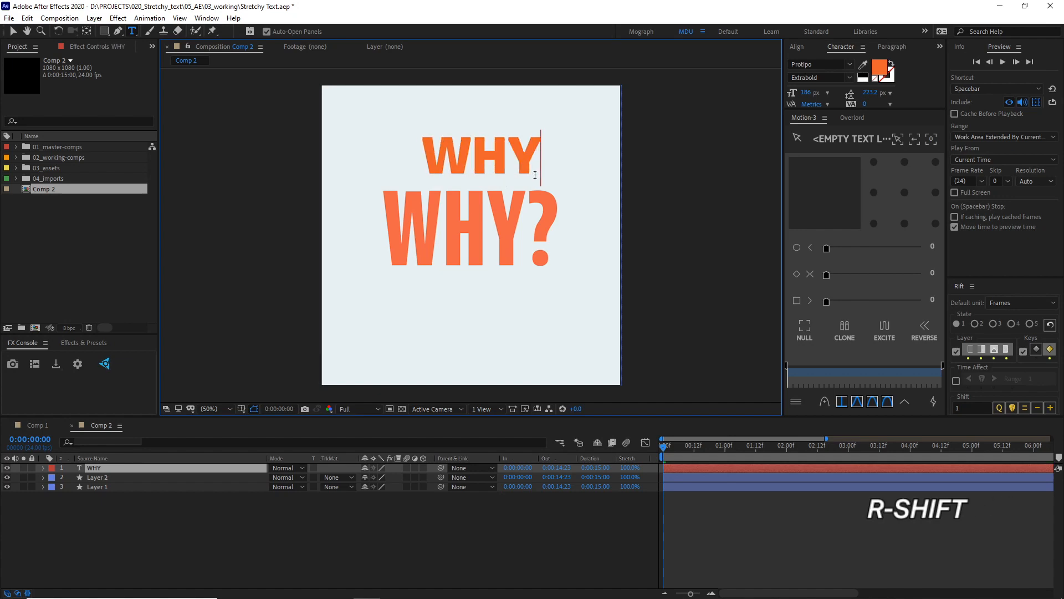
click(468, 157)
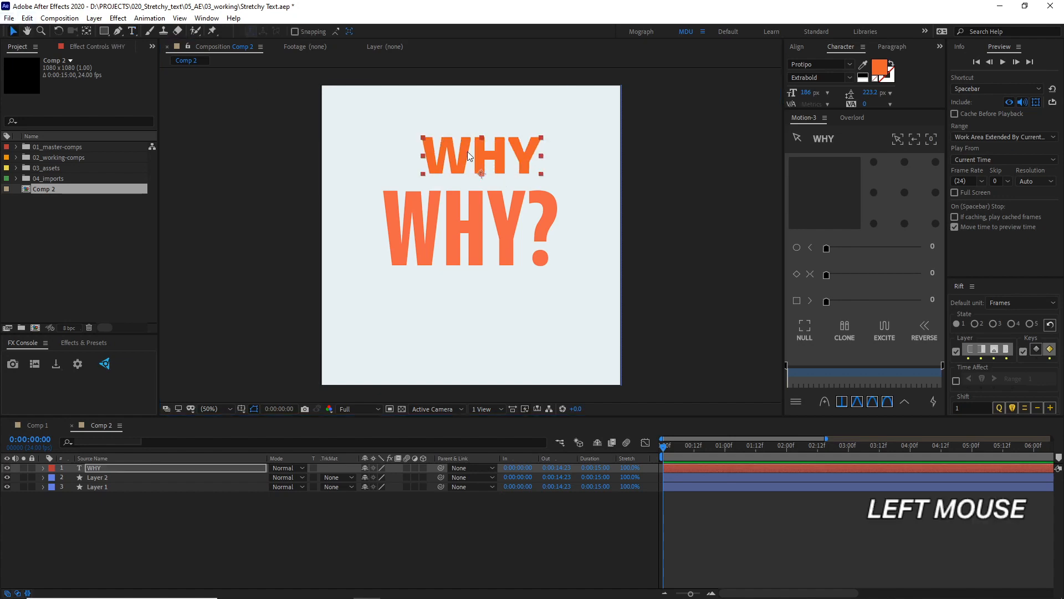
right_click(469, 156)
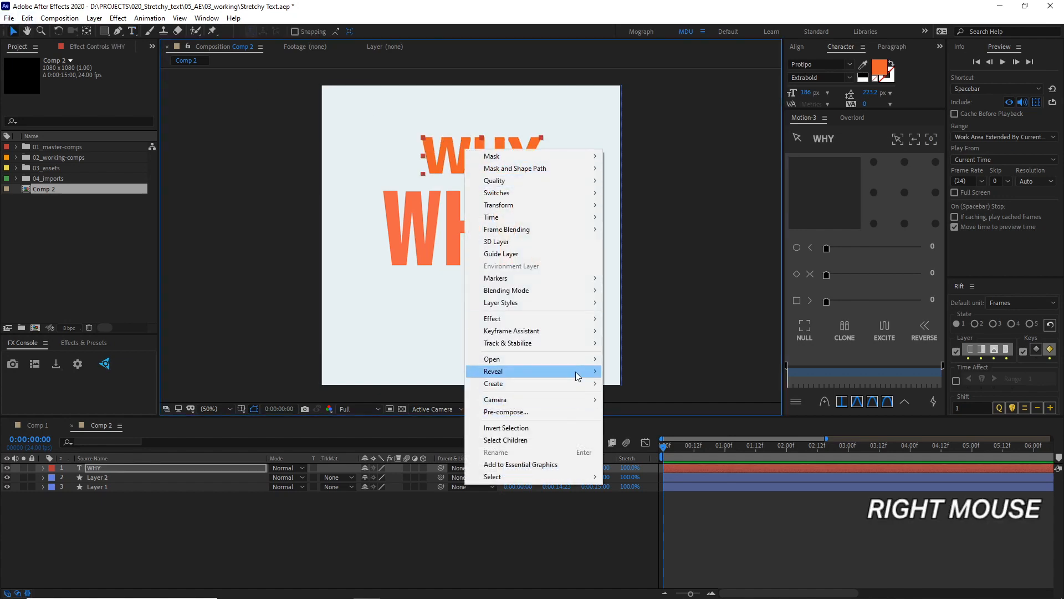
mouse_move(493, 383)
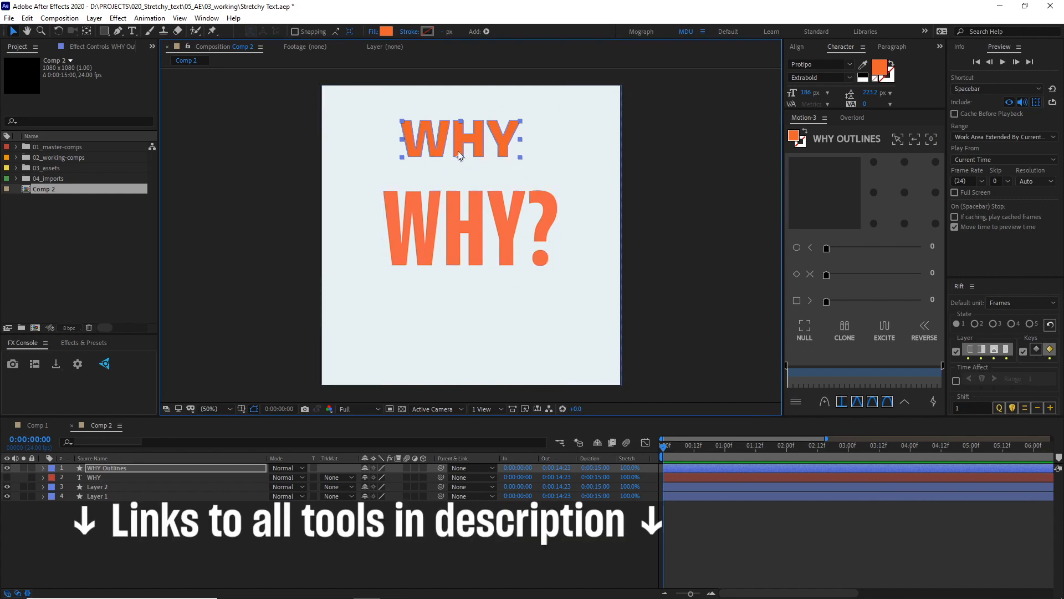
key(Backspace)
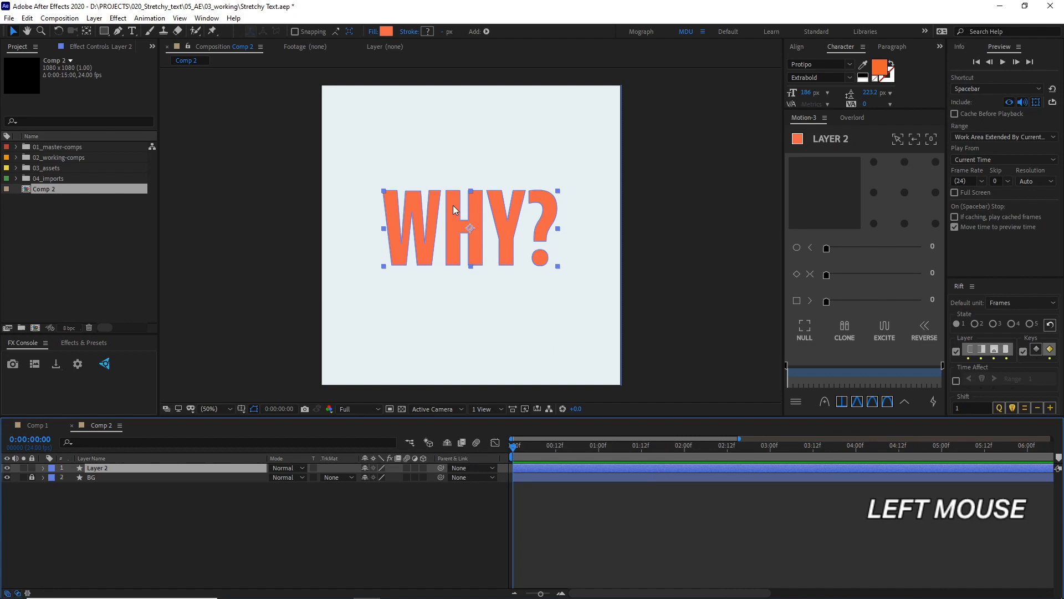
Search the Comp 2 timeline for 'path' to list only path properties
key(ctrl+f)
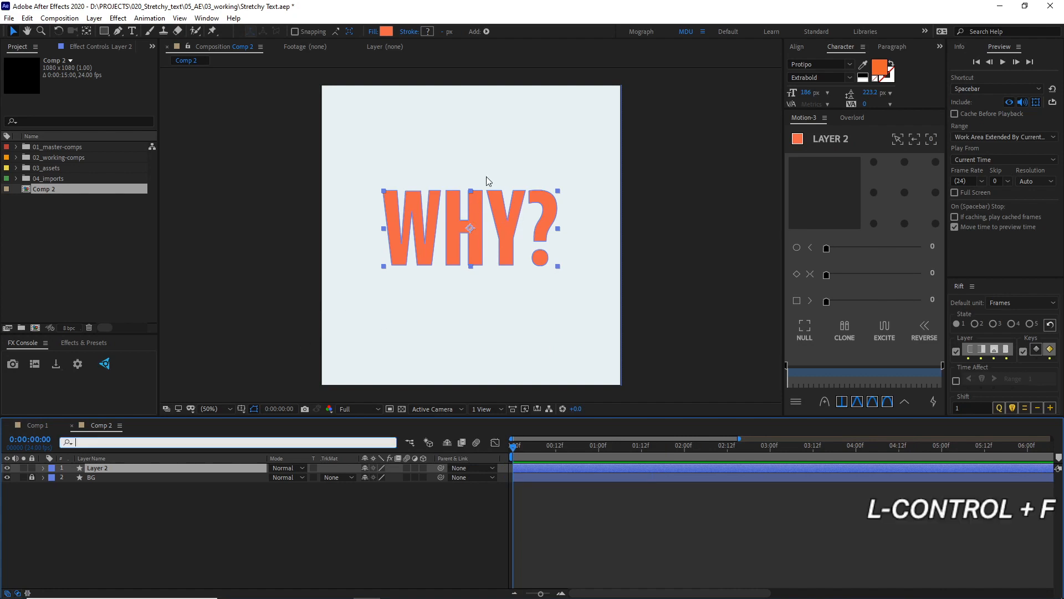
text(path)
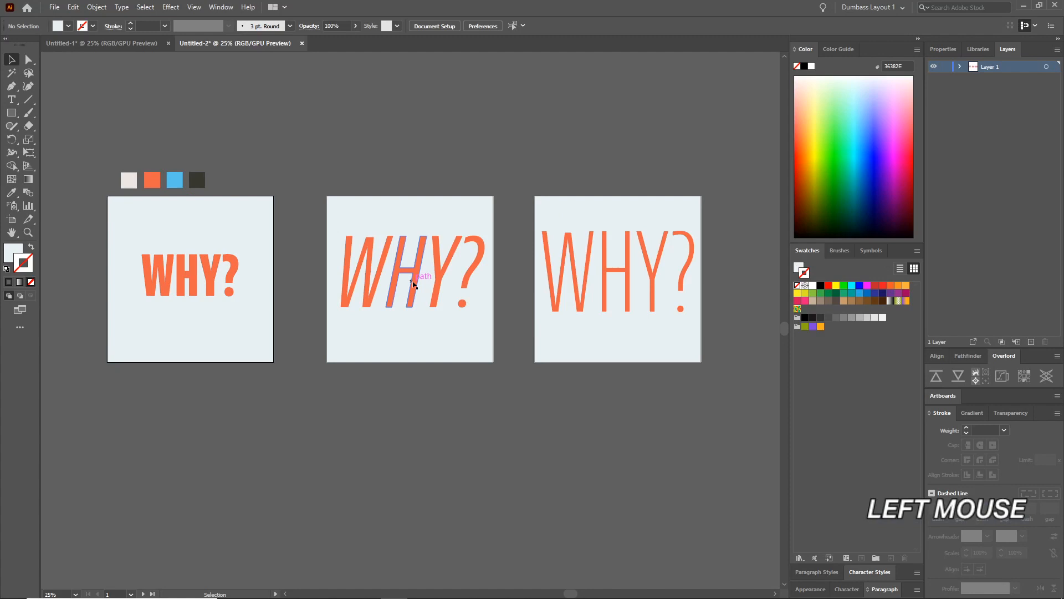
Select the italic WHY? group on the middle artboard and copy it
click(411, 284)
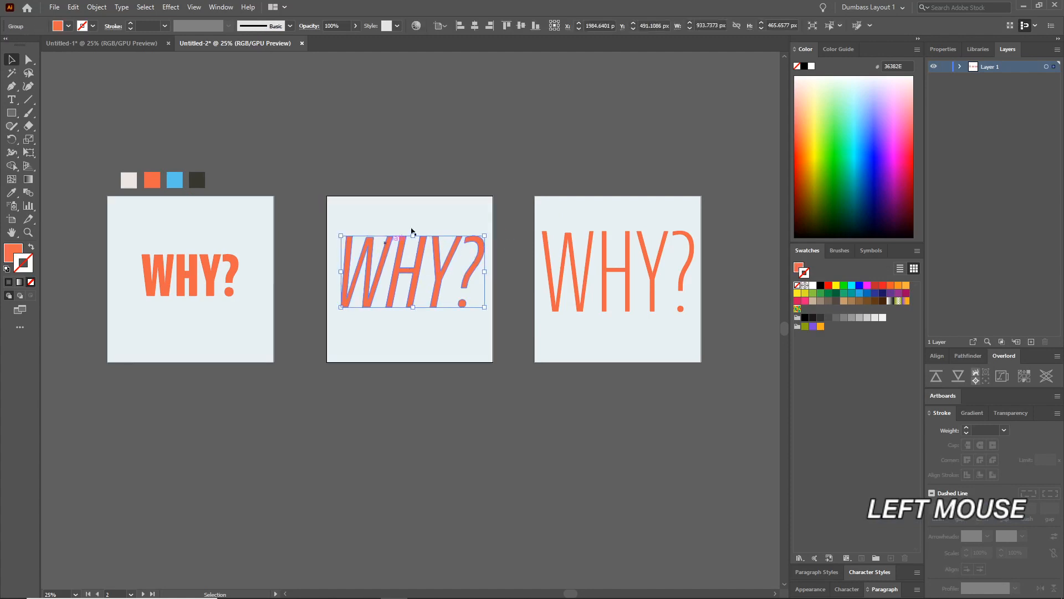
click(936, 376)
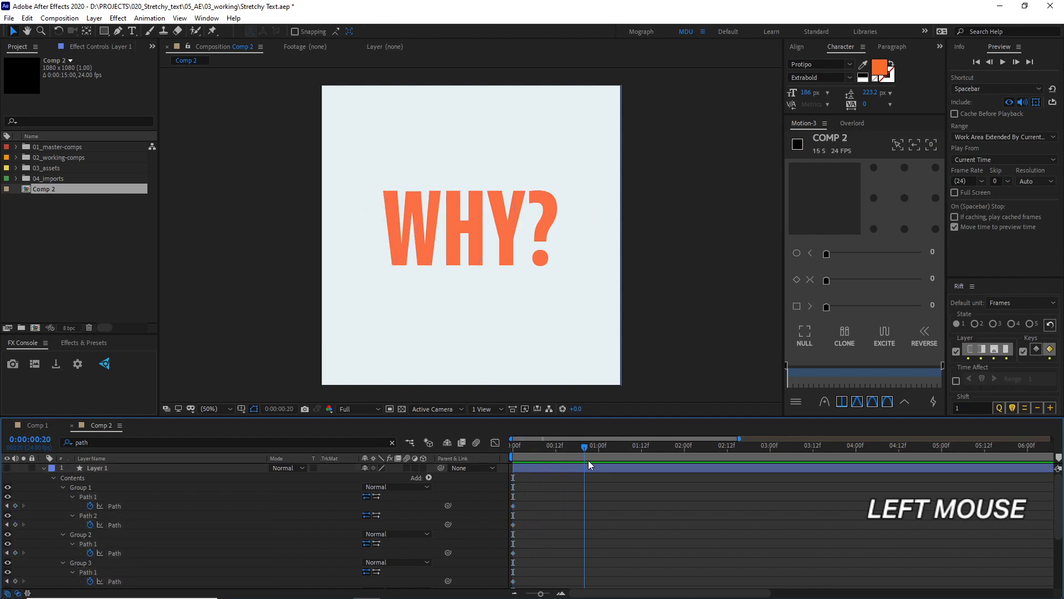
Paste the italic letter paths into Layer 2's Path properties and scrub the resulting morph
scroll(down, 3)
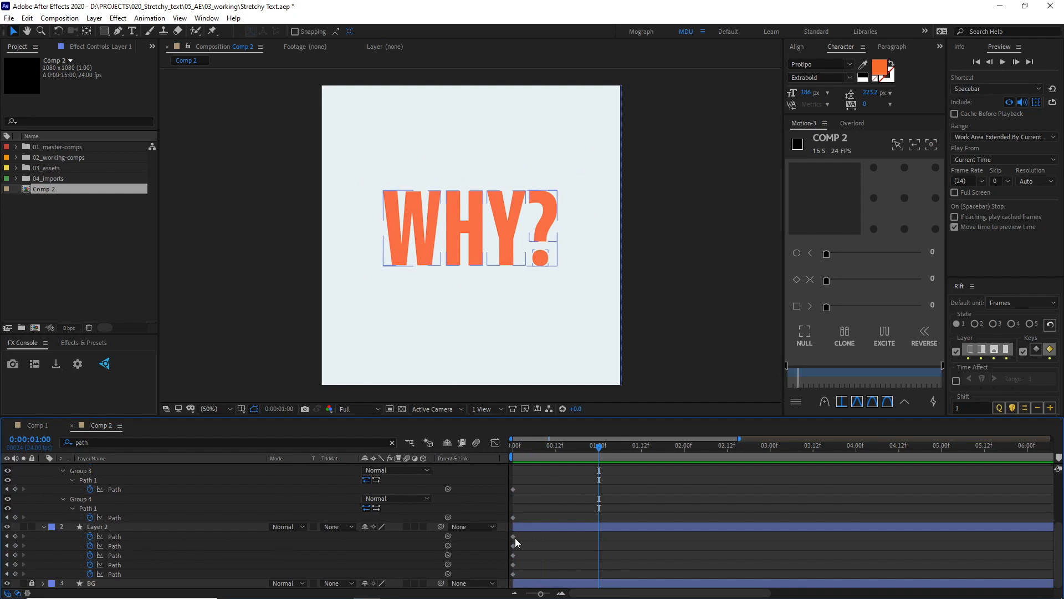
click(98, 526)
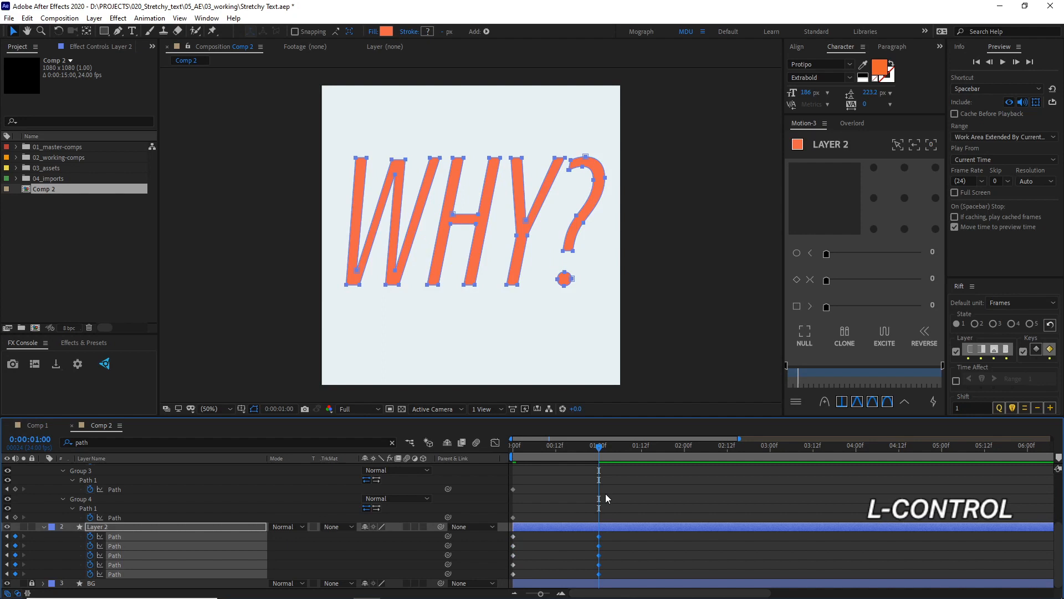
drag(599, 439, 560, 439)
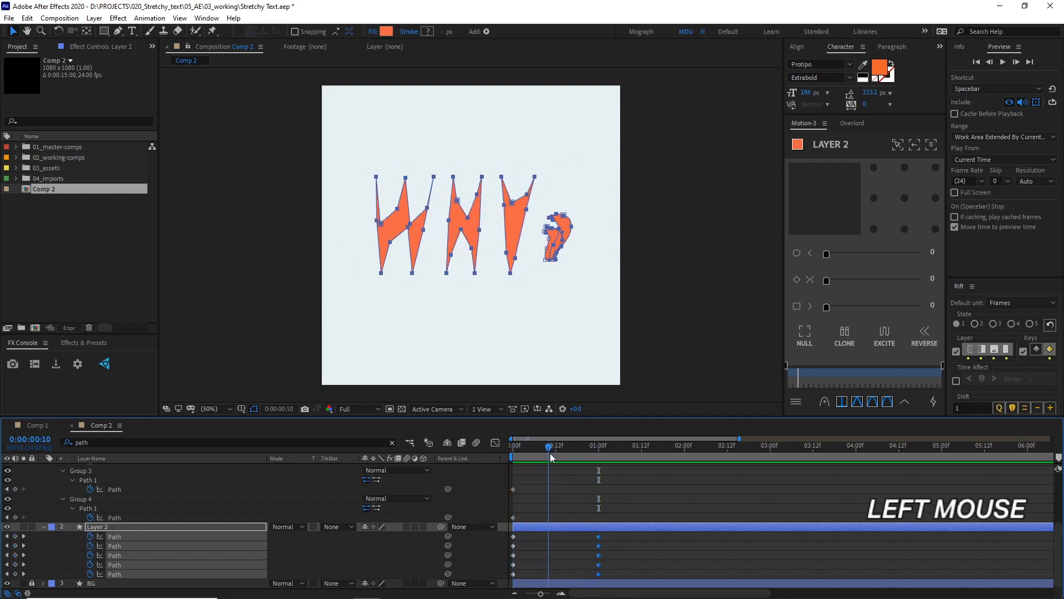
drag(550, 453, 513, 454)
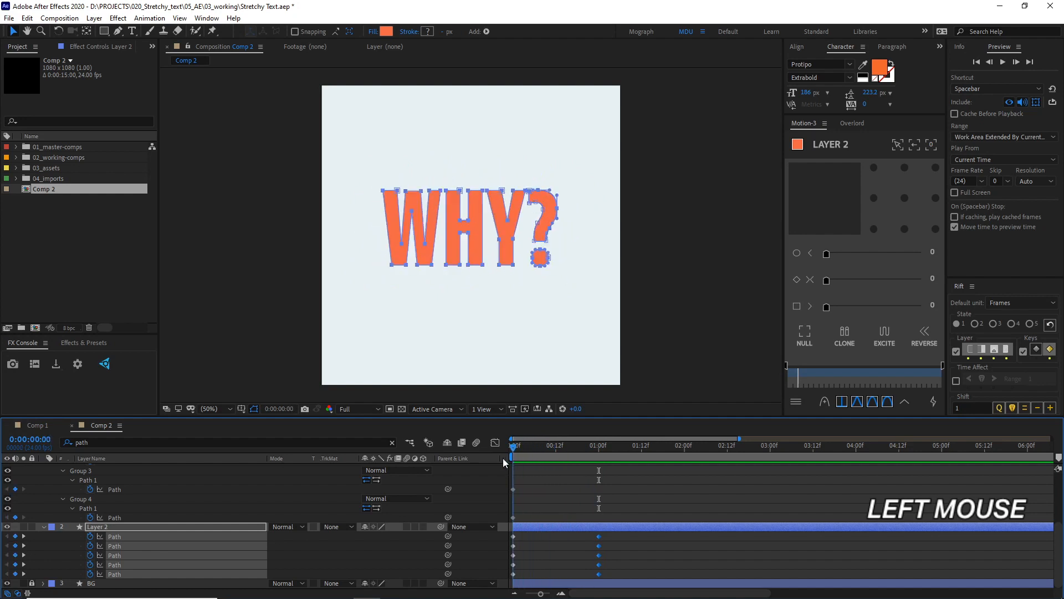
click(598, 445)
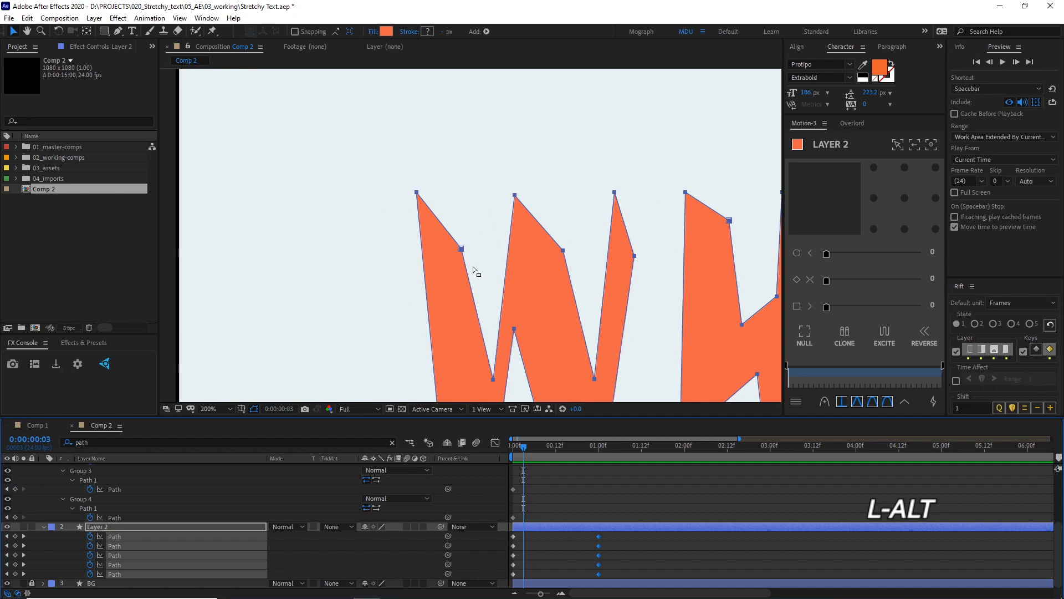
mouse_move(458, 266)
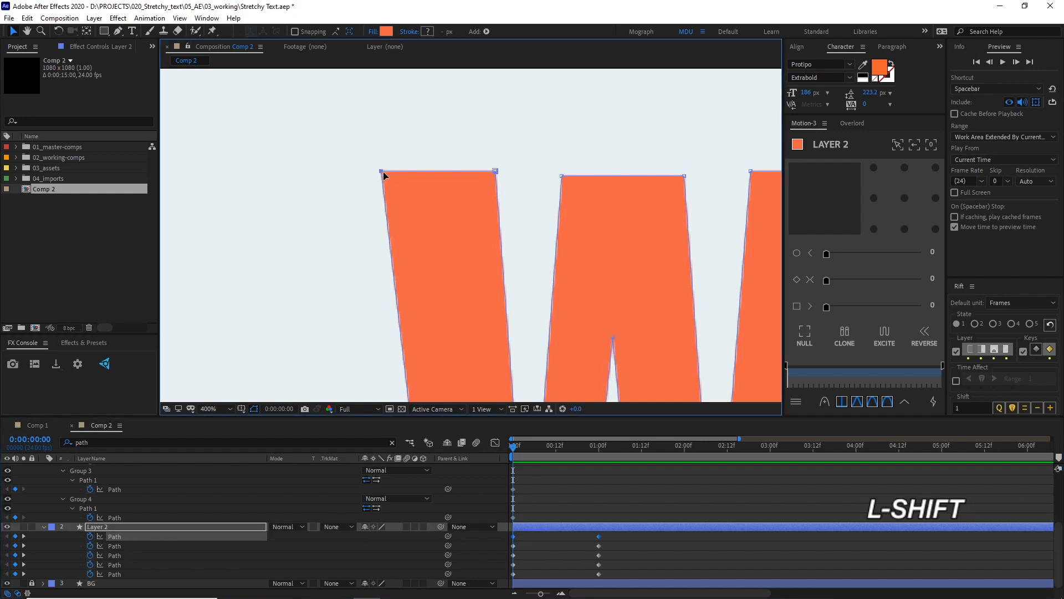
At 0:00, set the W's top-left corner point as its first vertex
right_click(383, 174)
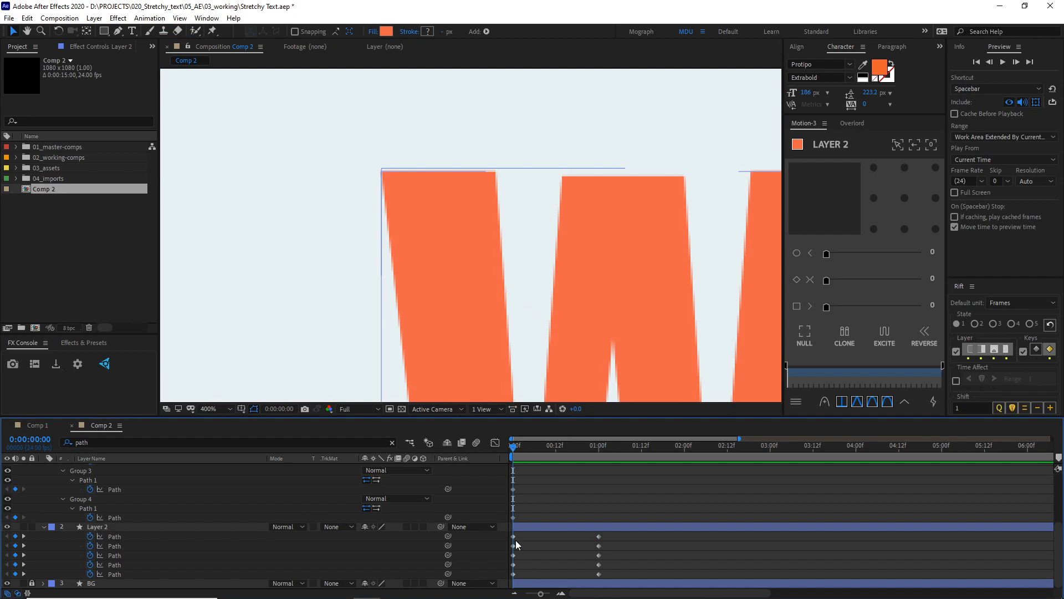
click(98, 526)
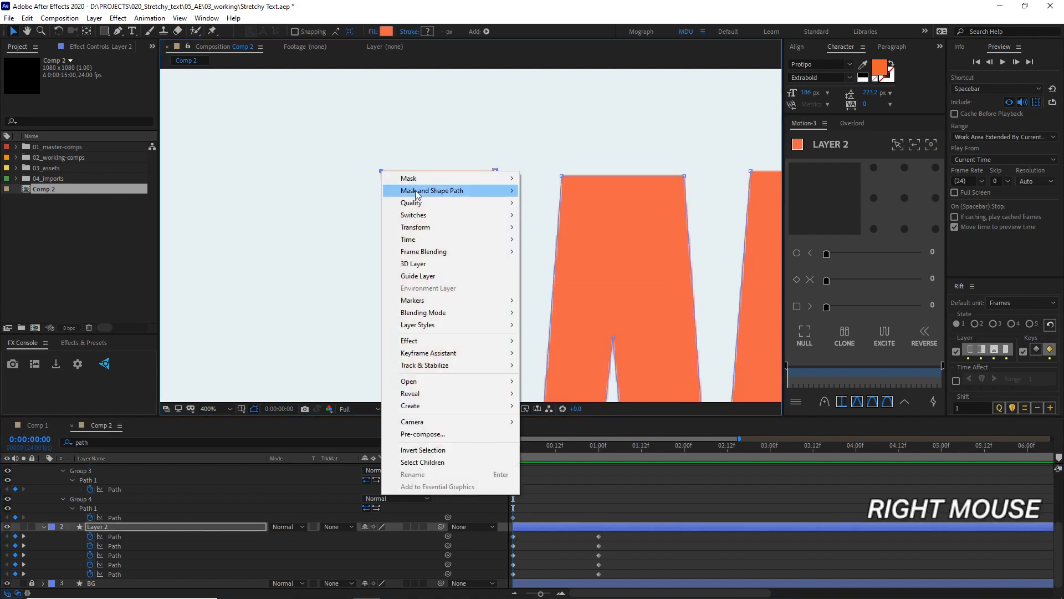
mouse_move(432, 190)
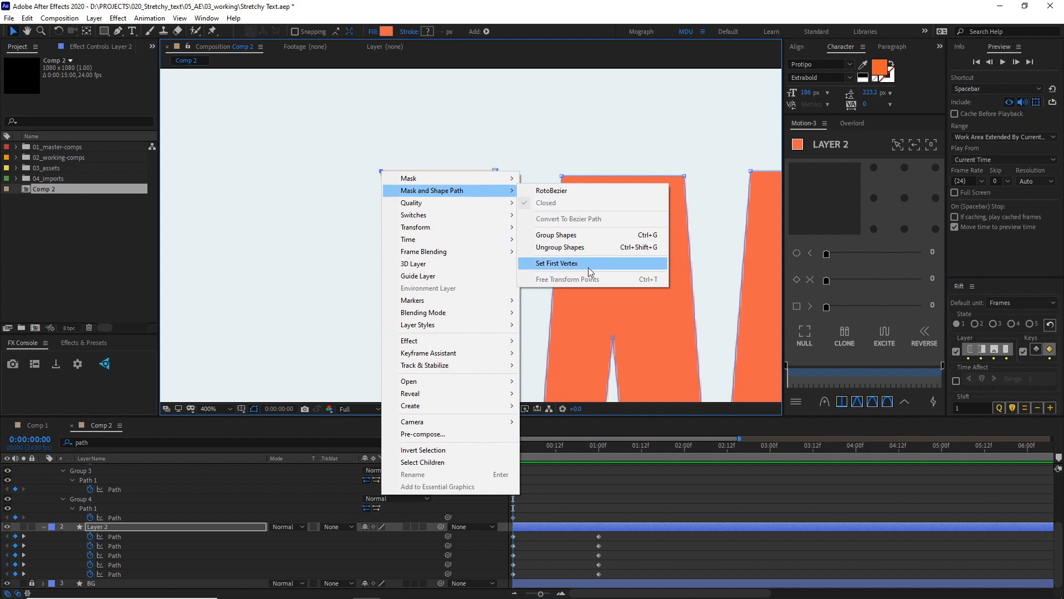
click(557, 263)
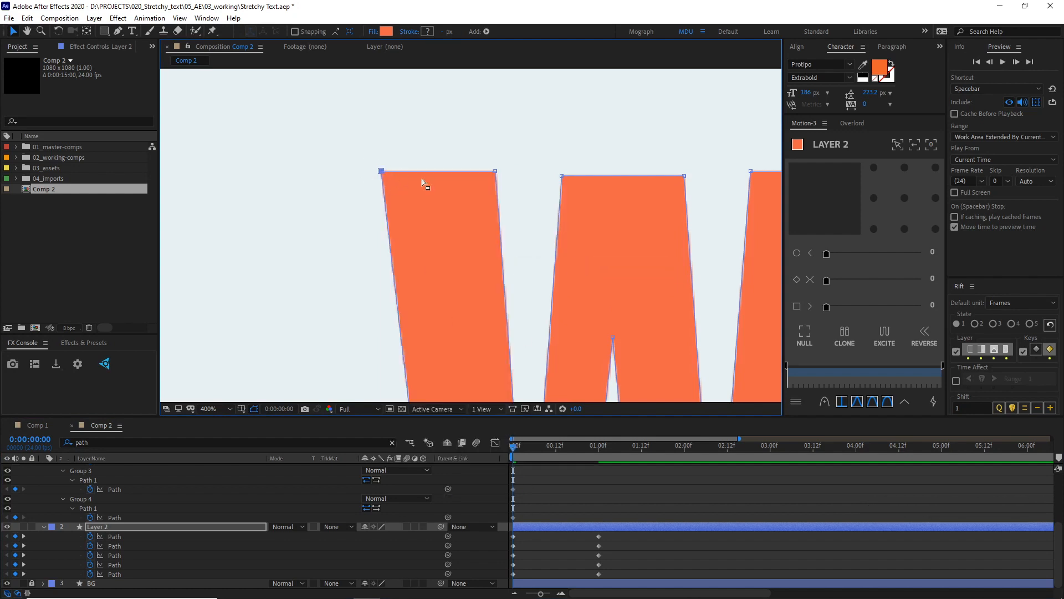
mouse_move(375, 207)
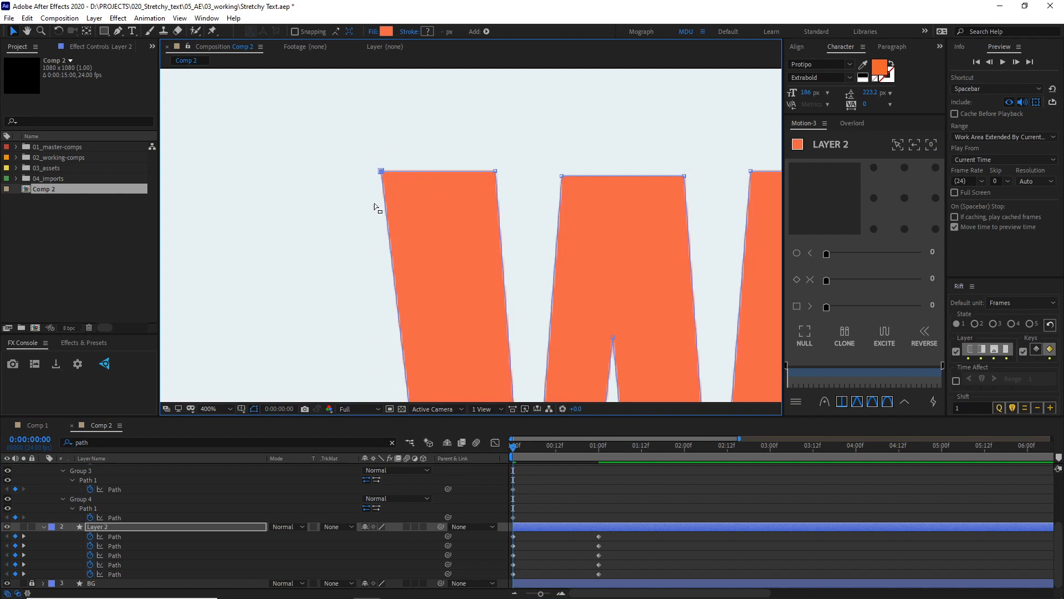
mouse_move(495, 376)
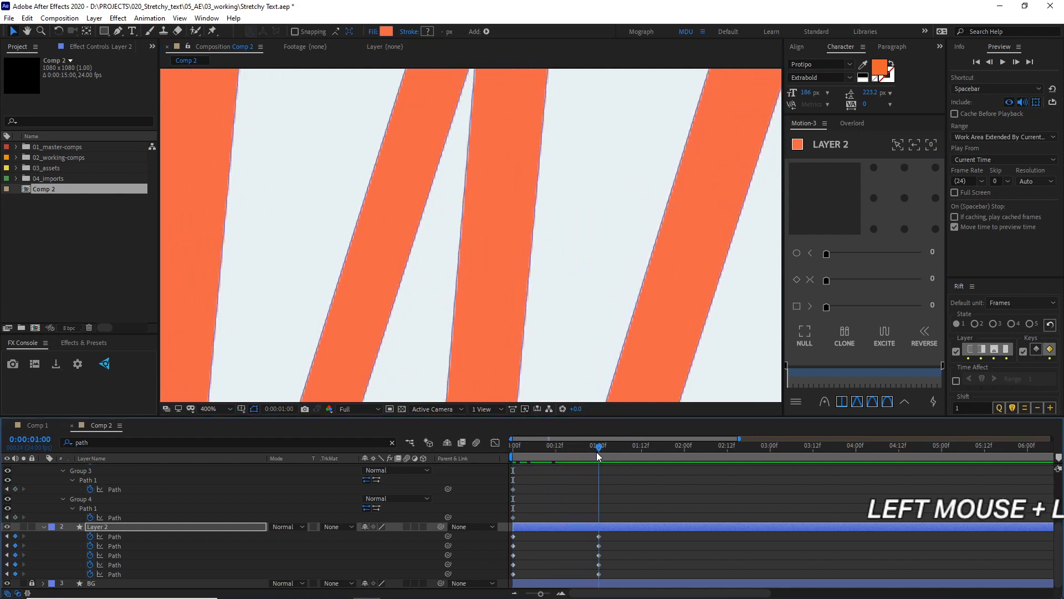
scroll(down, 3)
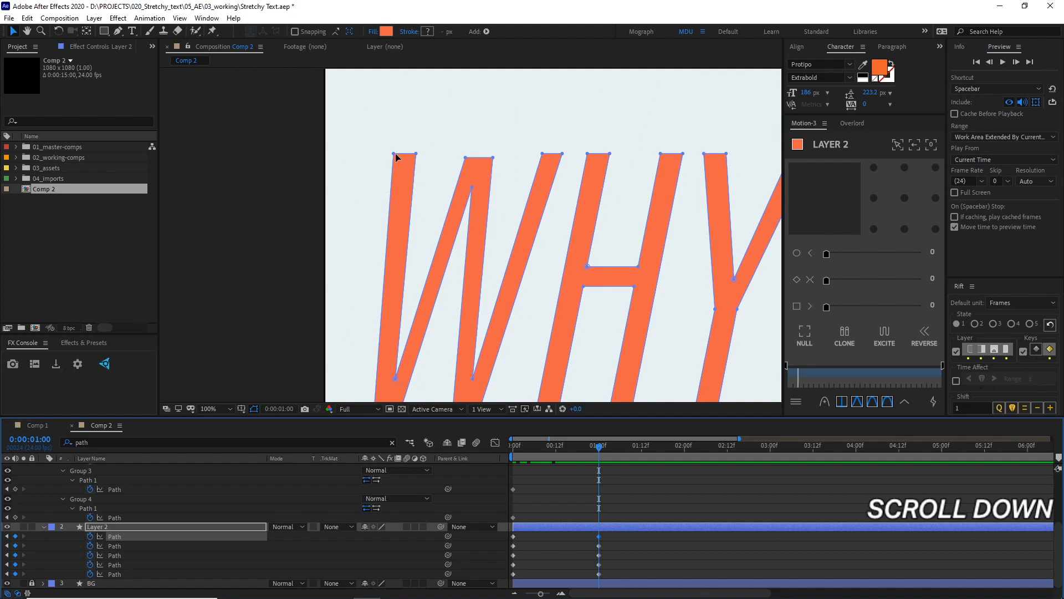
Scrub the W morph and select the one-second path keyframes to inspect mid-morph shapes
right_click(398, 158)
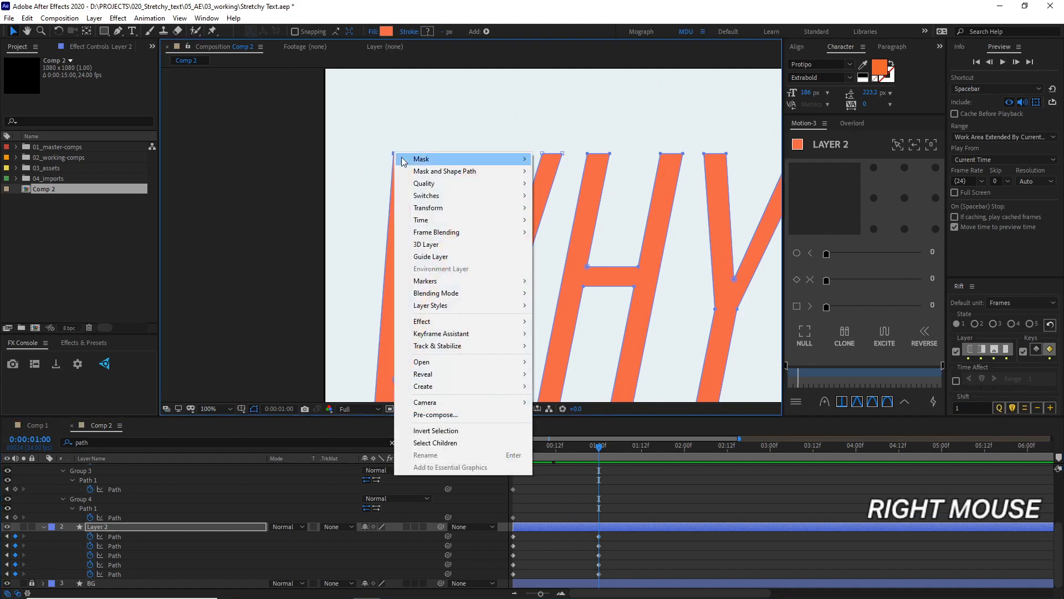
mouse_move(462, 171)
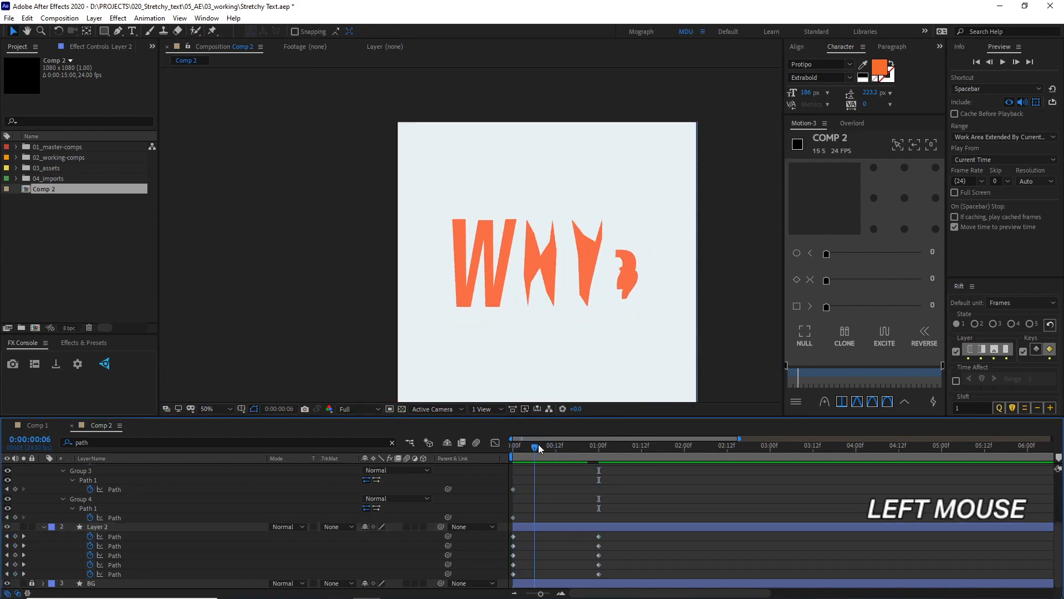
drag(538, 446, 598, 445)
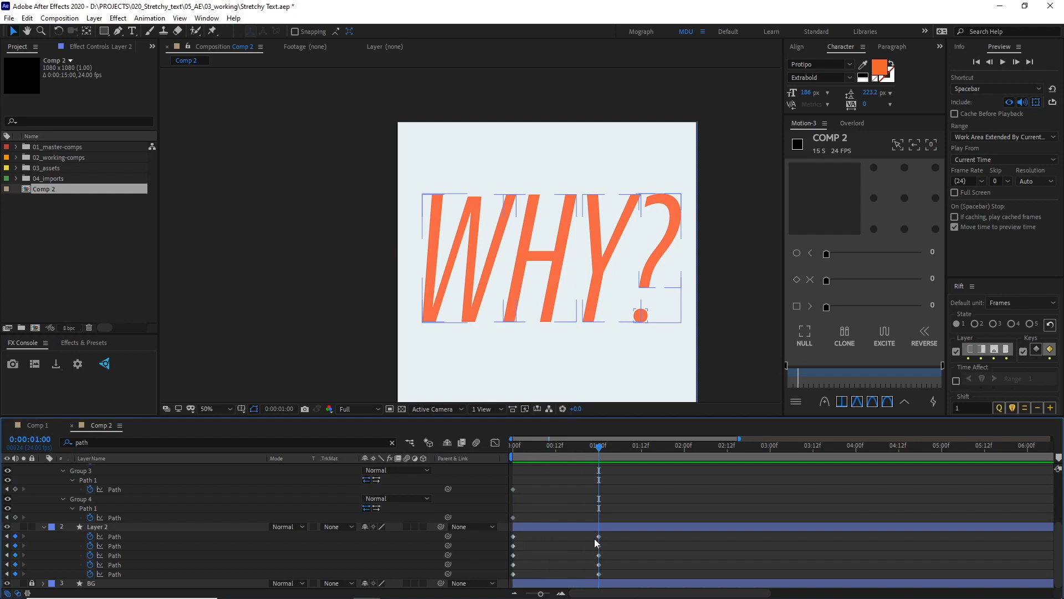
click(100, 526)
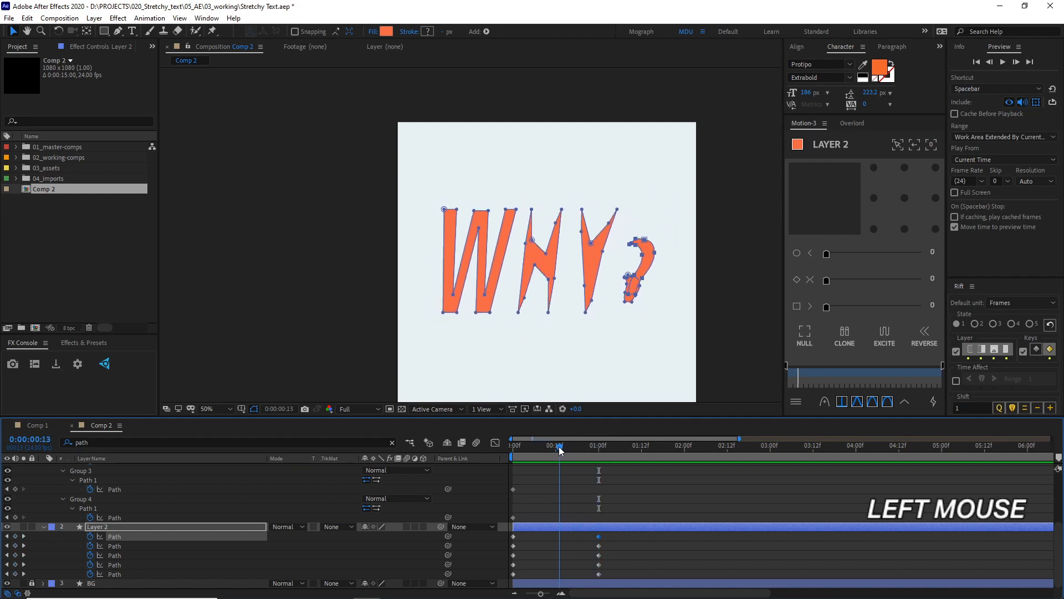
drag(560, 438, 517, 438)
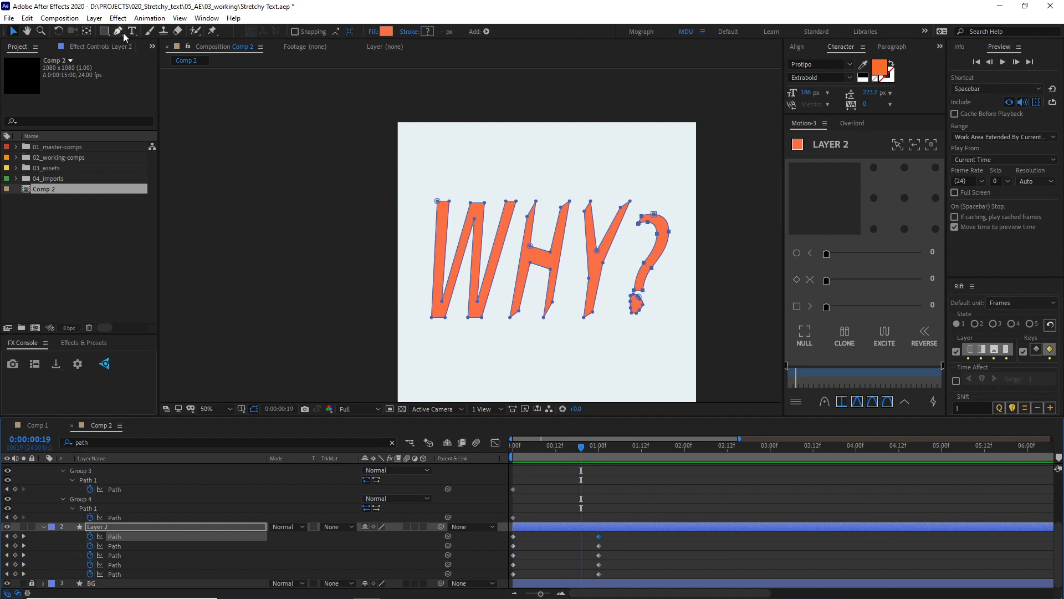
Switch point-editing mode, make the H's top corner its first vertex, and preview the morph
click(117, 32)
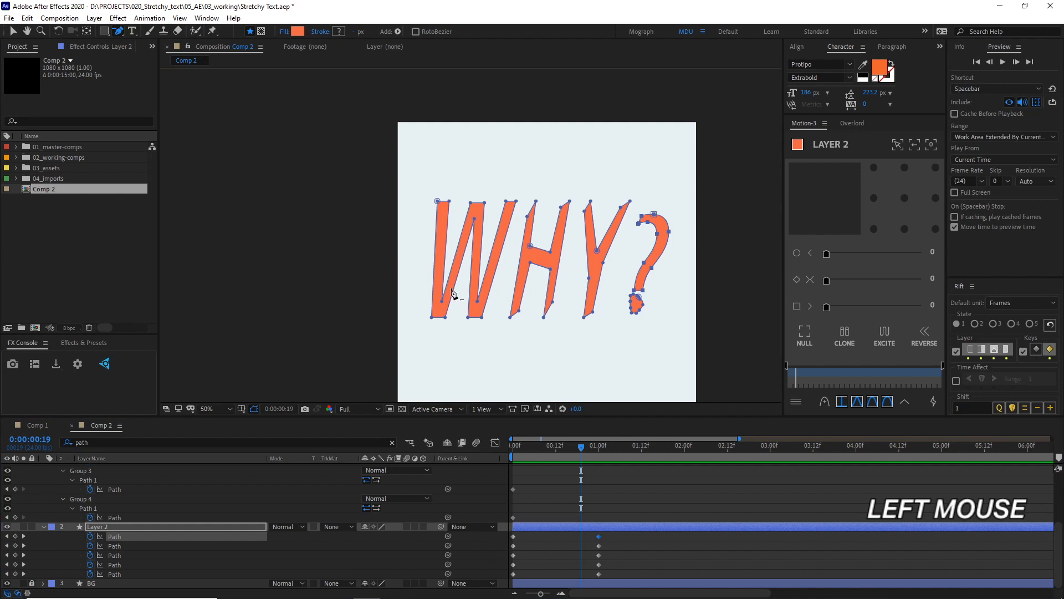
click(119, 32)
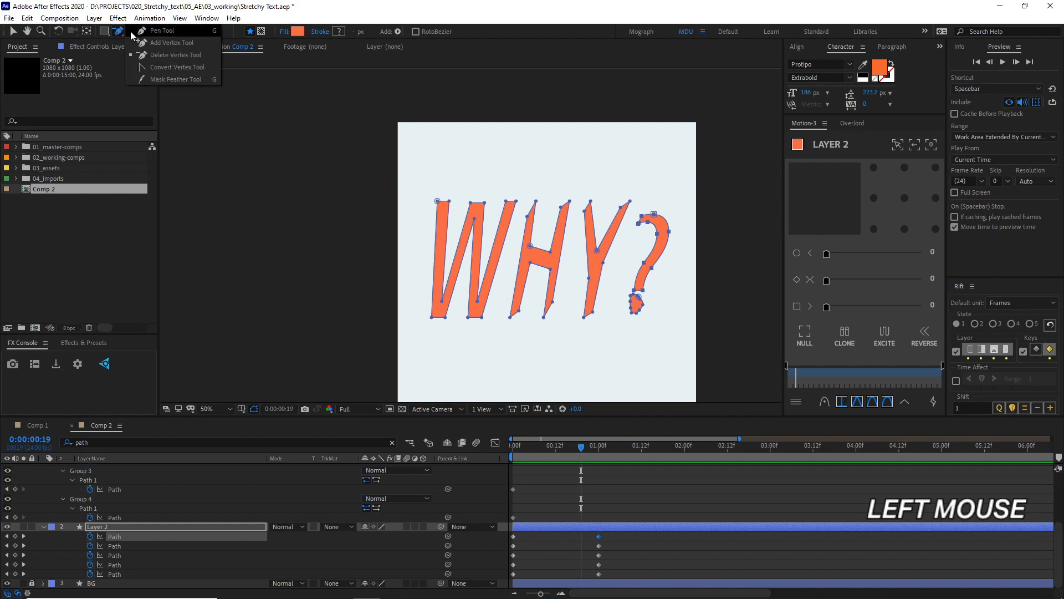
click(592, 446)
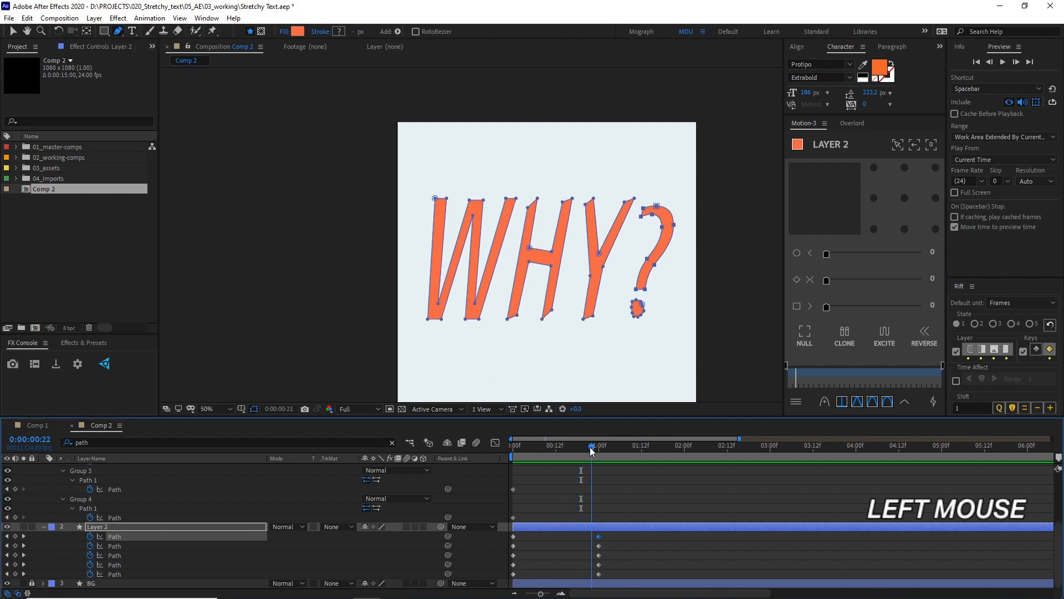
drag(592, 446, 574, 446)
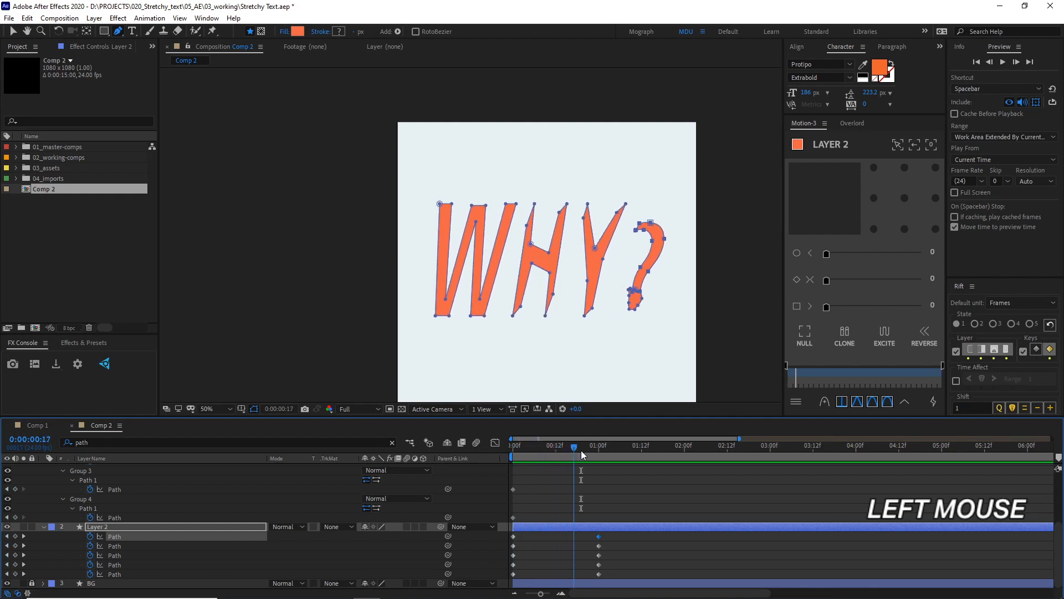
drag(575, 446, 599, 445)
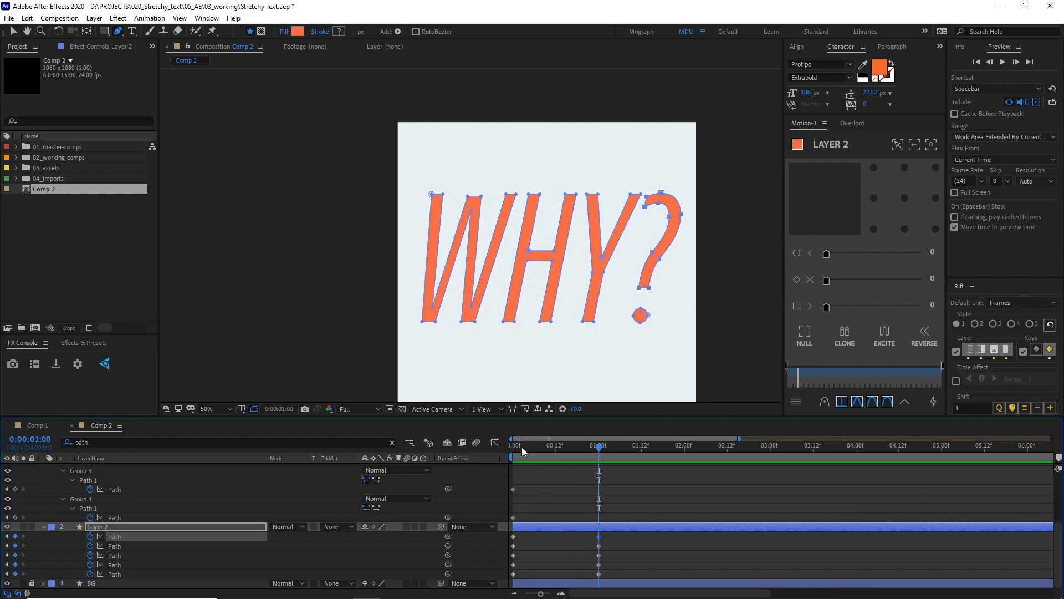
click(513, 445)
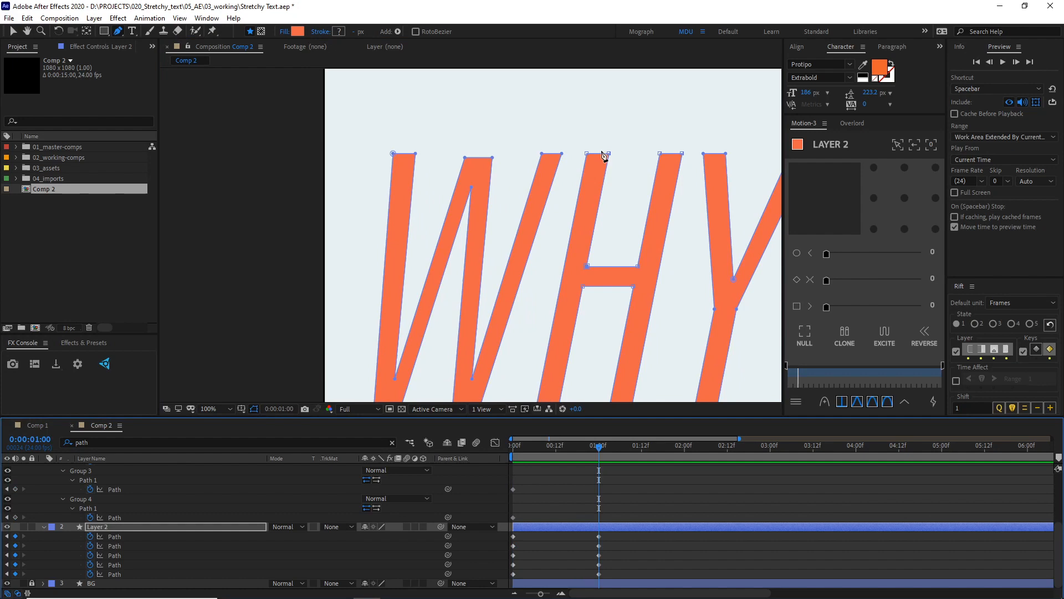
right_click(603, 154)
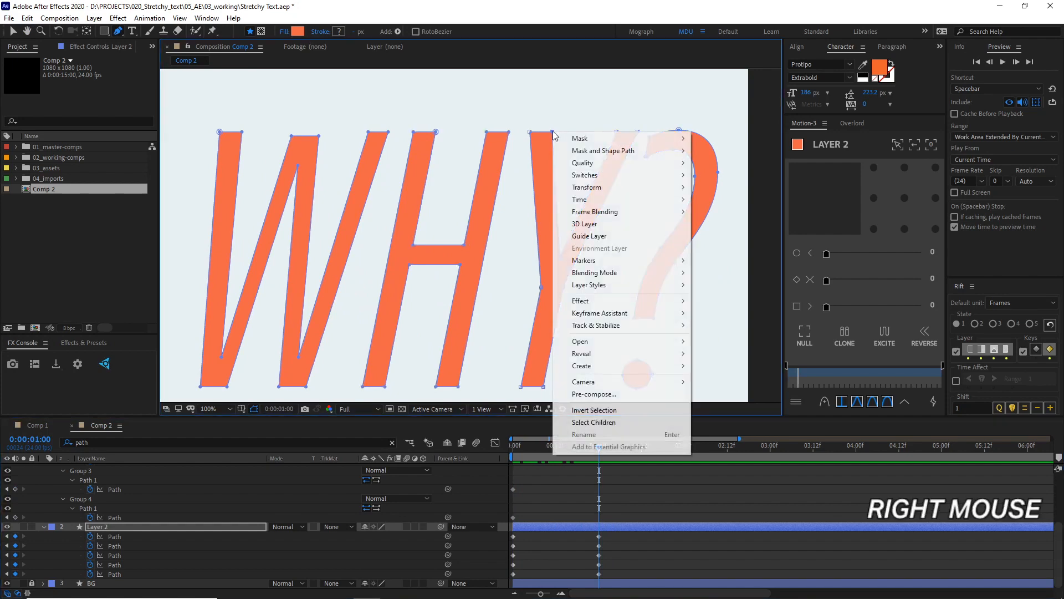
mouse_move(602, 150)
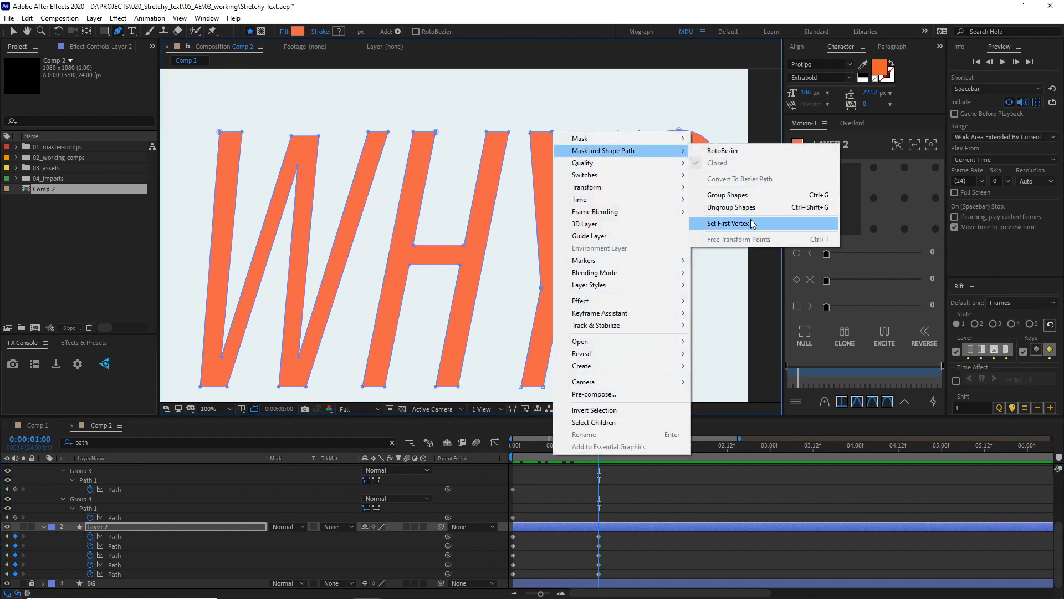
click(728, 223)
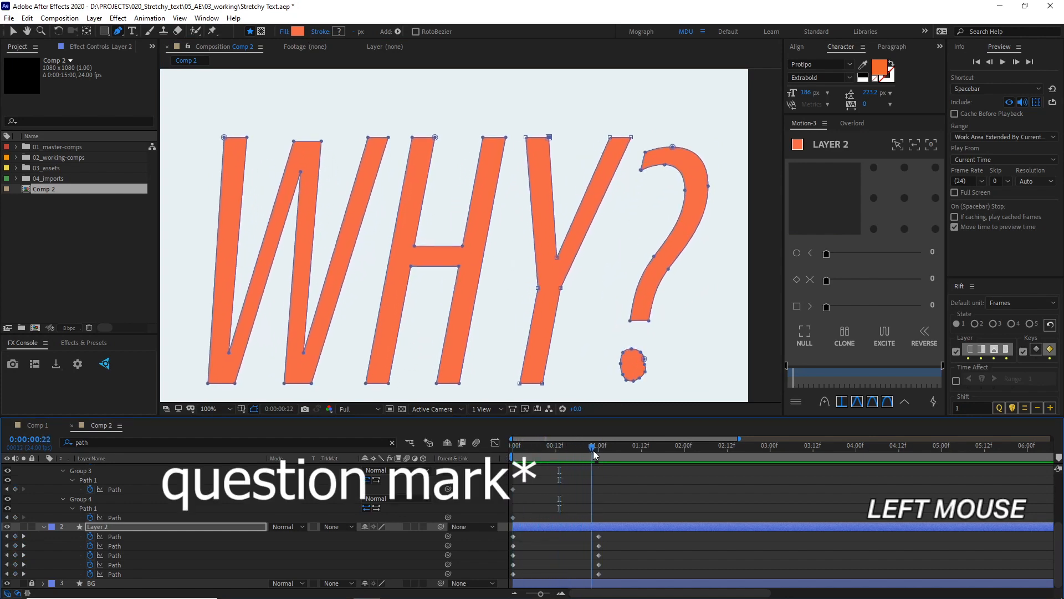
click(574, 448)
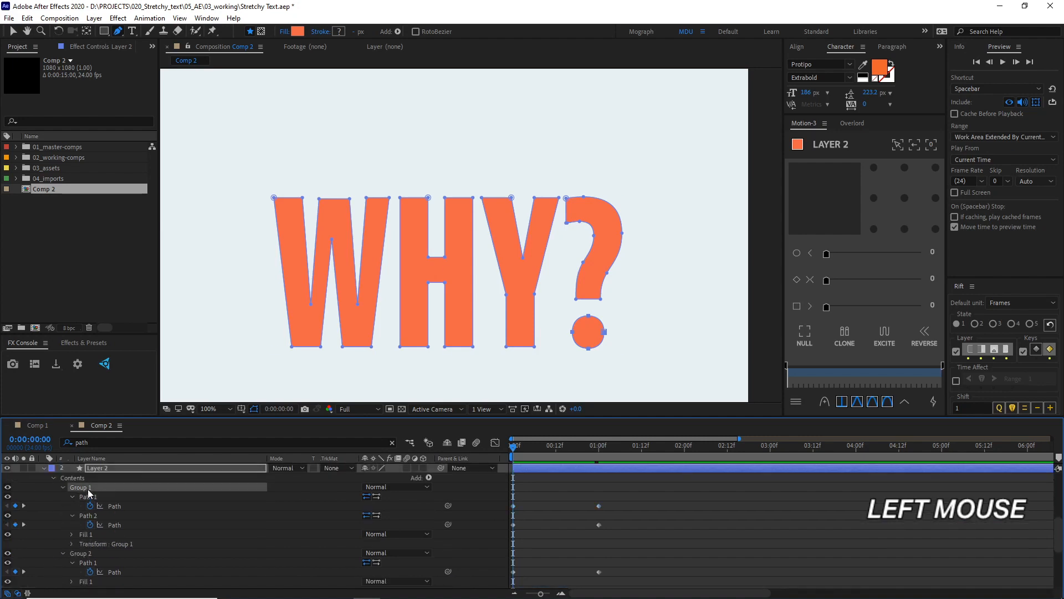
Name Layer 2's question-mark parts Question mark, Dot and ?, then select the bold letter path keyframes
click(88, 496)
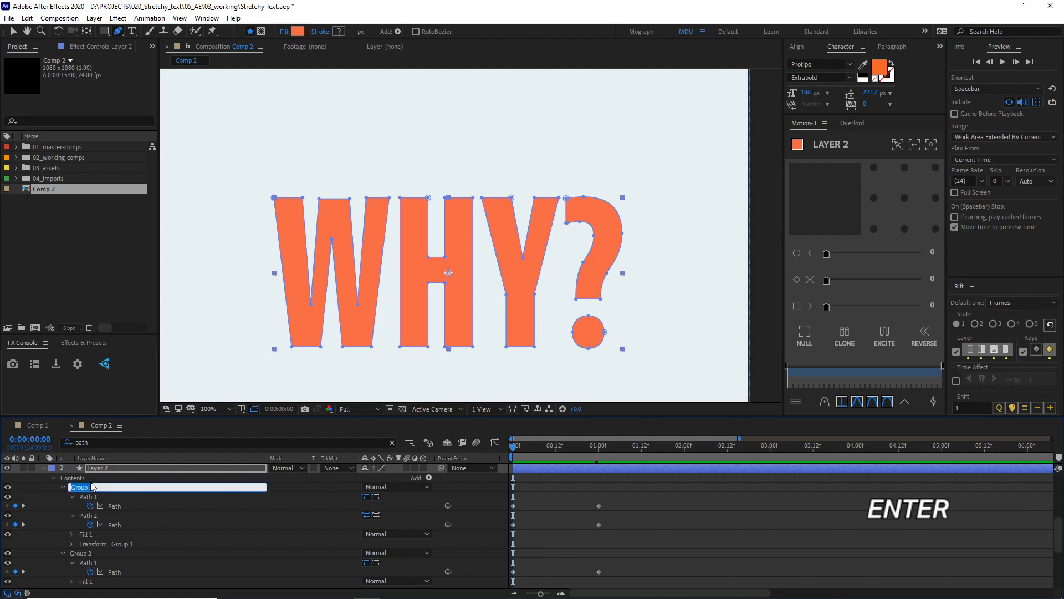
text(Question mark)
click(172, 496)
text(Dot)
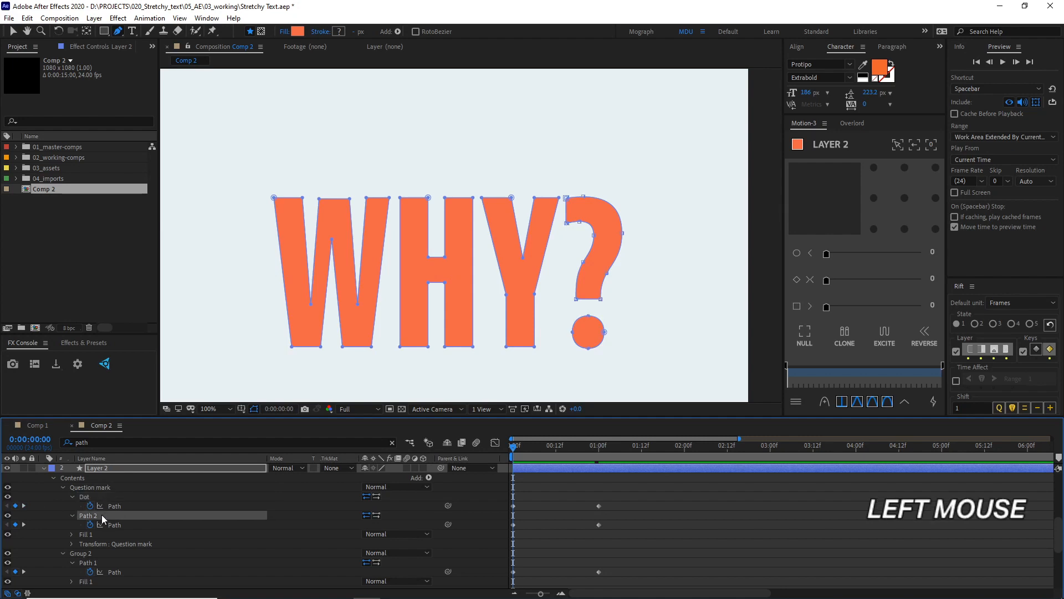
double_click(88, 516)
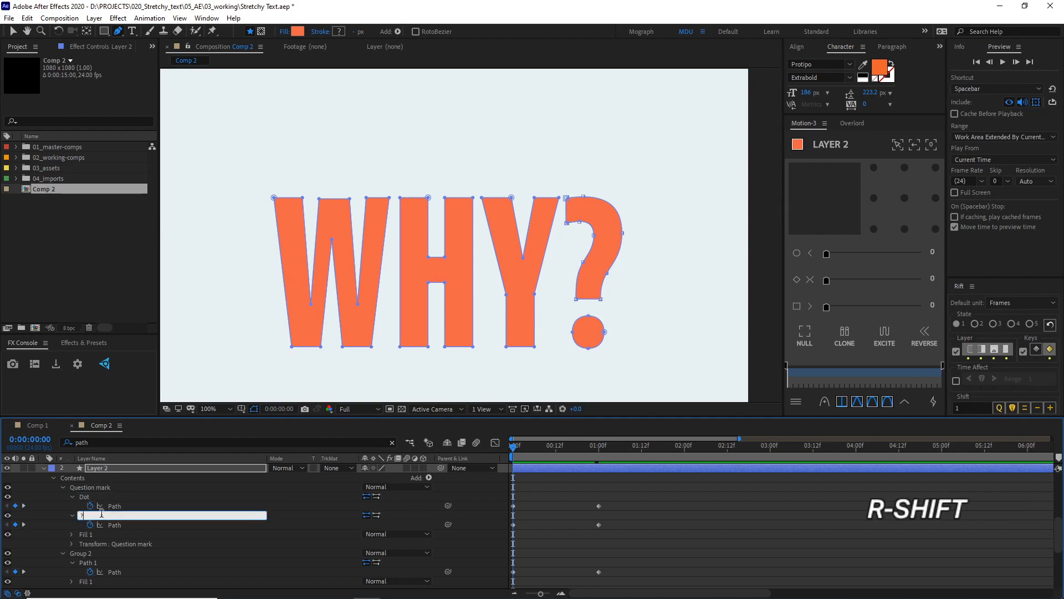
key(Enter)
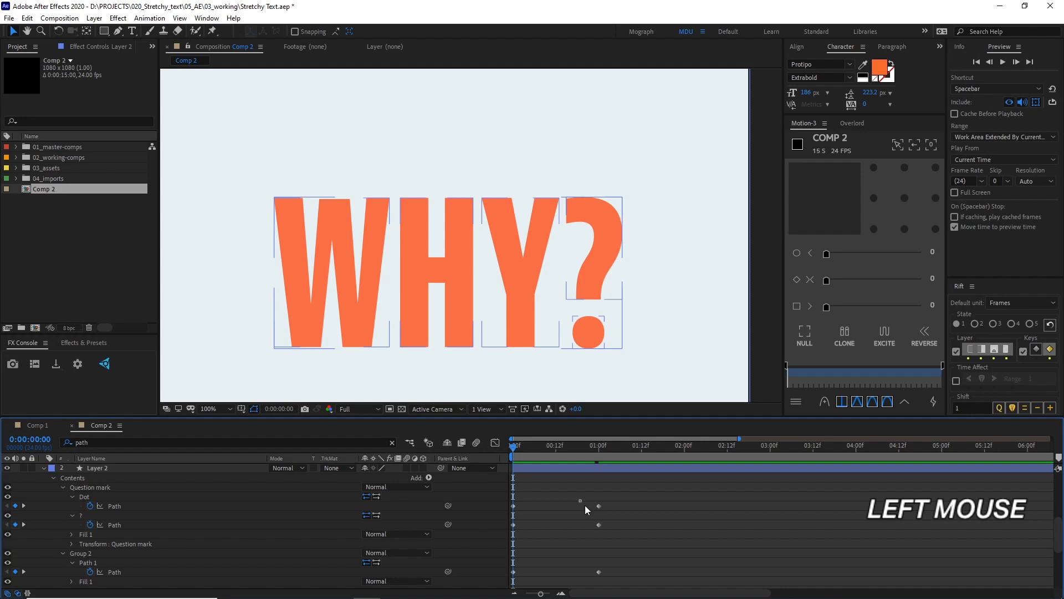
click(97, 468)
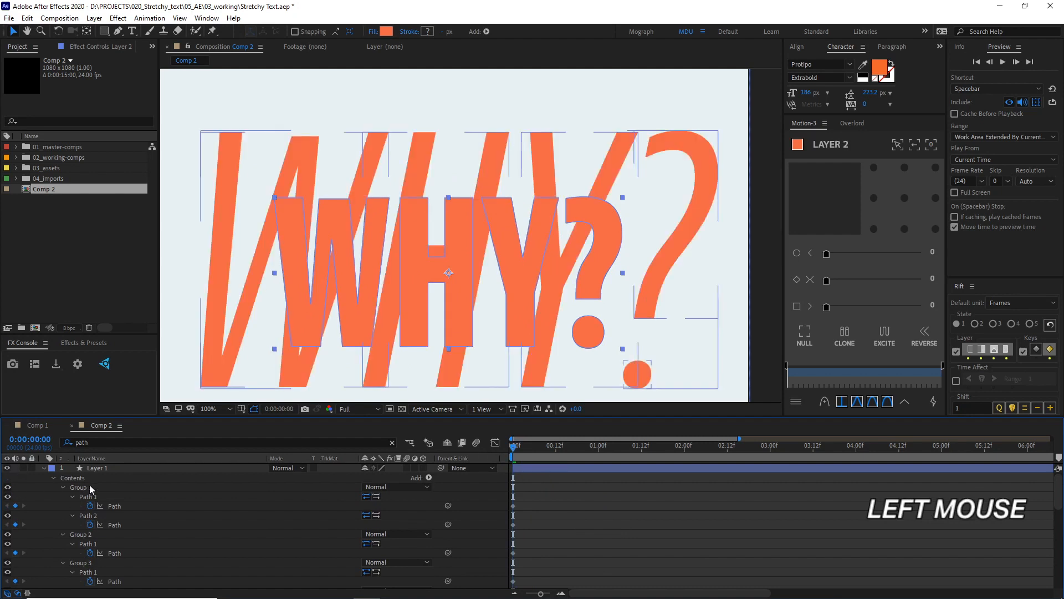
Paste Layer 1's italic letter paths into Layer 2 at 1:00 as morph keyframes
click(114, 505)
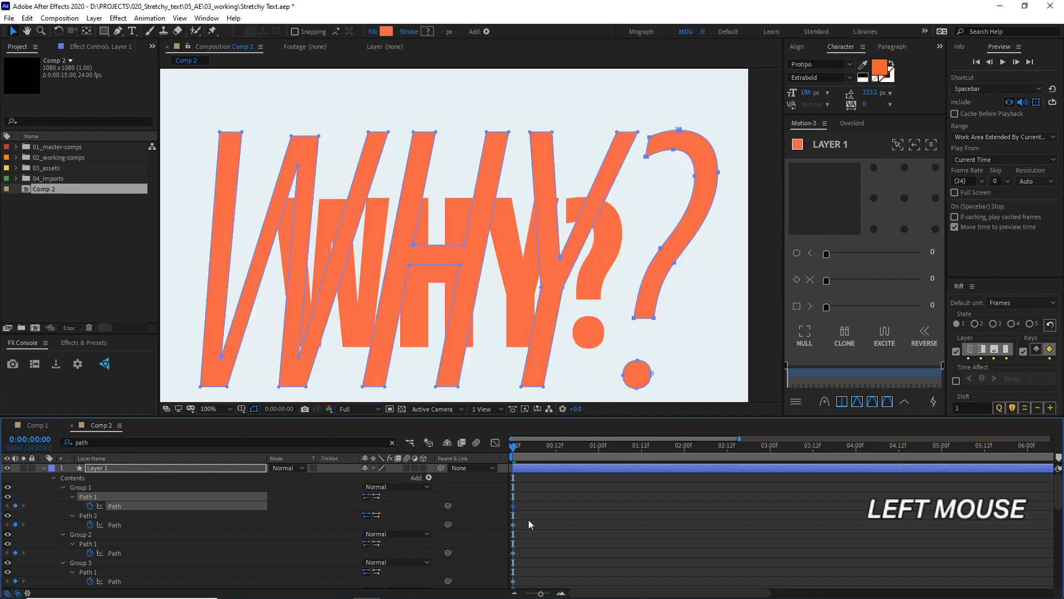
scroll(down, 3)
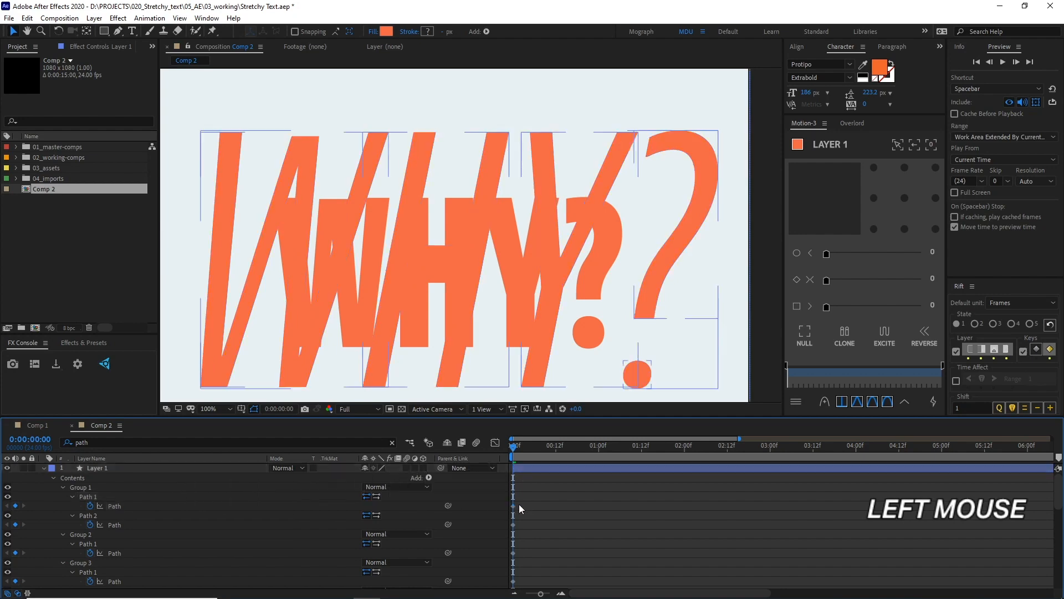
scroll(down, 3)
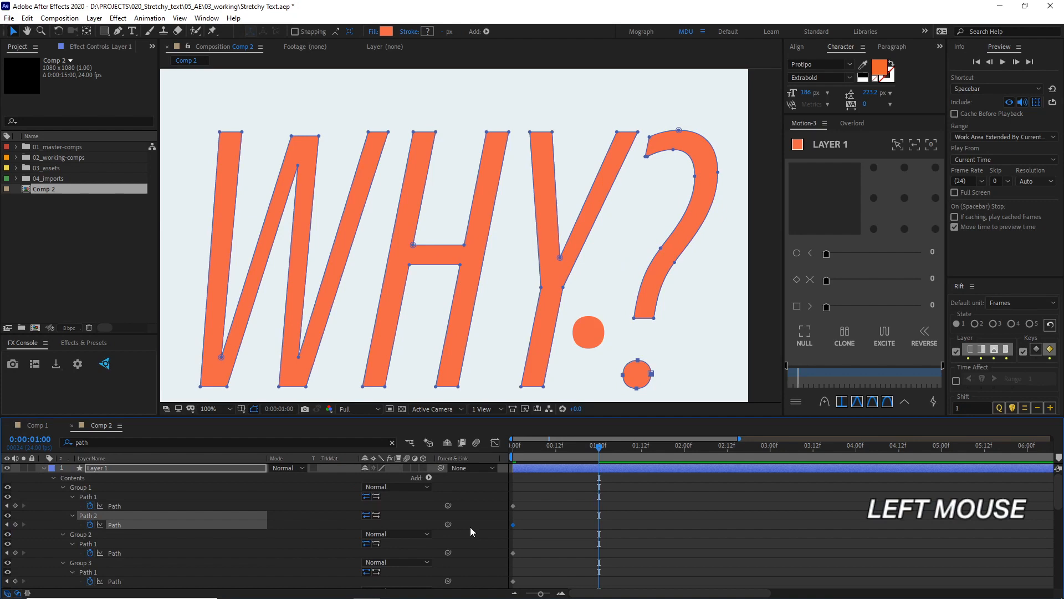
scroll(down, 3)
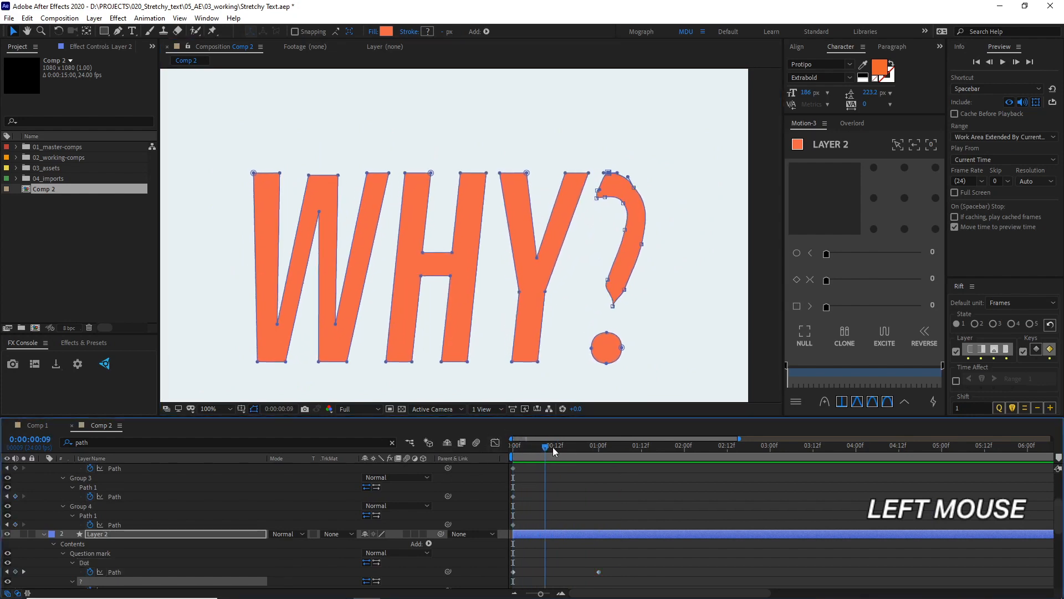
drag(547, 447, 599, 447)
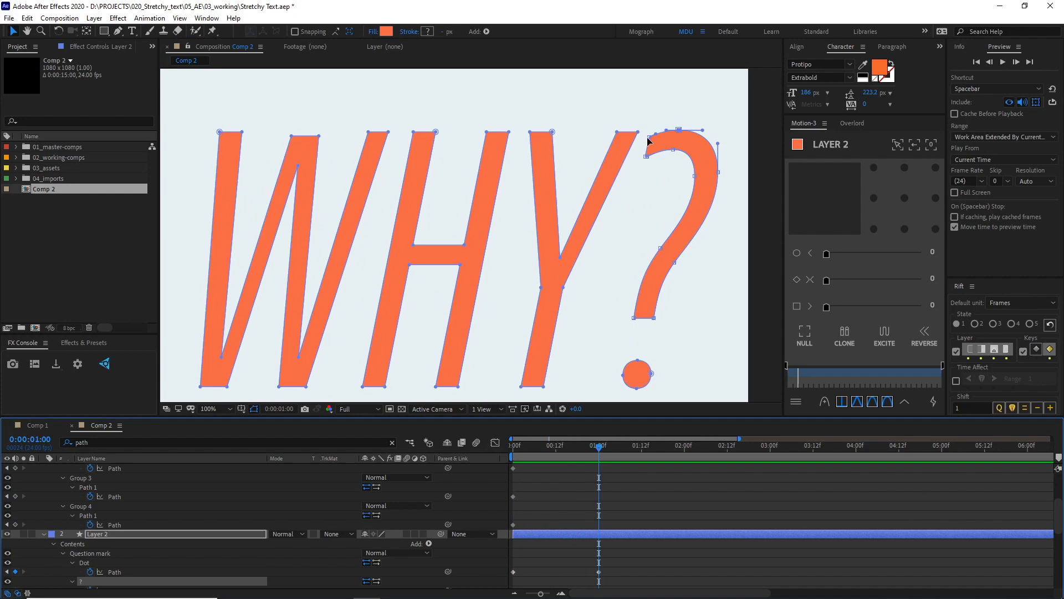
right_click(649, 141)
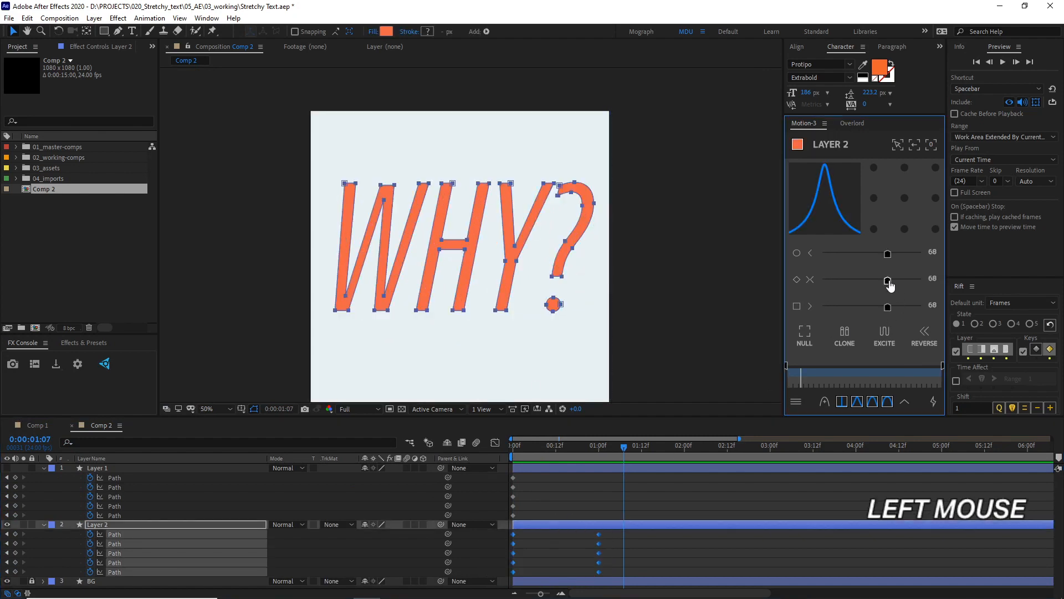
Ease the morph keyframes at 68, preview, and select the tall thin WHY? in Illustrator
key(Space)
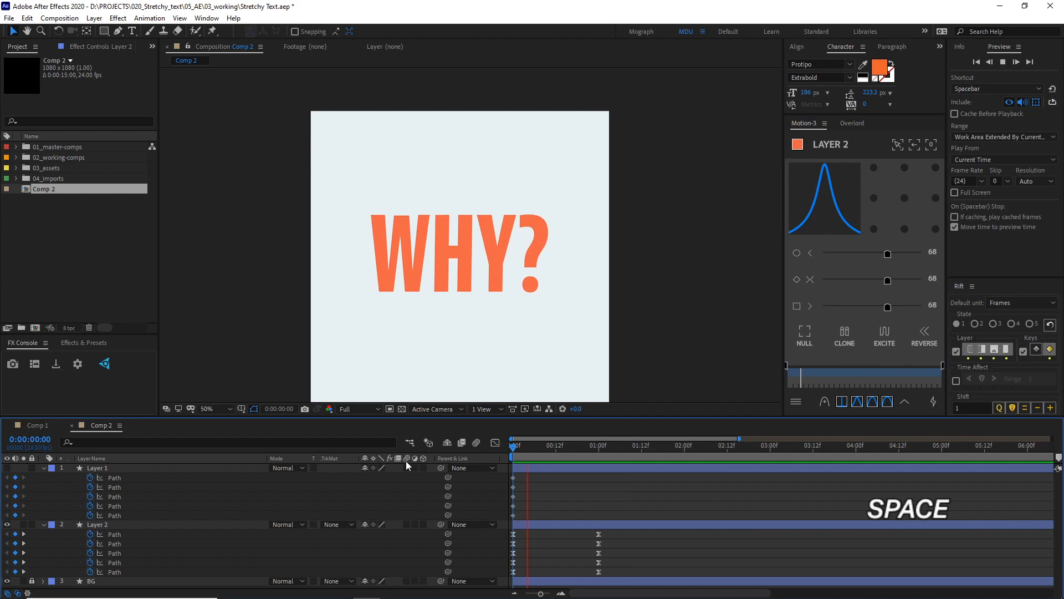
click(618, 445)
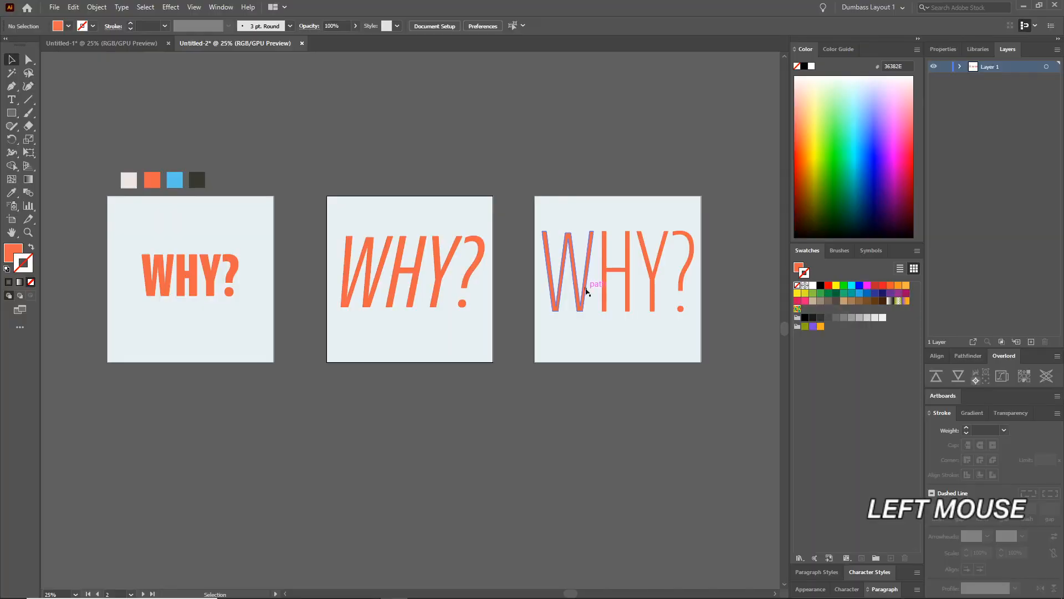
click(587, 290)
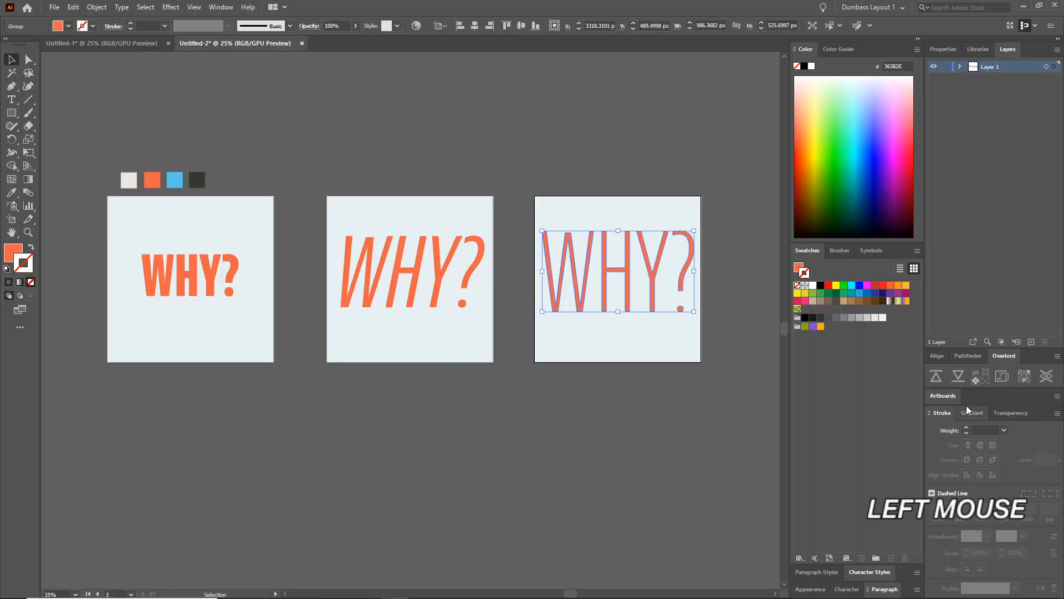
mouse_move(936, 376)
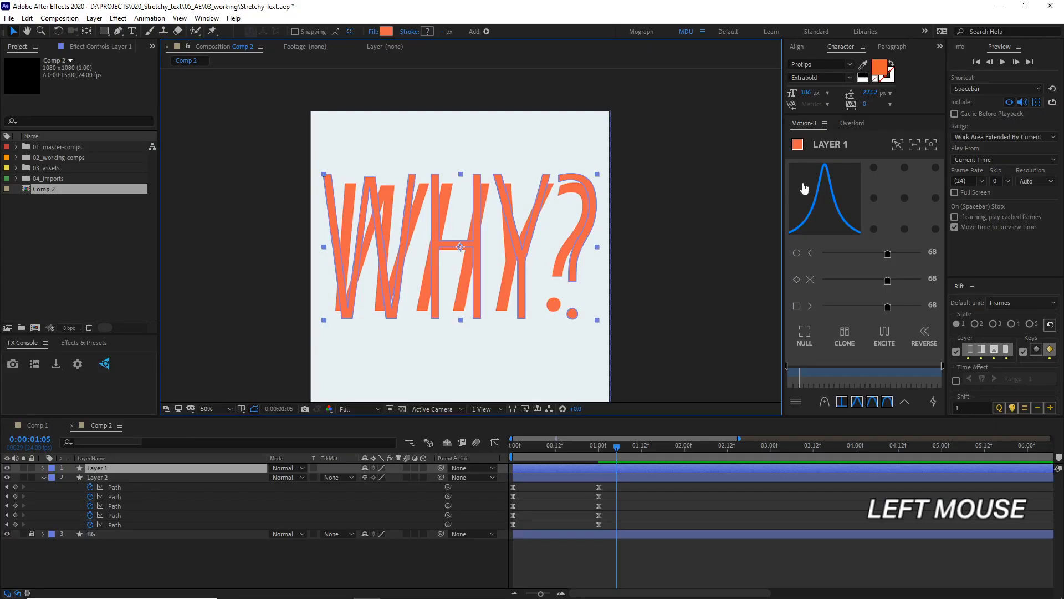
Copy the tall thin WHY? letter paths from Layer 1 for Layer 2's 2:00 keyframes
click(579, 445)
text(path)
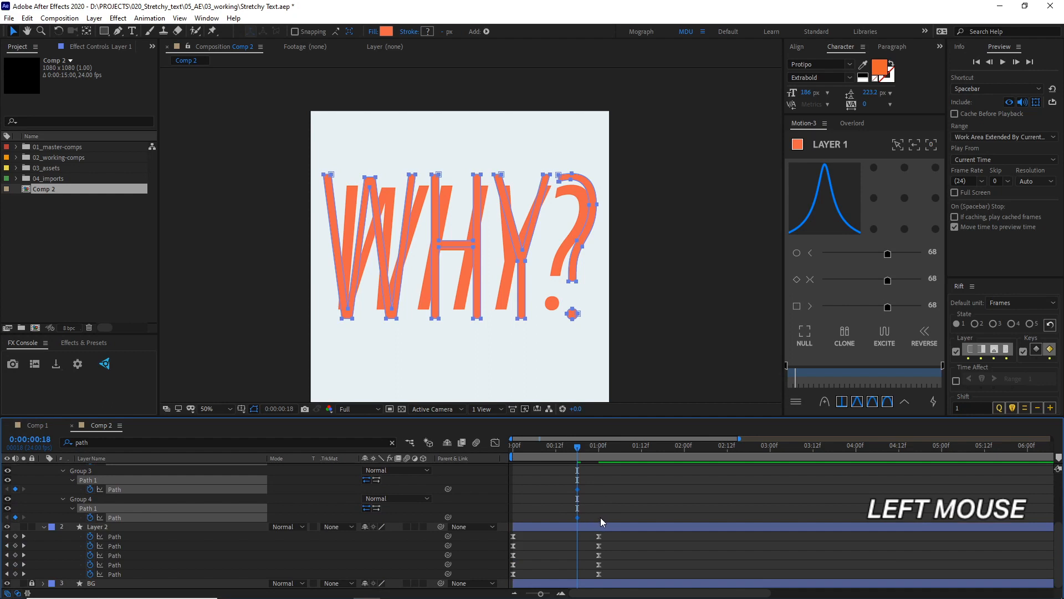
scroll(down, 3)
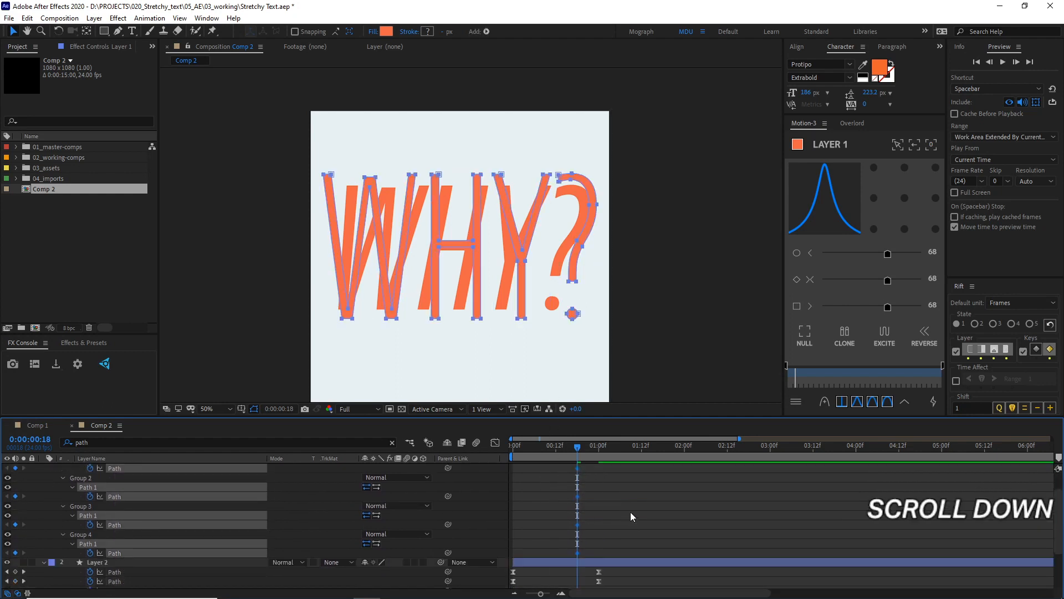
click(682, 448)
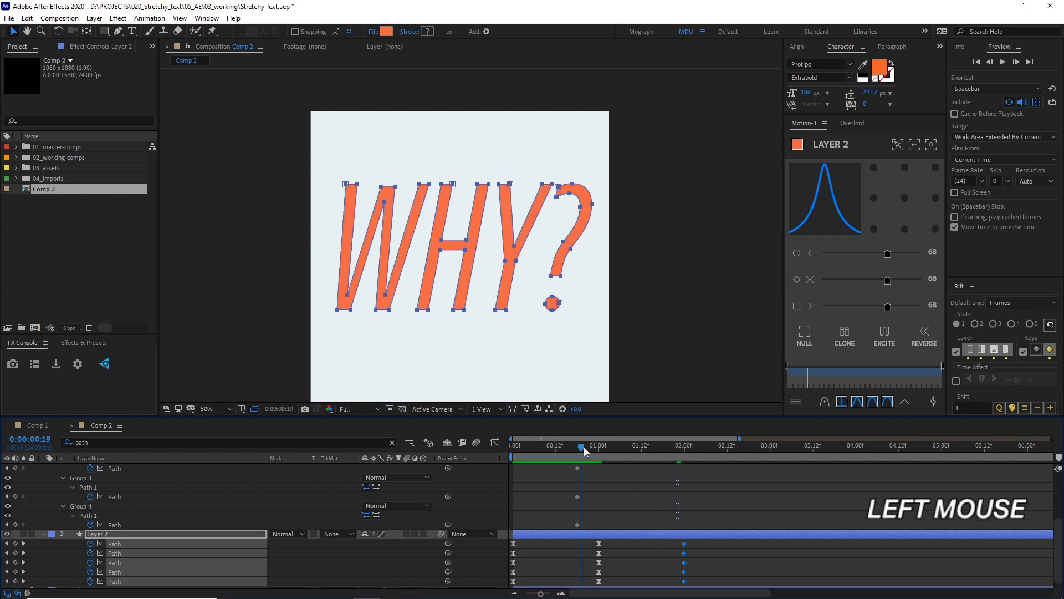
Ease the new 2:00 tall-letter path keyframes and preview the three-shape morph loop
drag(586, 451, 680, 451)
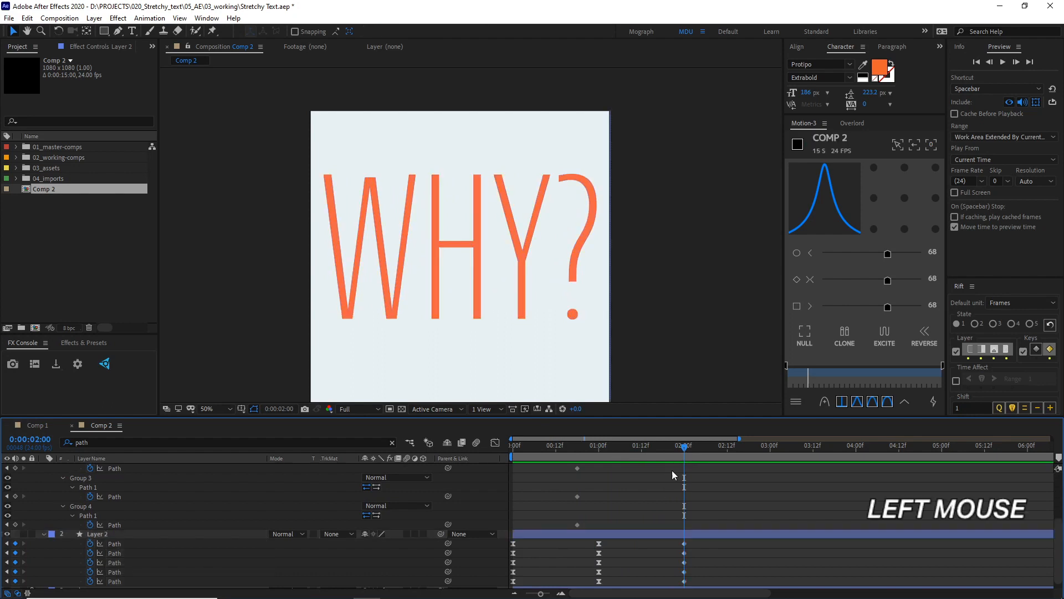
click(100, 534)
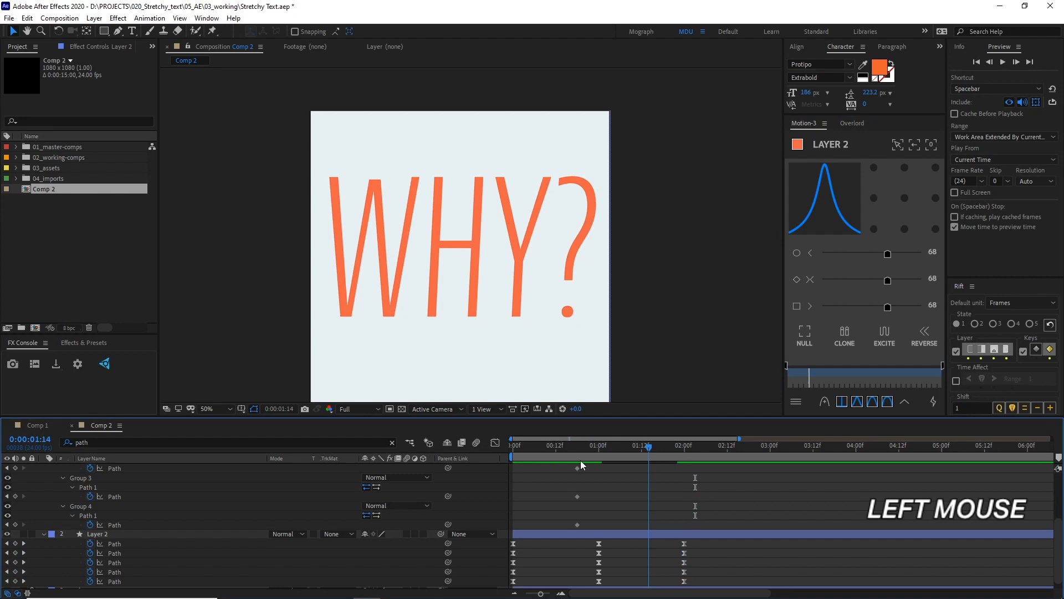
key(Space)
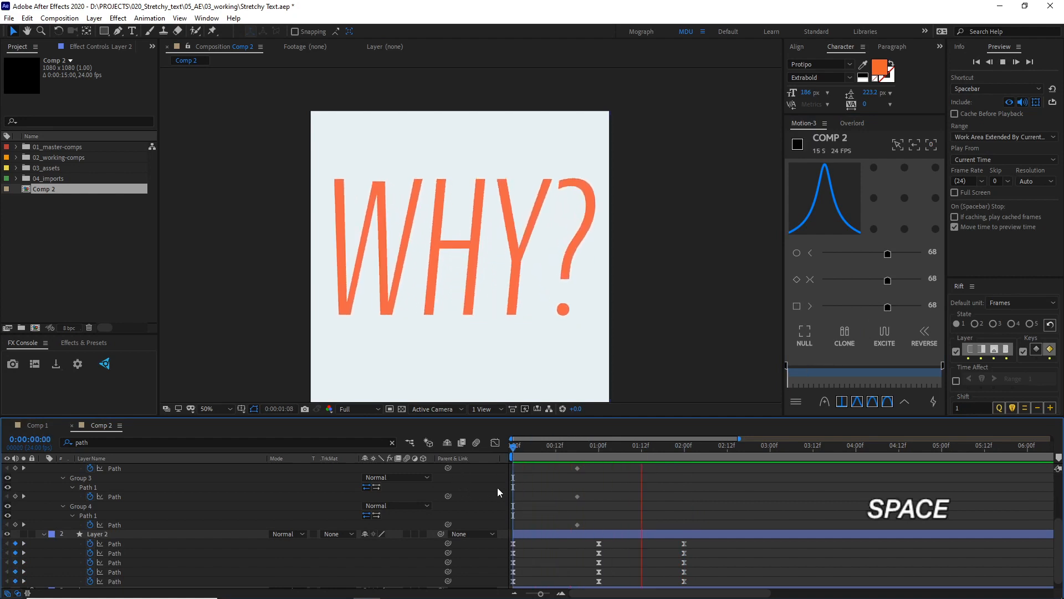
Scale the tall letters vertically at 2:00 to nearly full frame height and preview
click(684, 445)
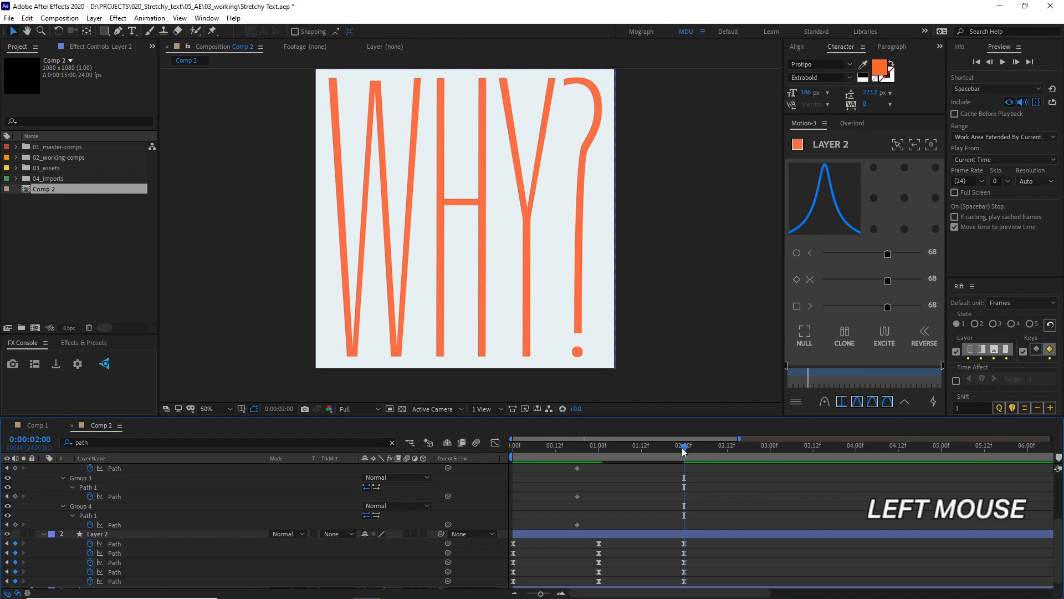
key(space)
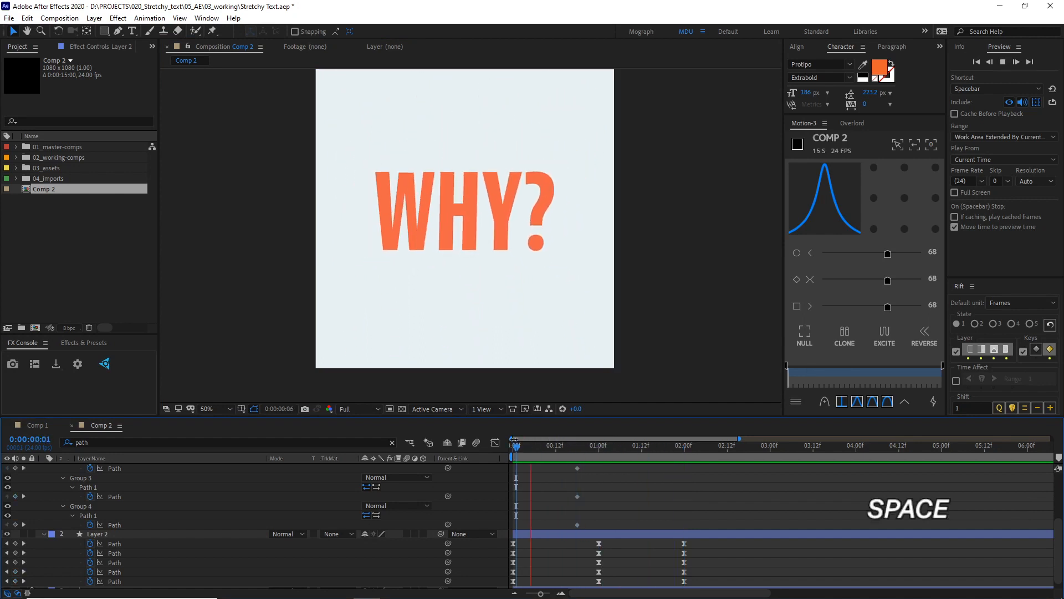
click(624, 436)
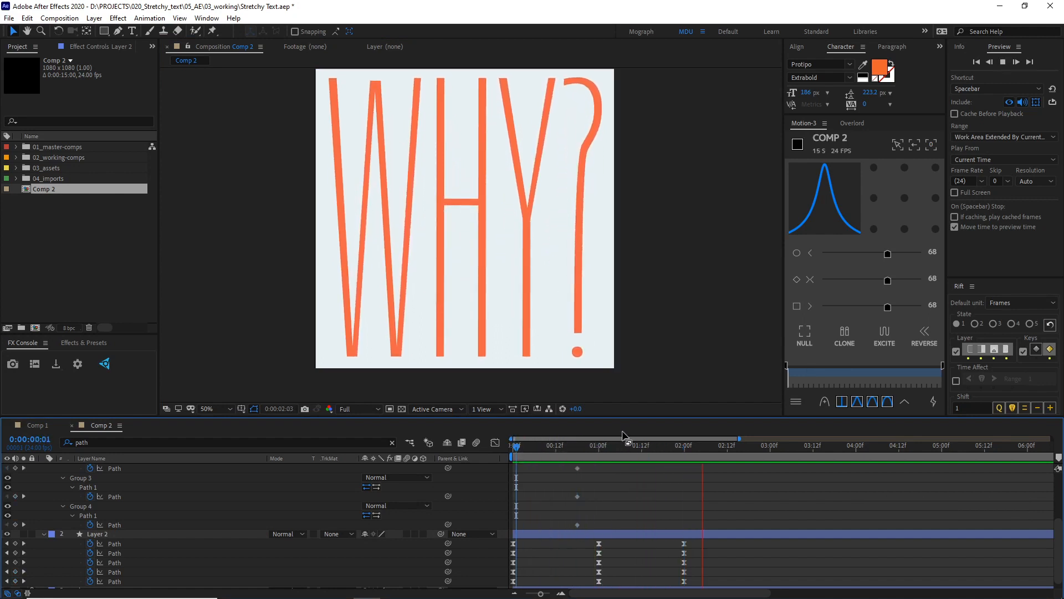
click(670, 445)
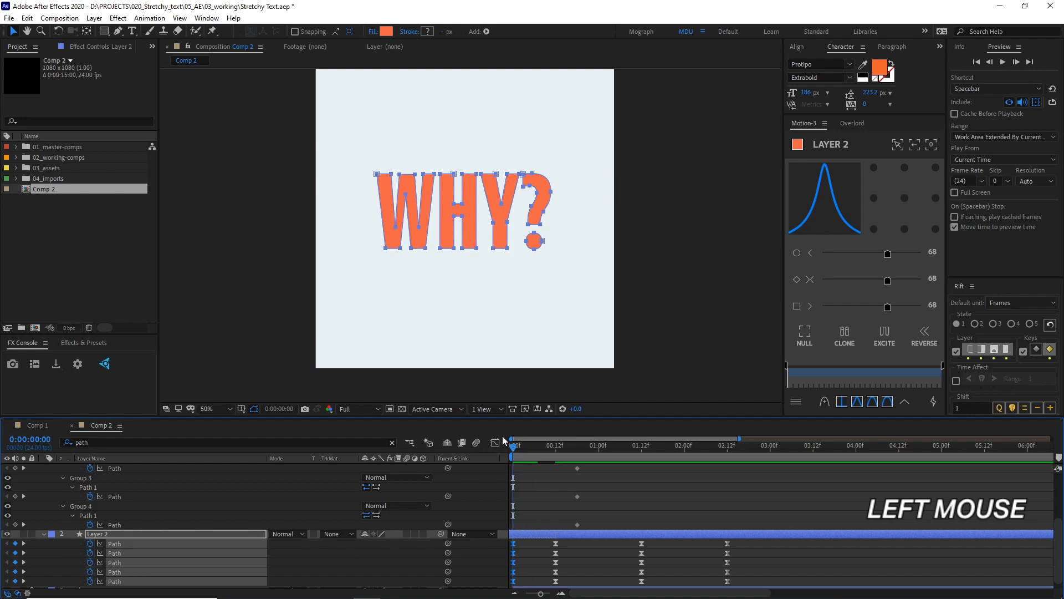
Shift Layer 2's path keyframes 12 frames later and copy the bold shape back to 0:00
click(553, 459)
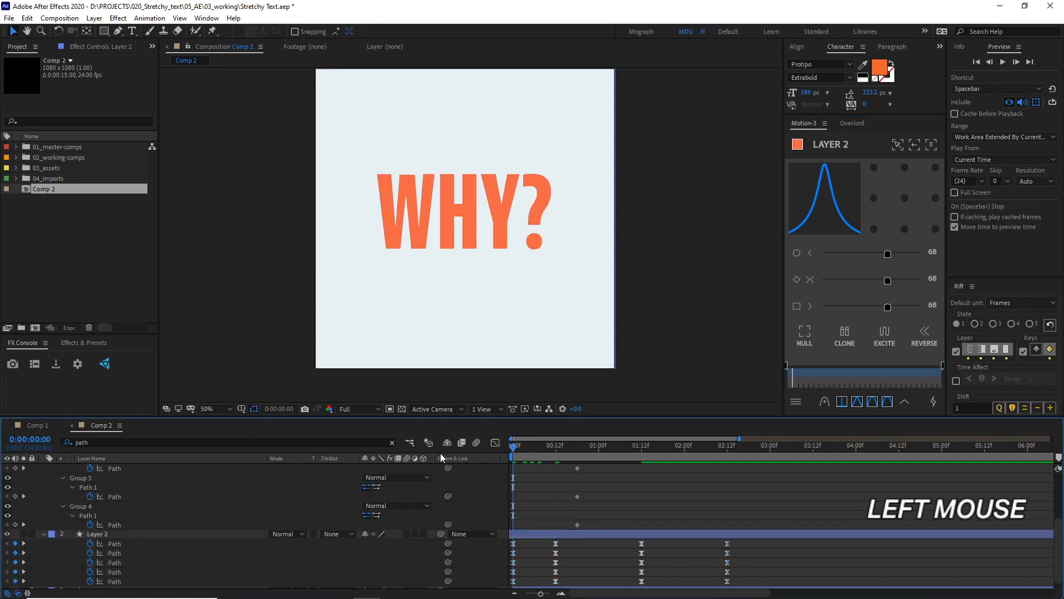
Set a bold WHY? path keyframe at the half-second mark and preview from frame zero
key(space)
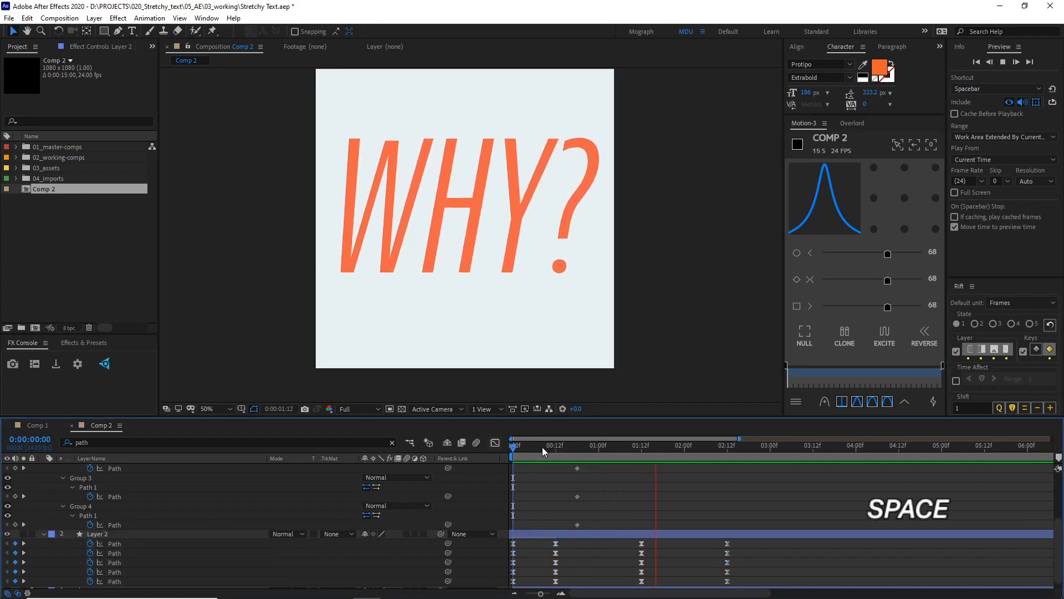
drag(544, 445, 585, 445)
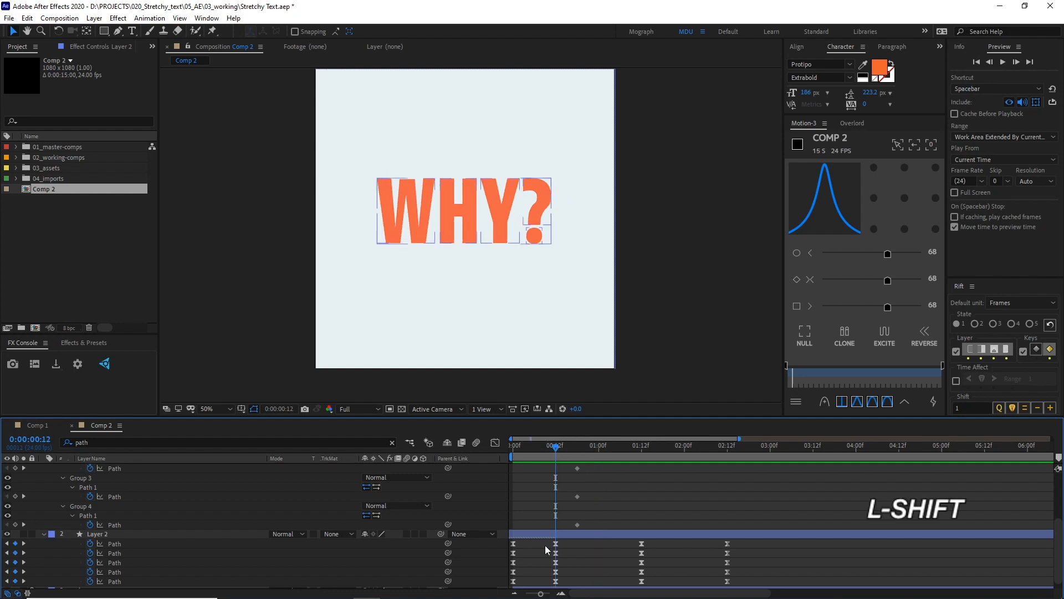
click(99, 533)
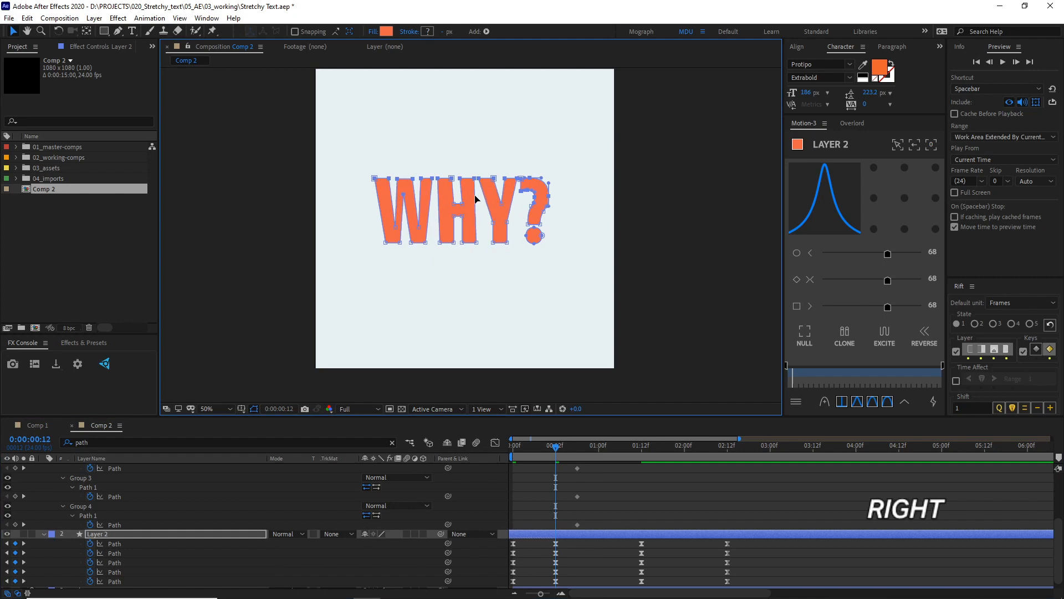
mouse_move(358, 170)
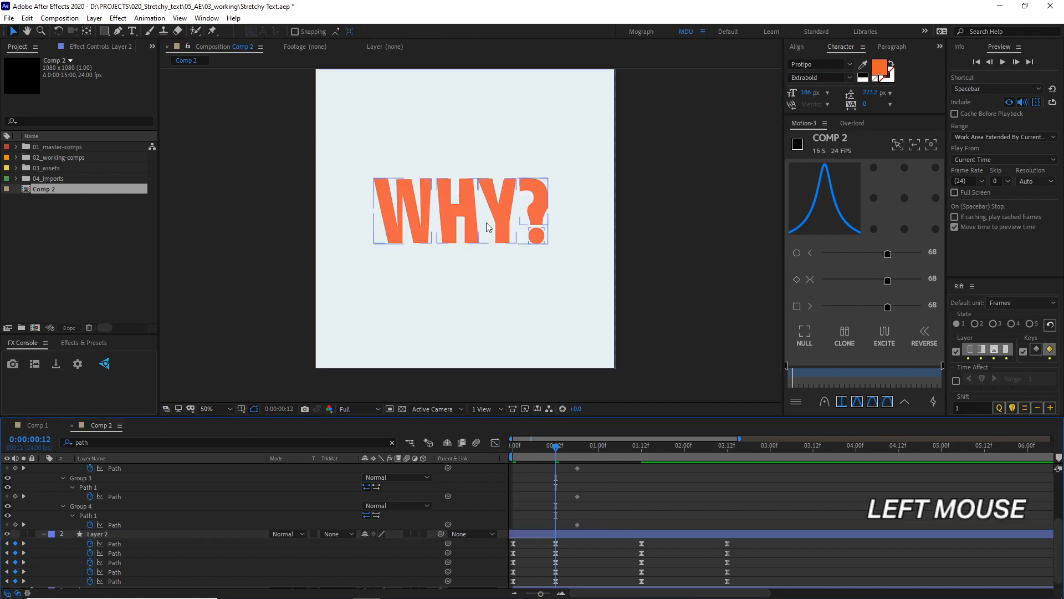
click(512, 447)
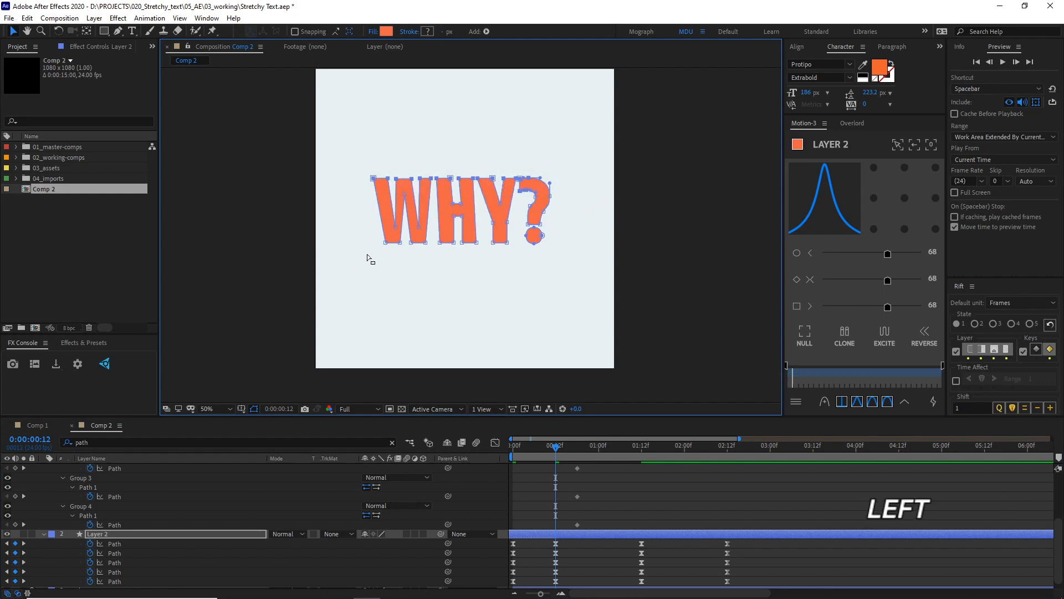
drag(366, 237, 606, 230)
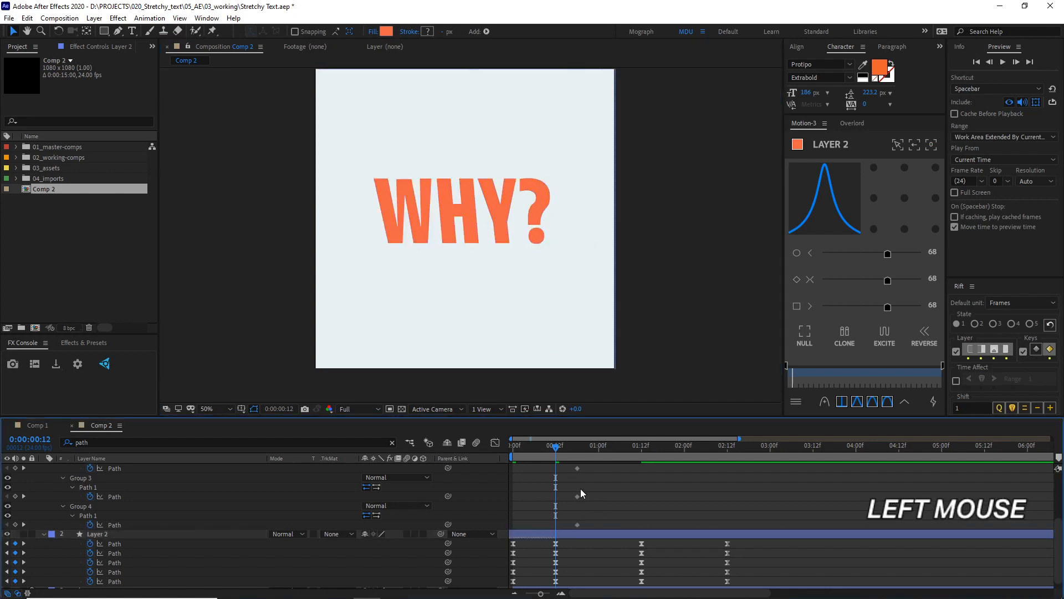
key(space)
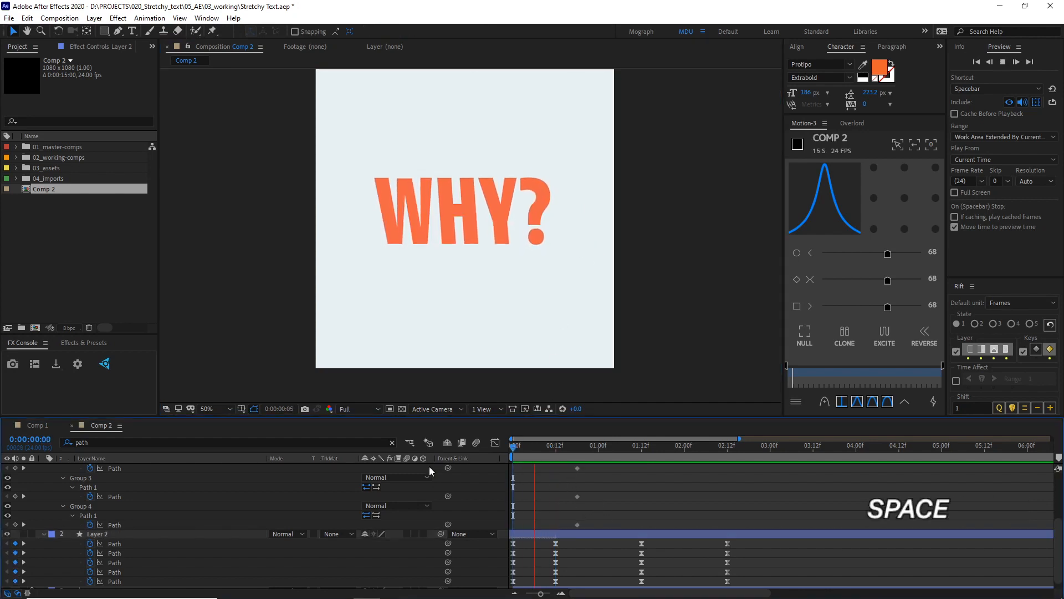
Paste path keyframes out to five seconds so the loop returns to bold, then preview
click(513, 457)
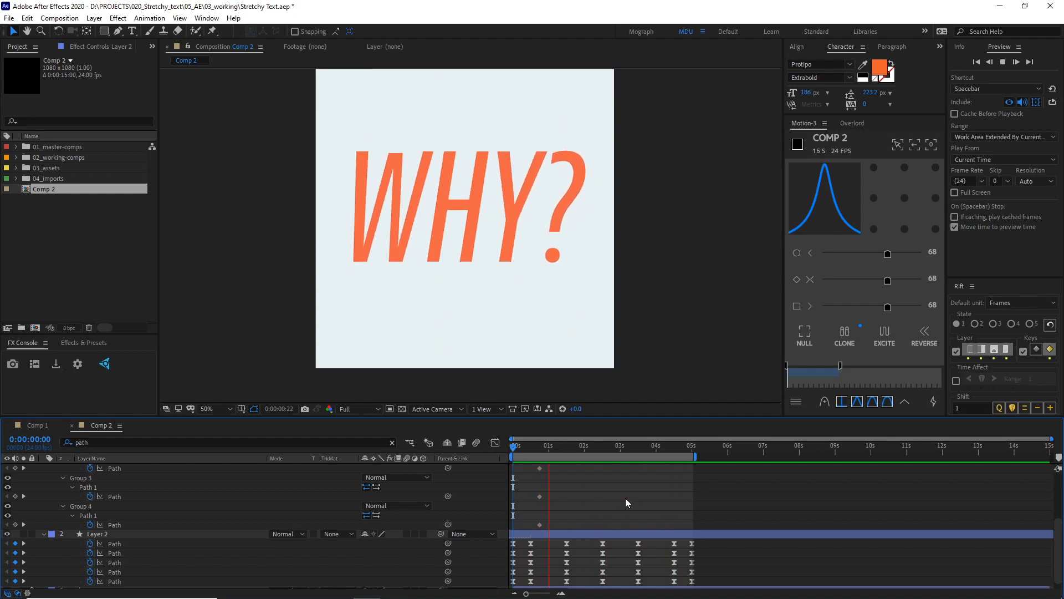
click(624, 446)
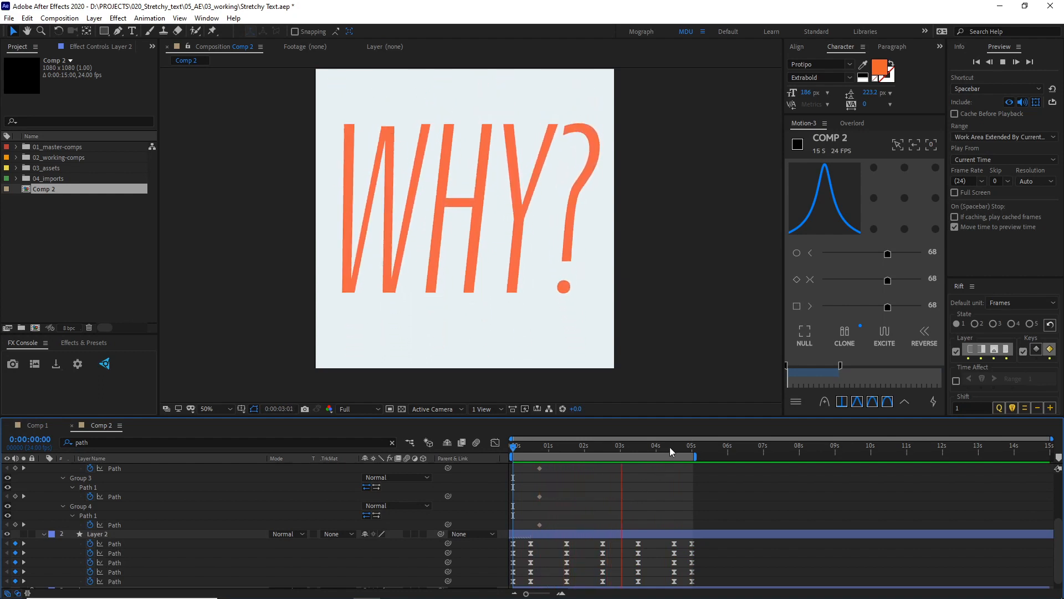
click(669, 446)
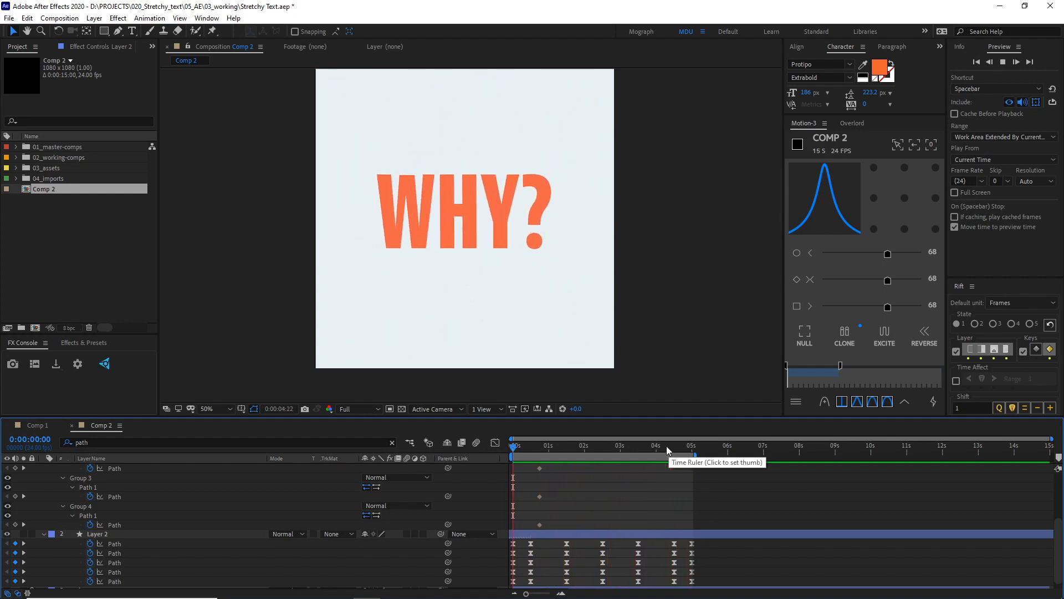
click(623, 445)
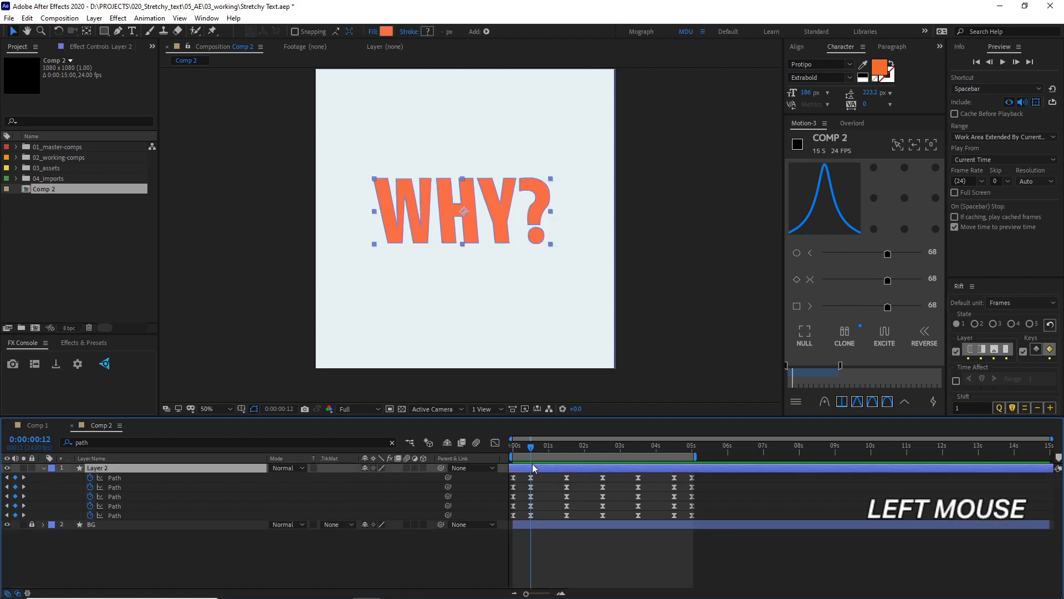
Apply Drop Shadow with Distance 7 and Softness 0, then a Stroke layer style
text(drop)
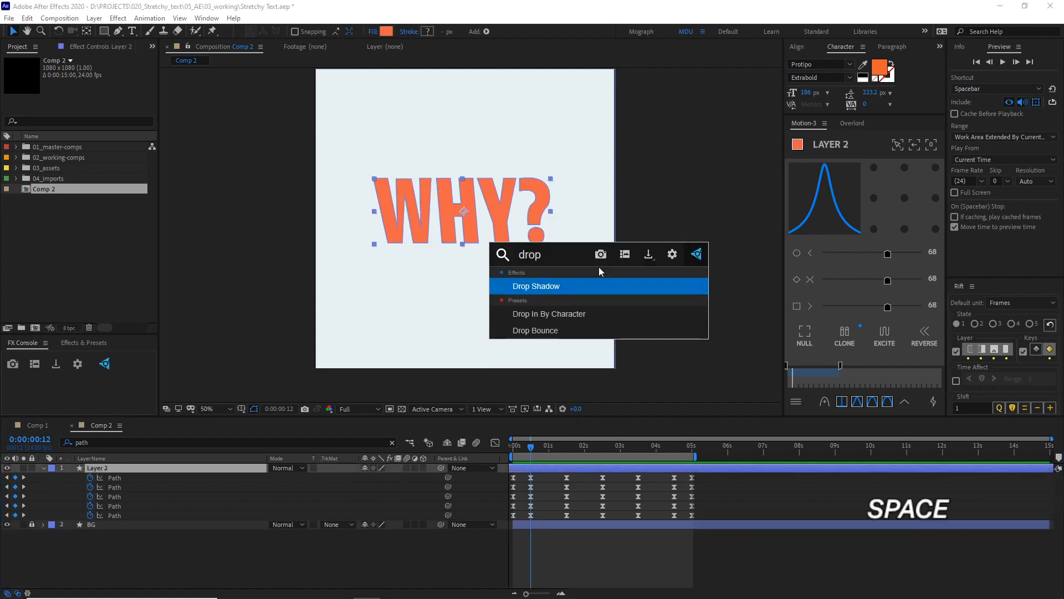
double_click(536, 286)
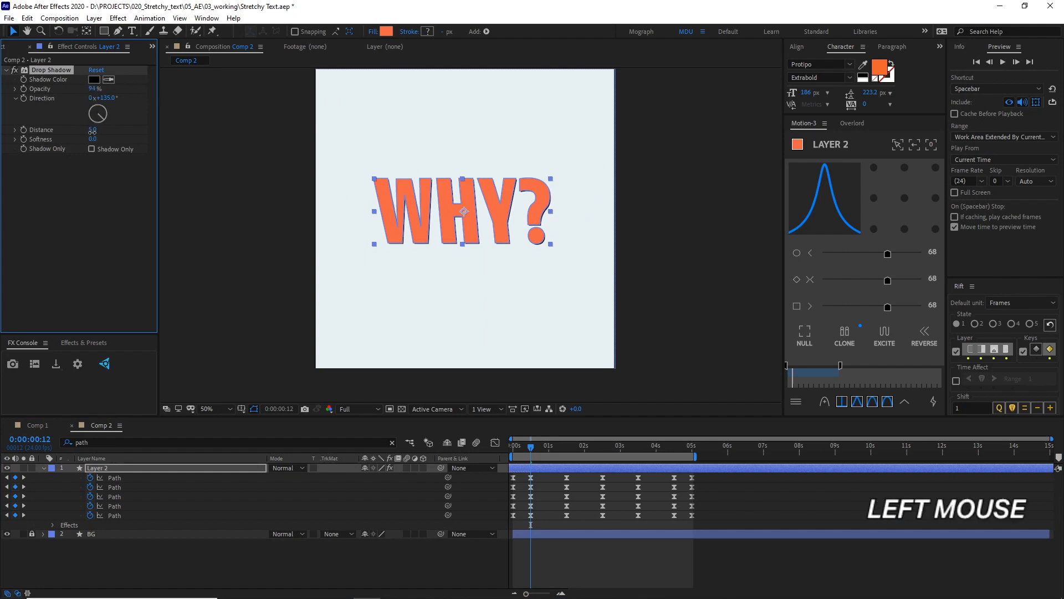
click(92, 130)
text(7)
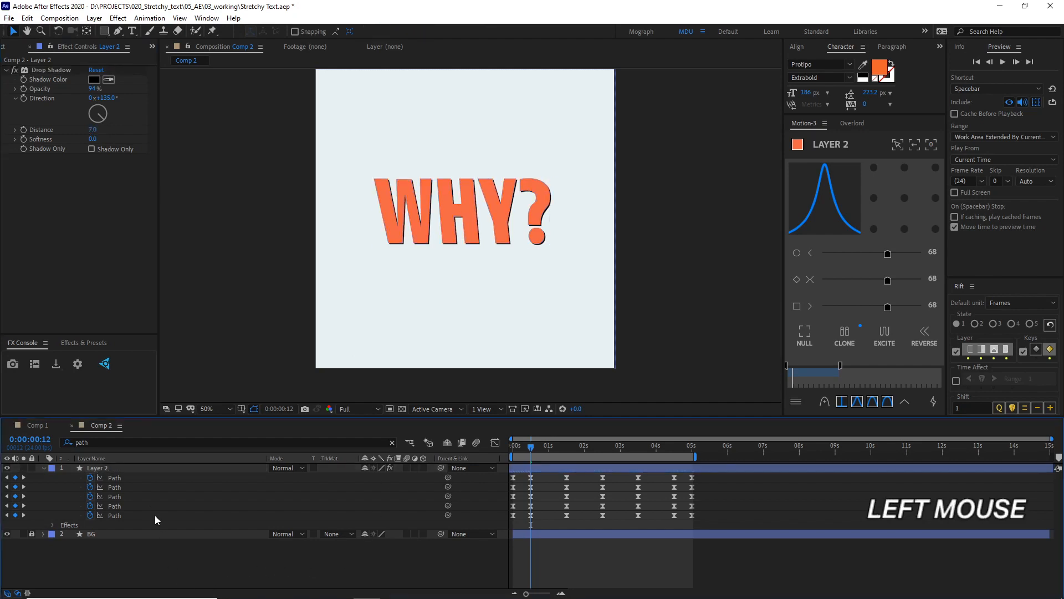
right_click(463, 211)
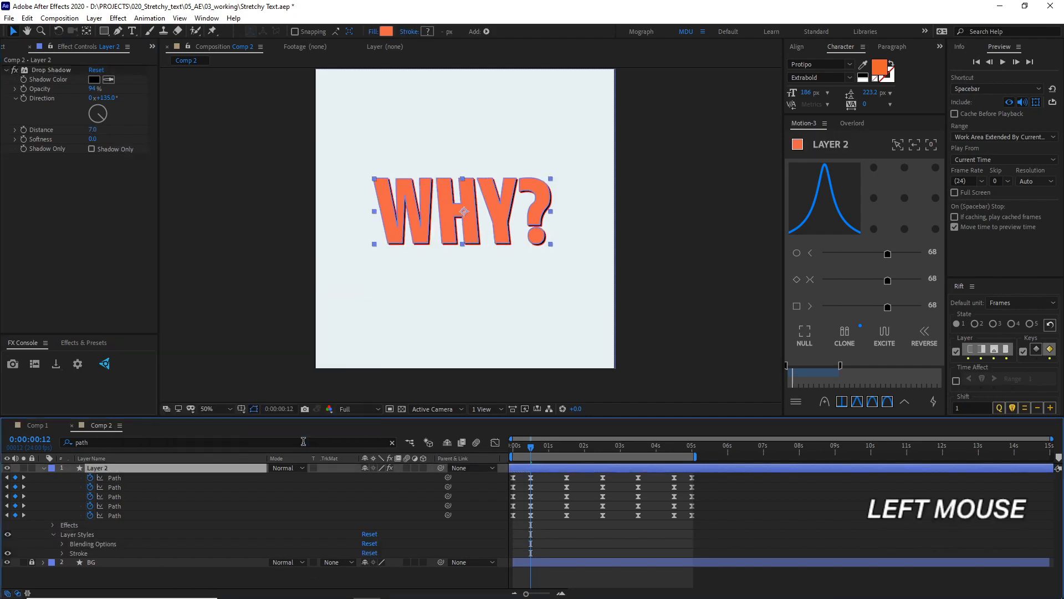
Set the Stroke layer style colour on the WHY? letters to dark red
click(54, 552)
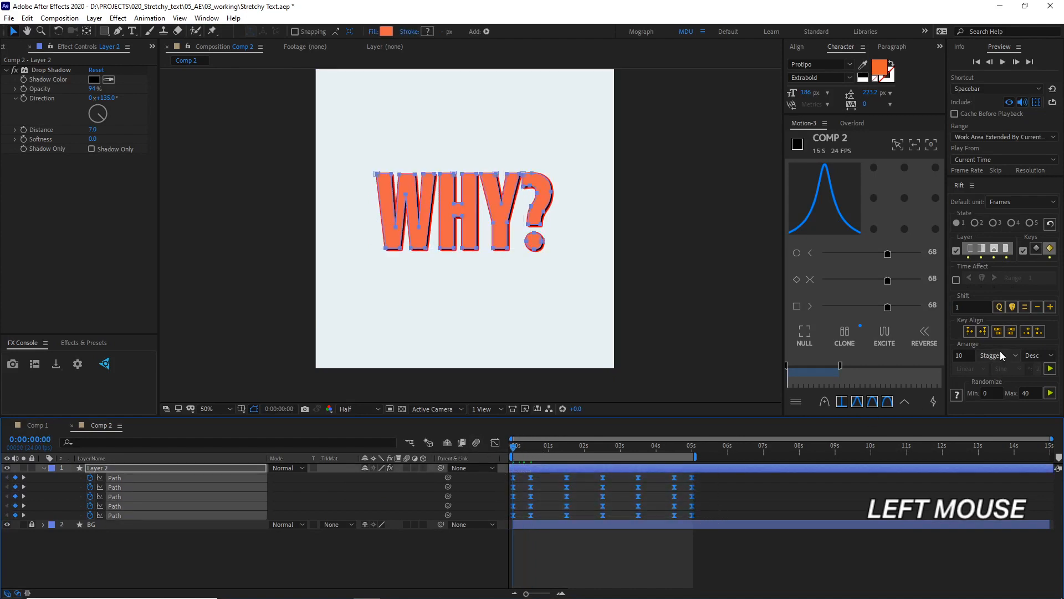
Stagger the path keyframes in ascending order and preview the one-after-another letter morph
click(1038, 355)
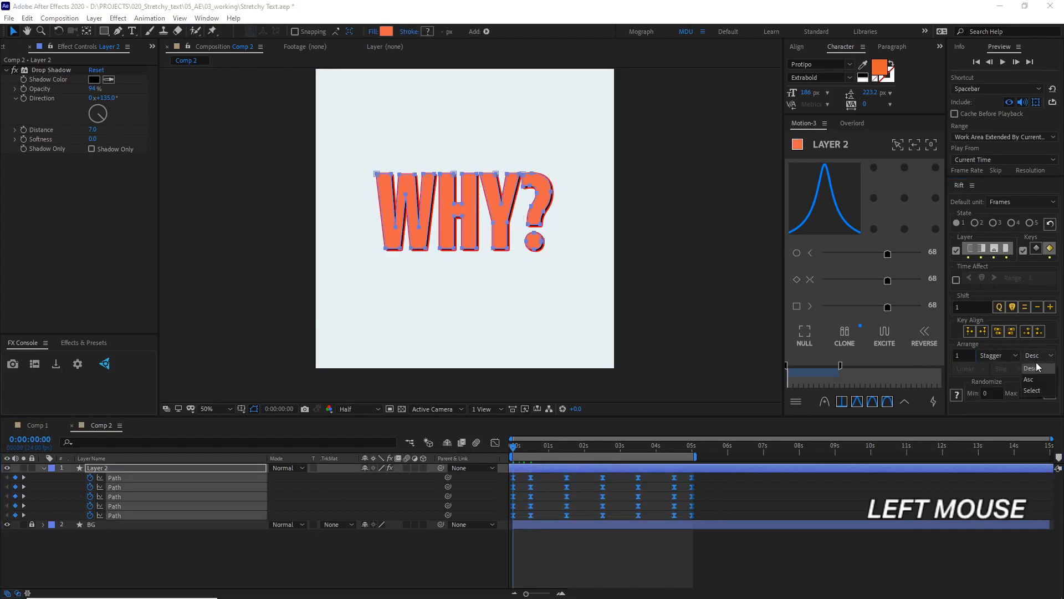
click(1028, 379)
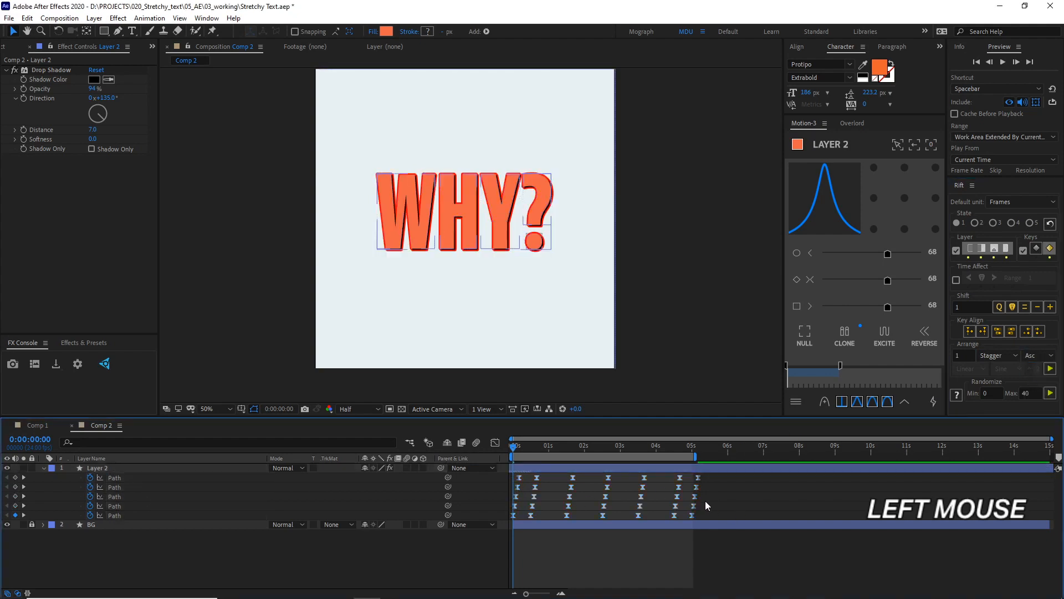
key(Space)
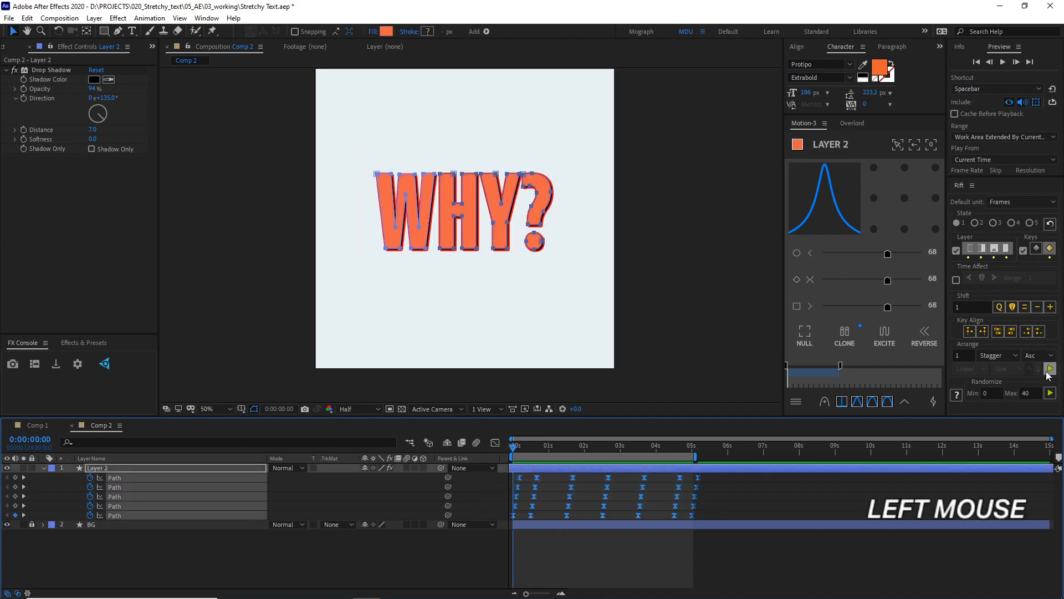
key(space)
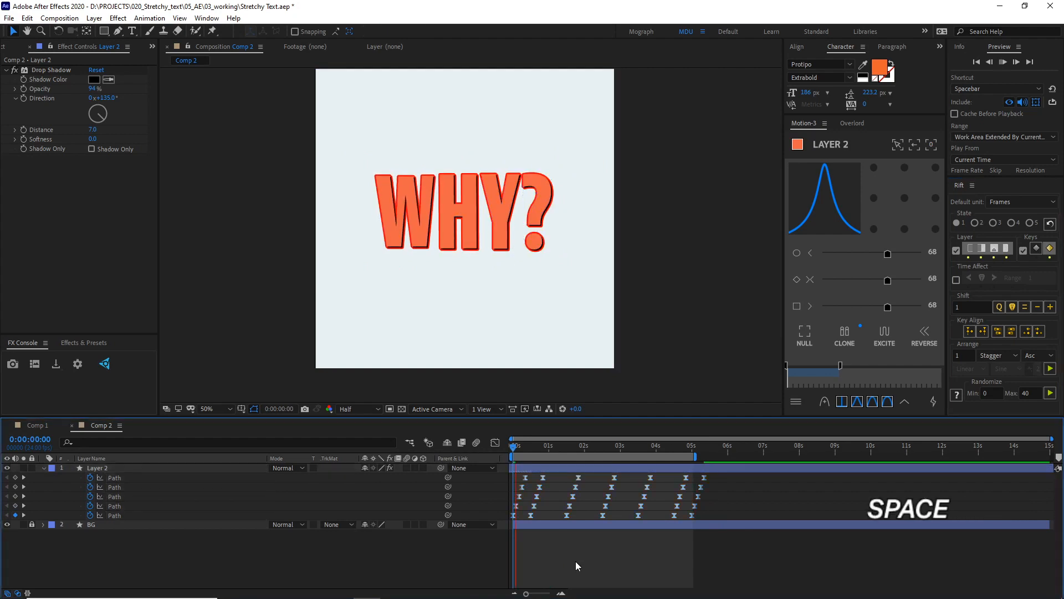
key(Space)
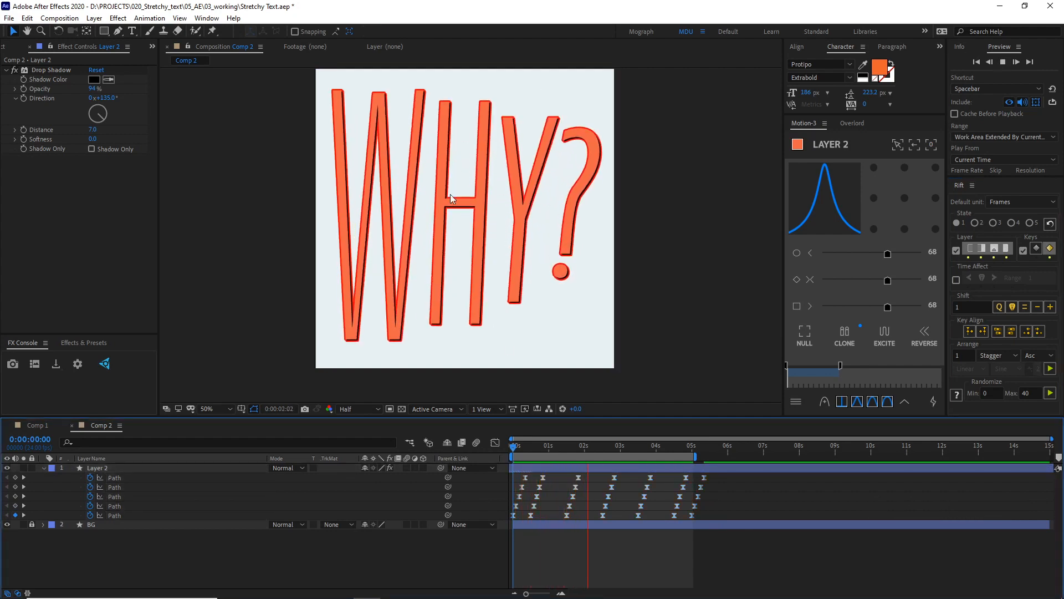
click(682, 445)
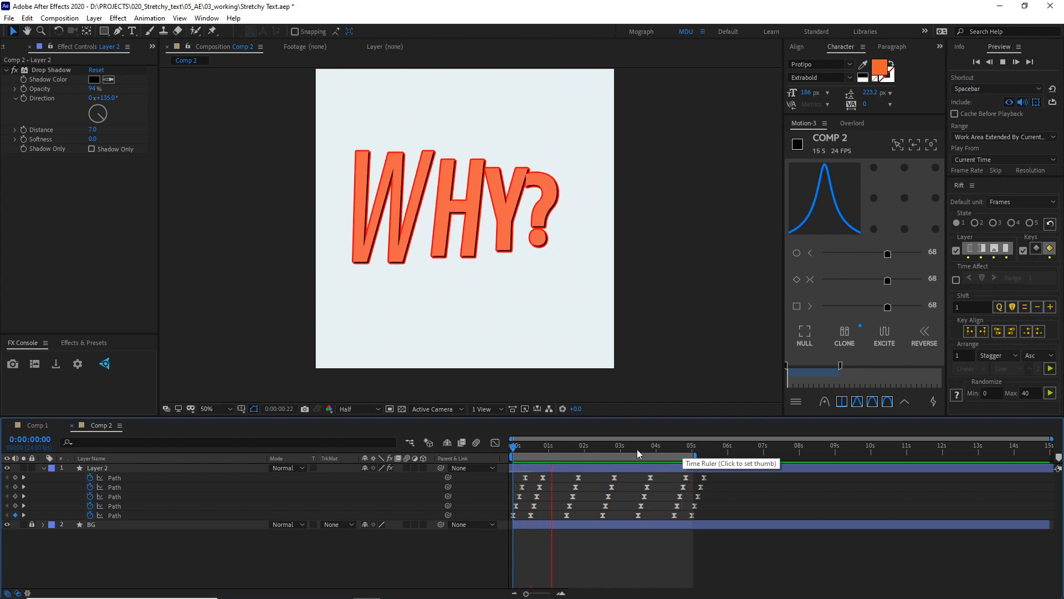
click(525, 452)
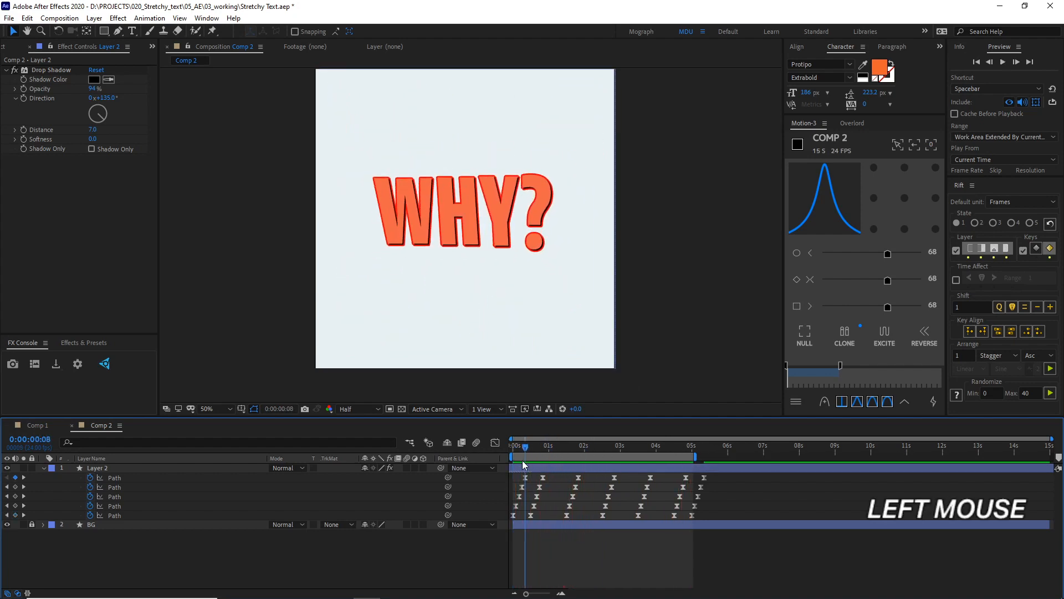
Duplicate the WHY? layer and add a Color Overlay to the copy, picking black
click(99, 468)
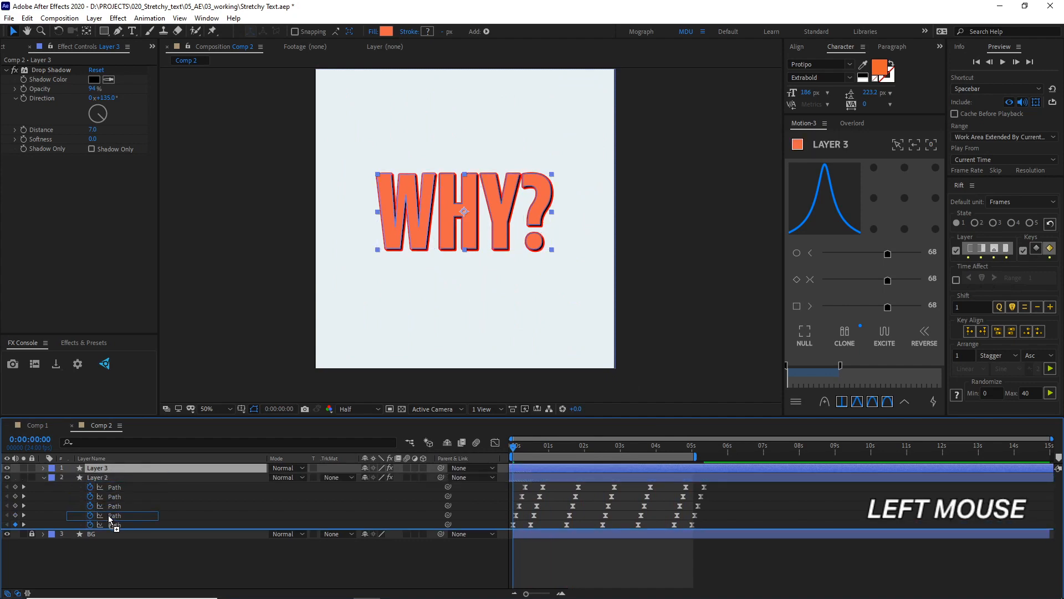
right_click(113, 515)
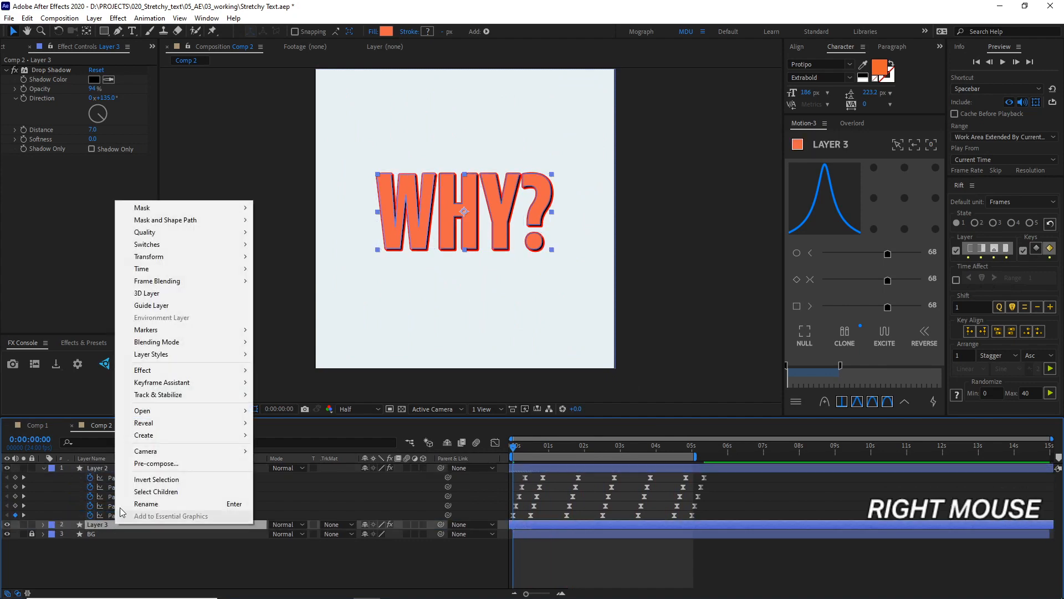
mouse_move(151, 355)
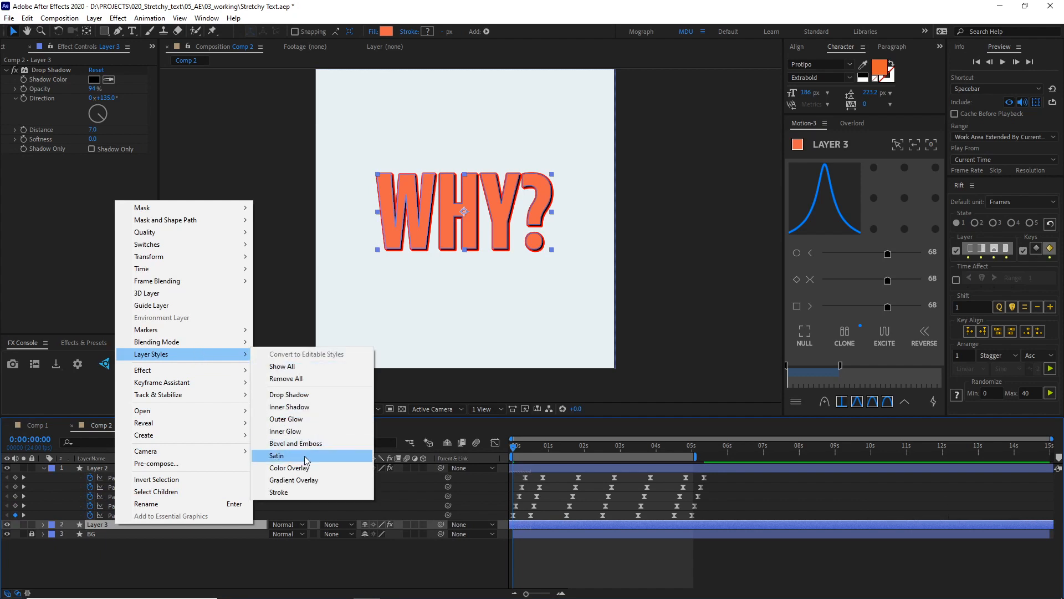
click(276, 456)
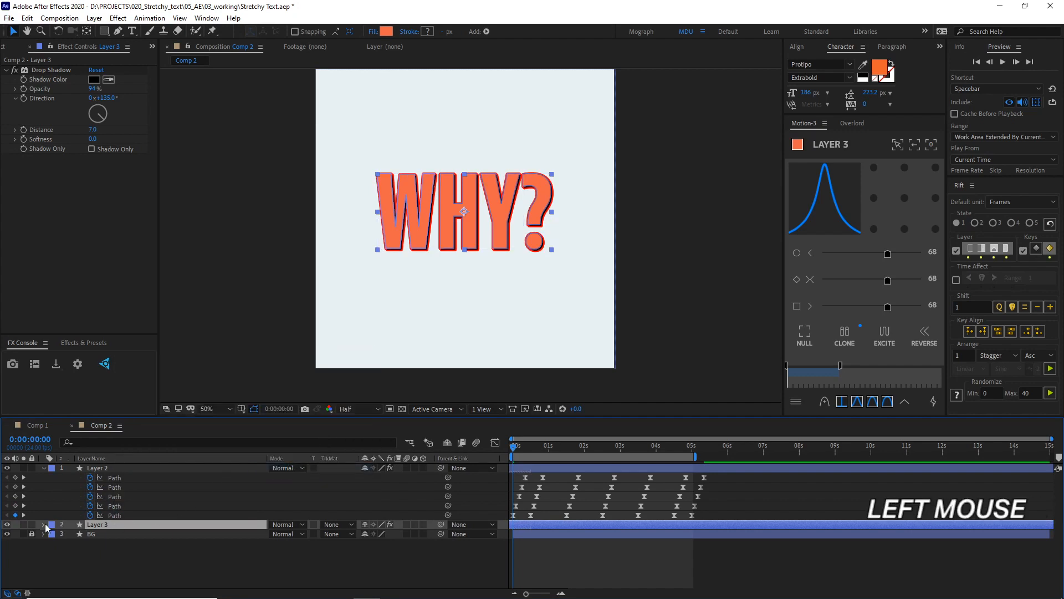
scroll(down, 3)
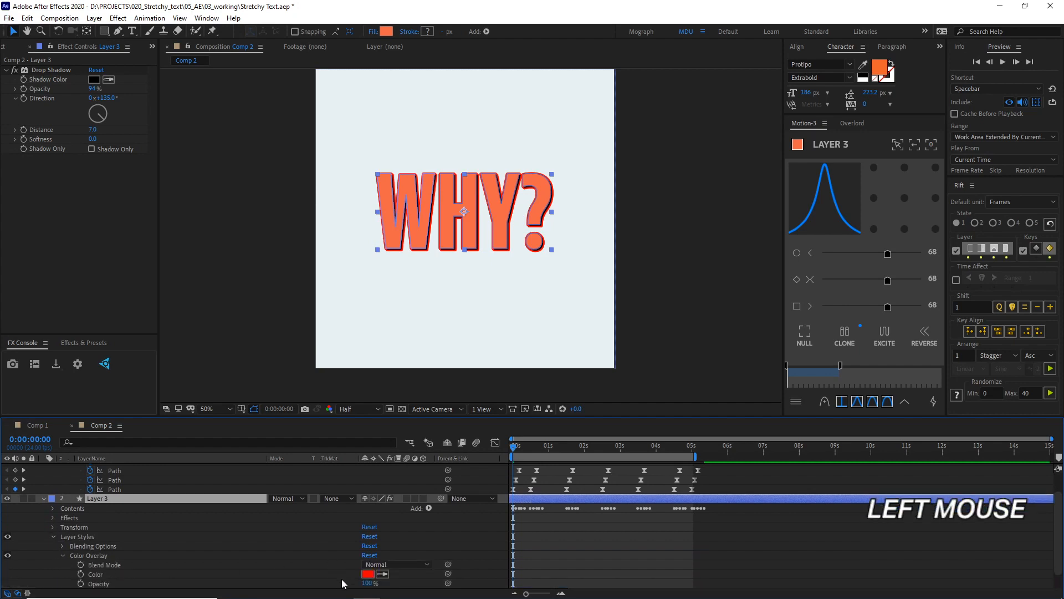
click(367, 574)
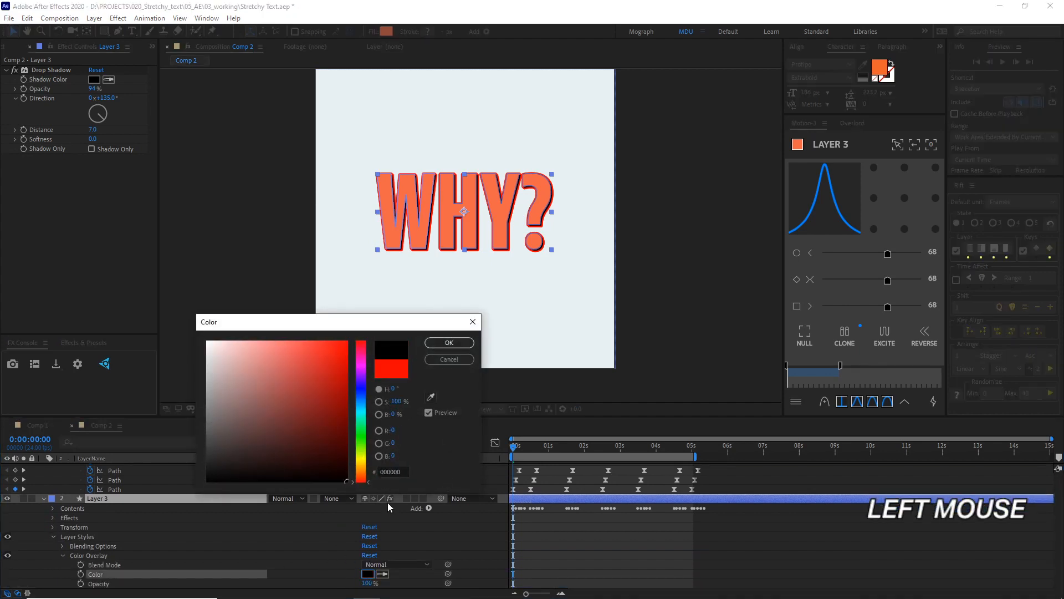